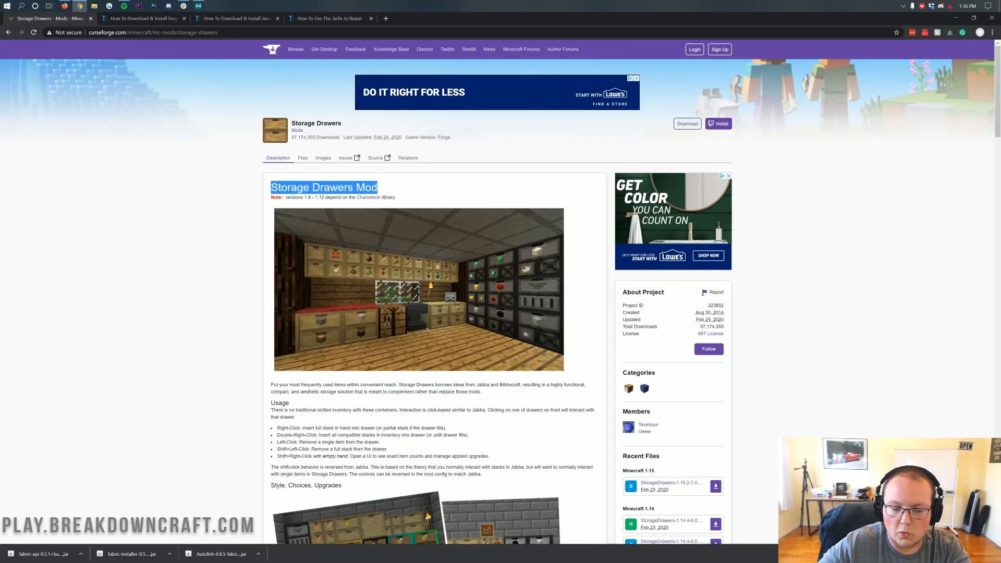
Step: Browse the Storage Drawers files on CurseForge to find the Forge 1.15 version
left_click(255, 177)
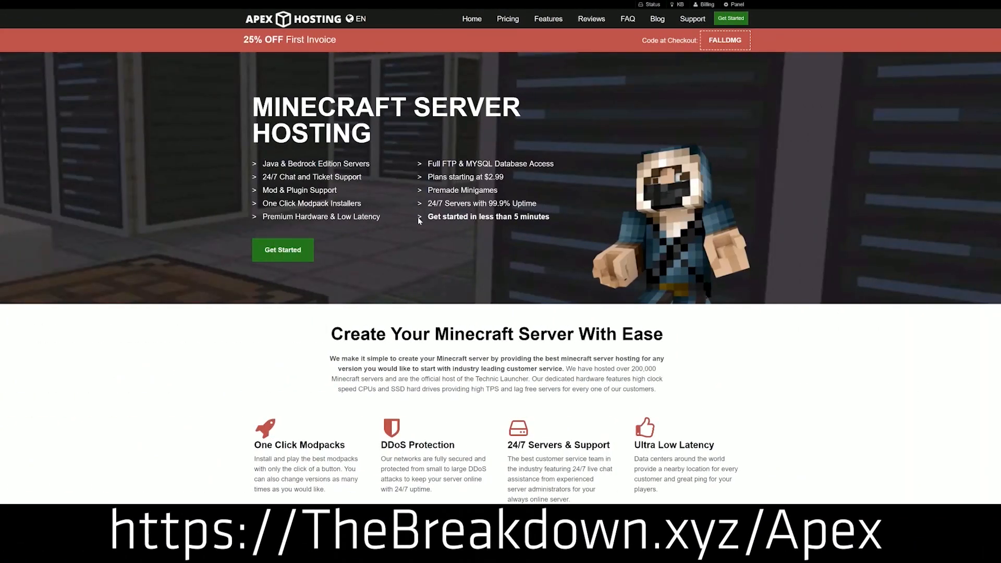
mouse_move(236, 248)
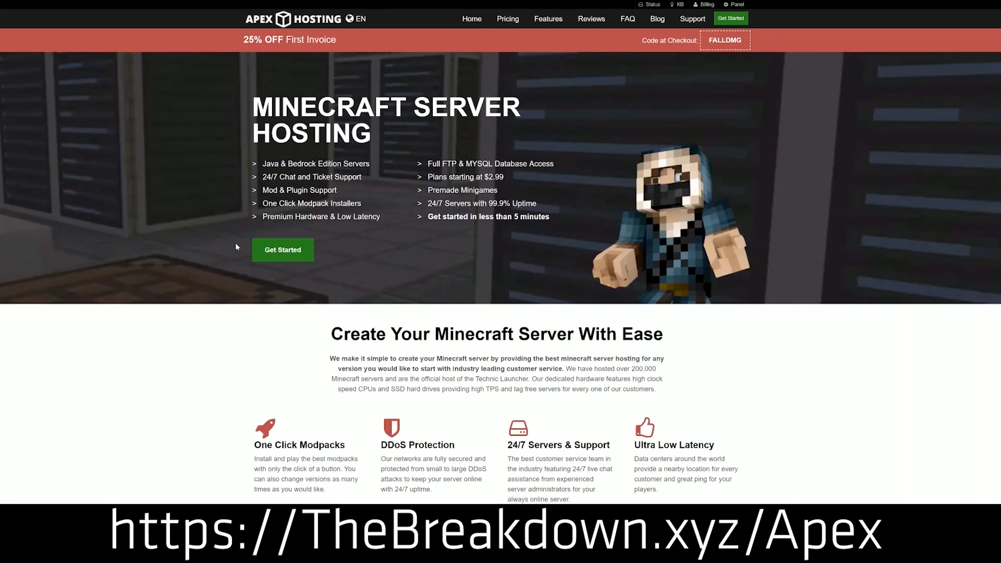
scroll("down", 3)
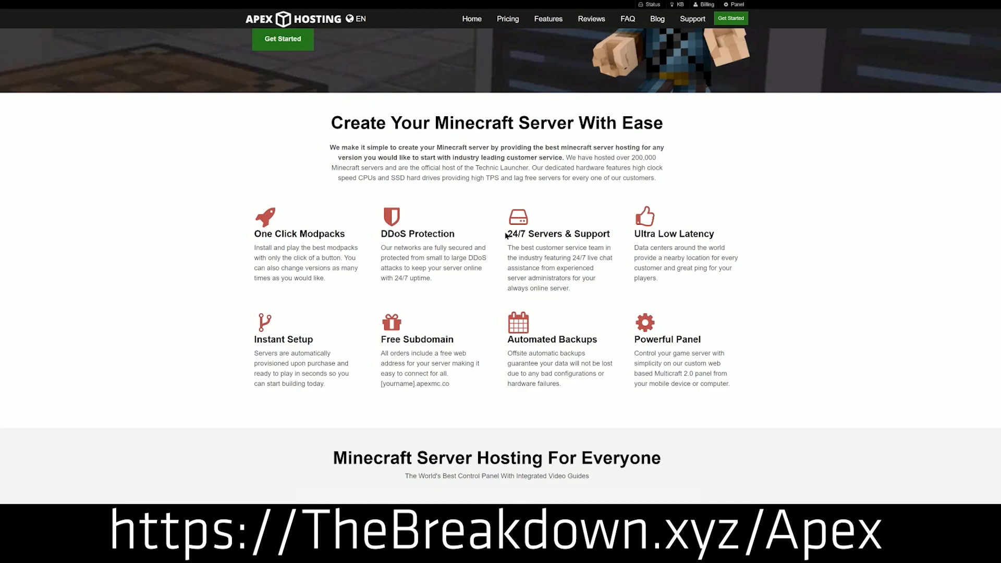
double_click(558, 233)
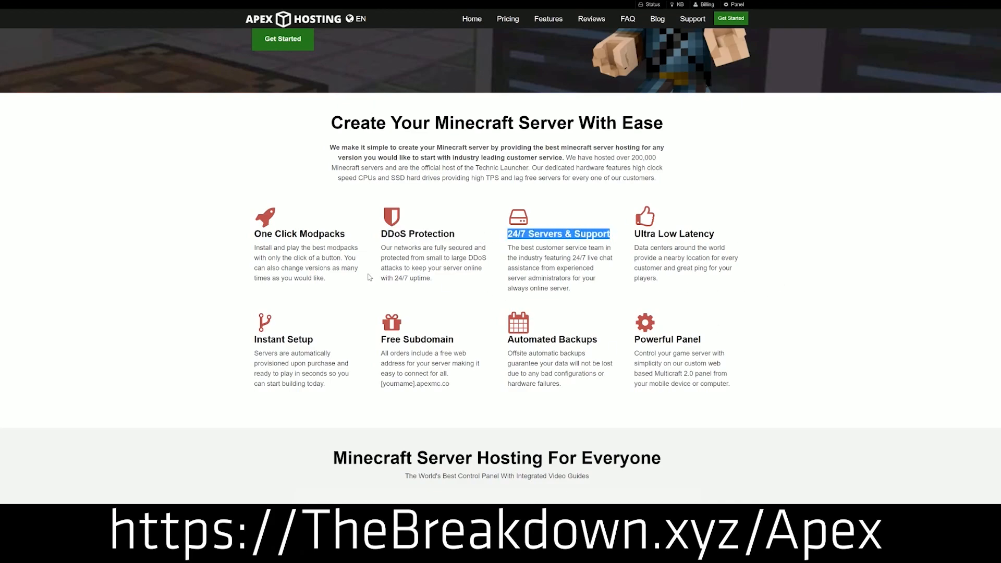
double_click(551, 339)
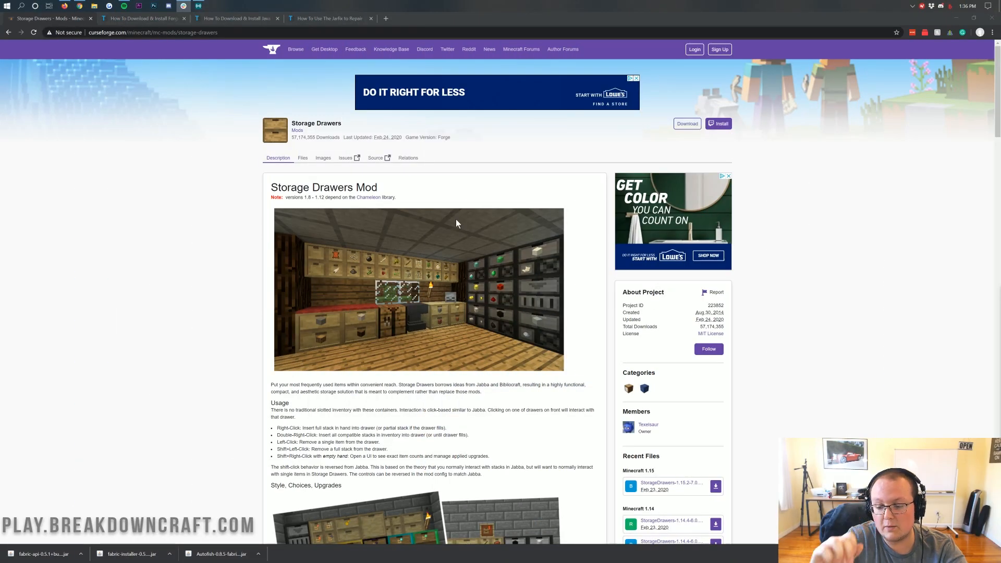
mouse_move(487, 222)
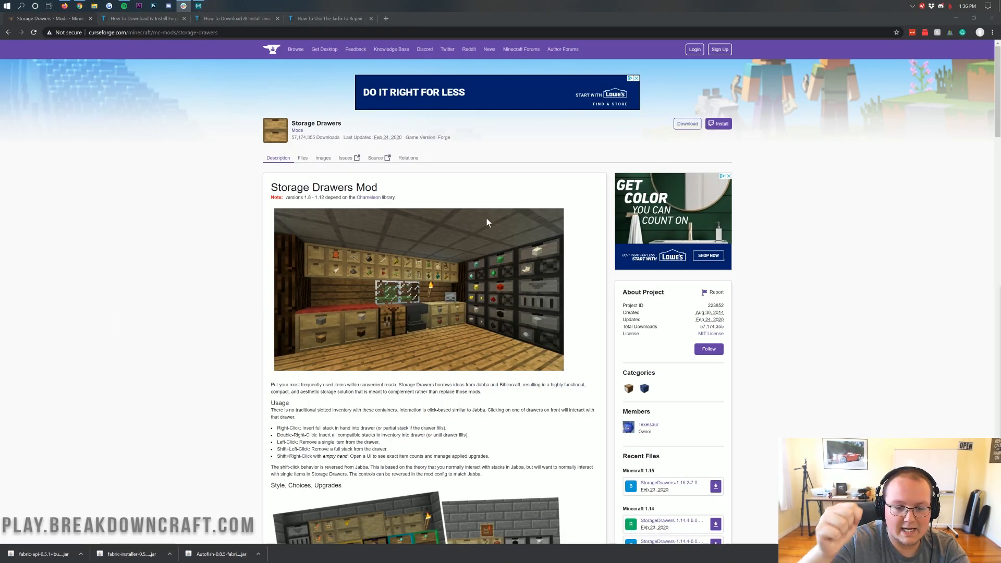
mouse_move(411, 207)
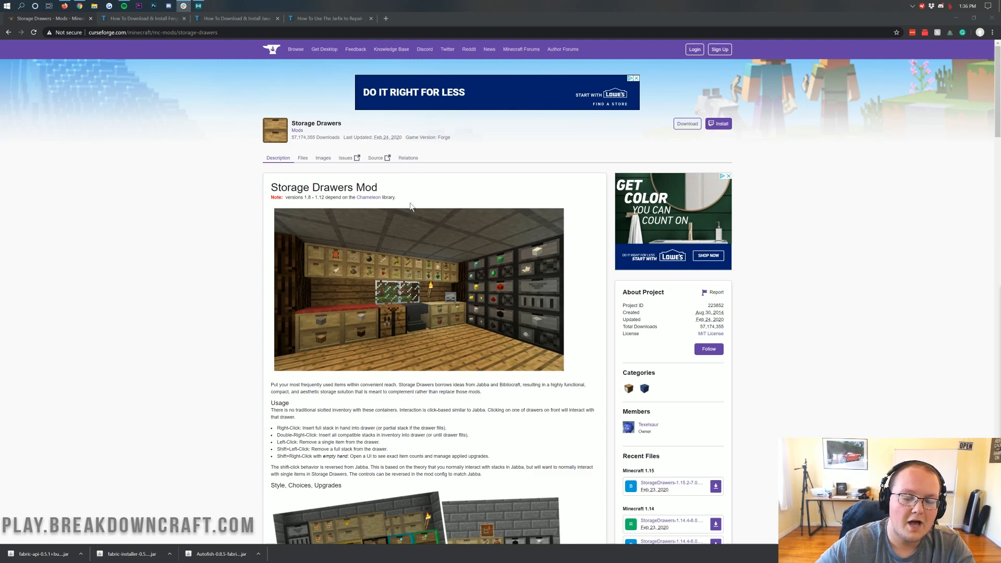
mouse_move(383, 189)
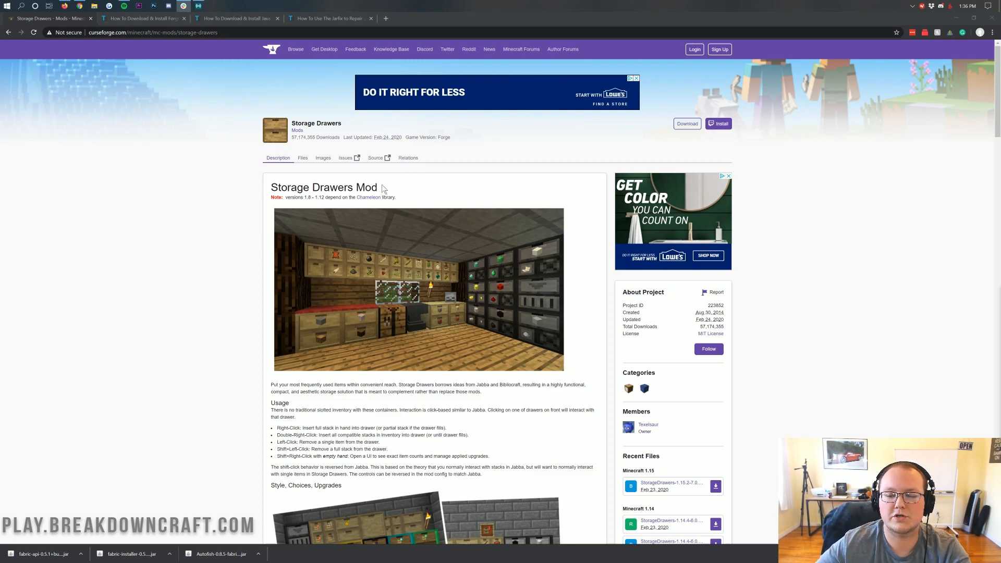
scroll("down", 3)
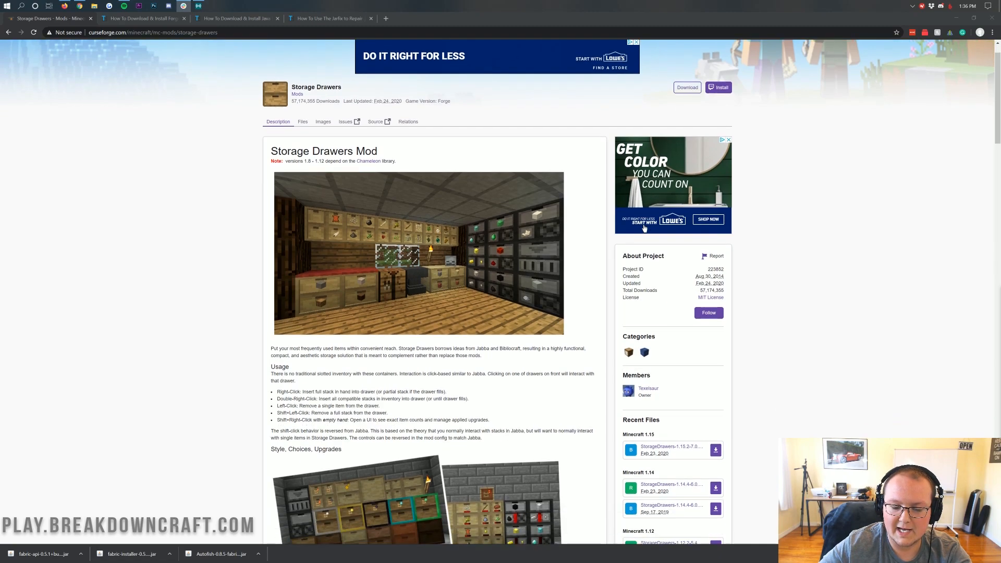
scroll("down", 3)
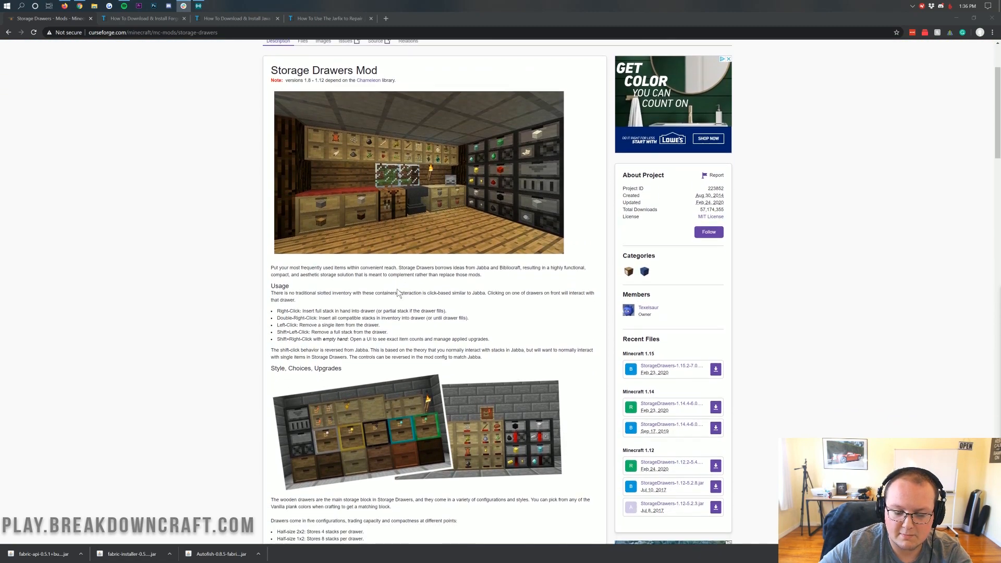
mouse_move(453, 168)
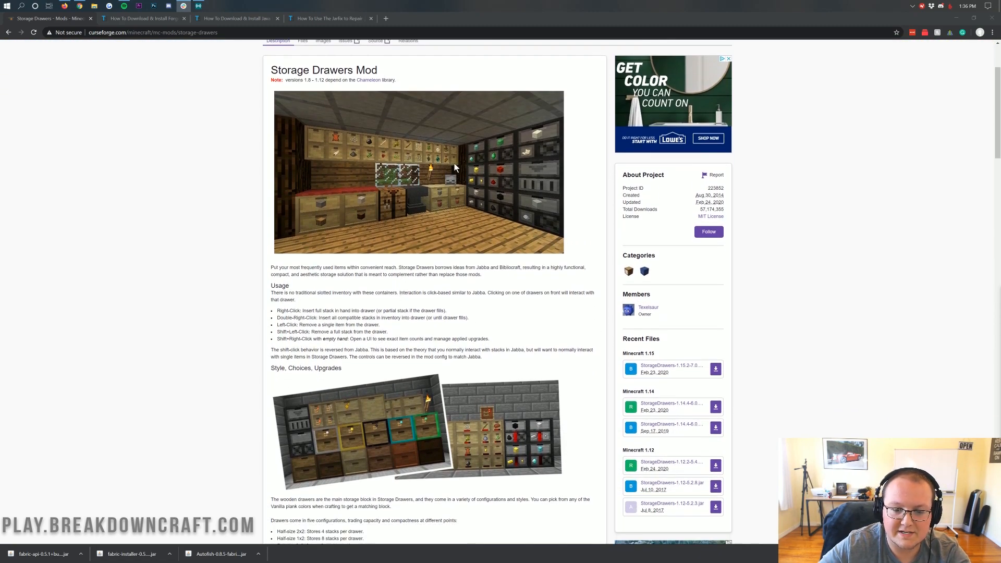
mouse_move(541, 184)
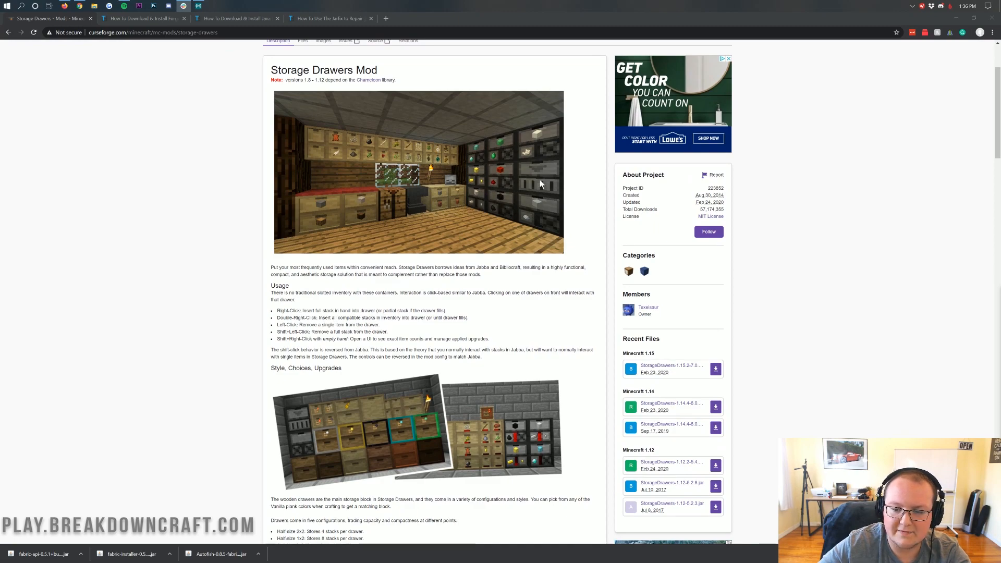
scroll("down", 3)
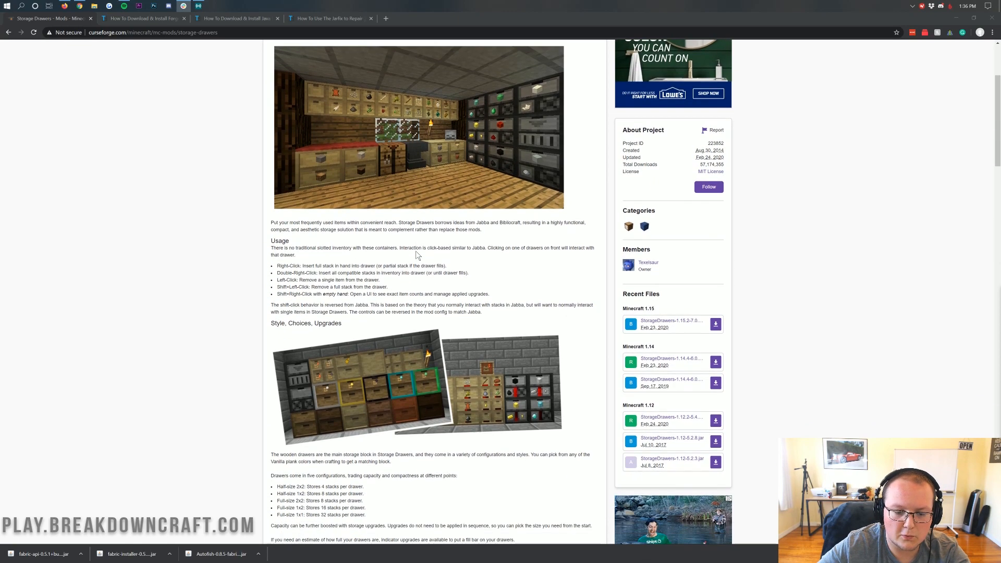
scroll("up", 3)
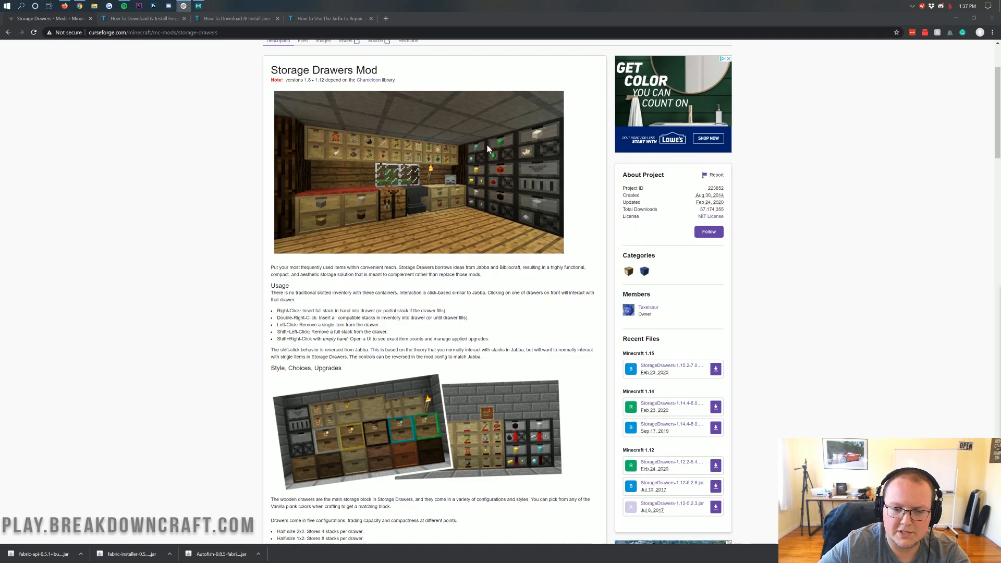
mouse_move(474, 196)
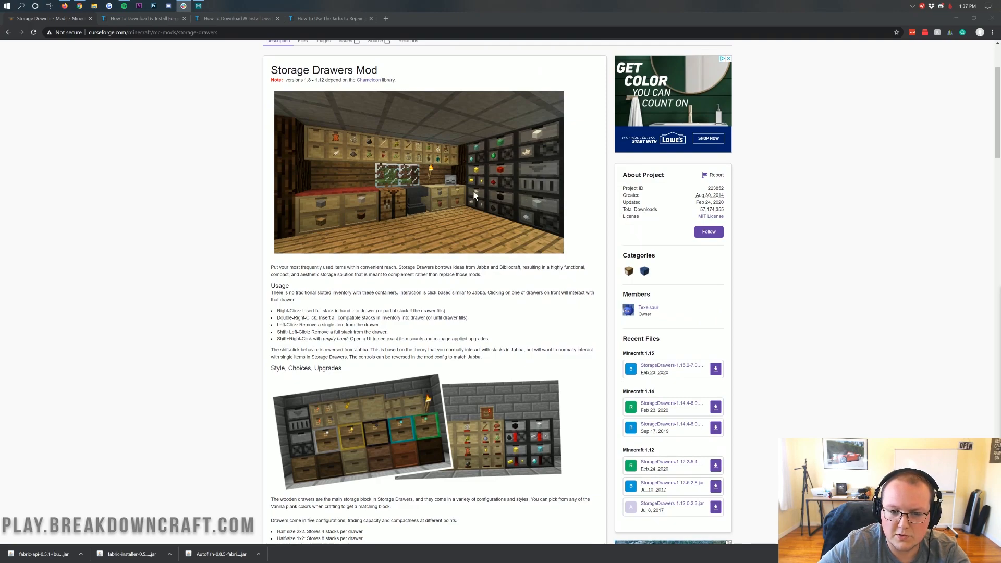
scroll("down", 3)
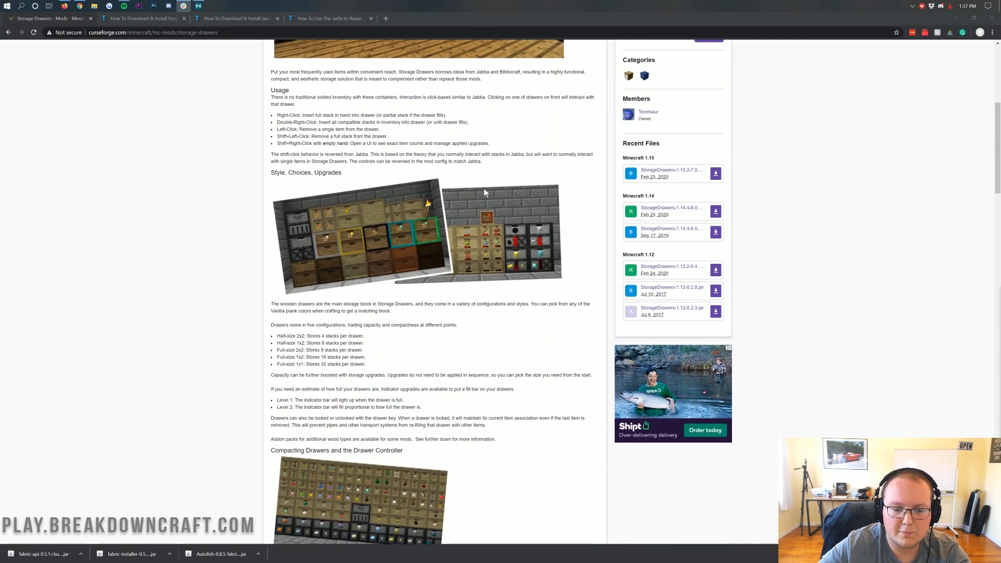
scroll("down", 3)
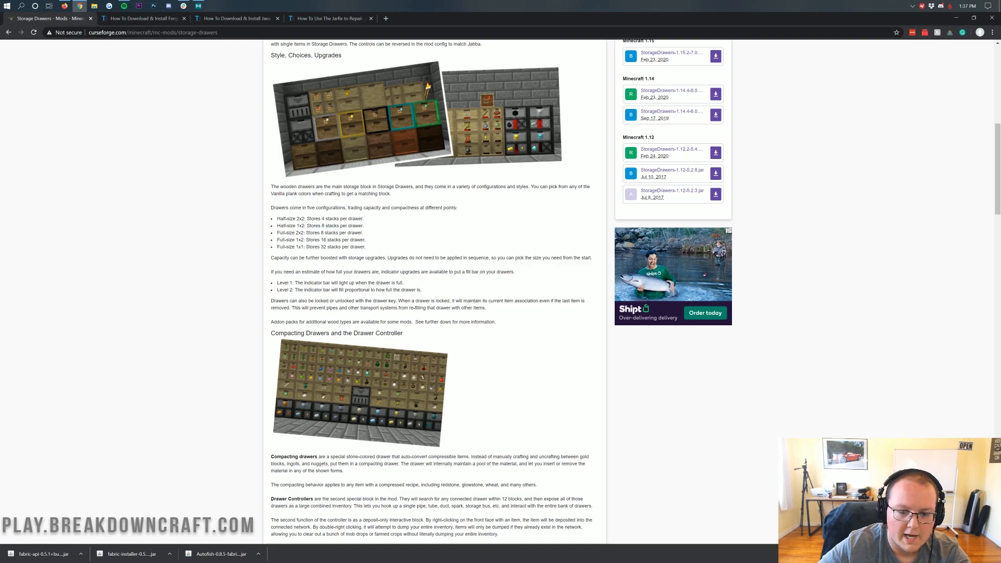
double_click(300, 247)
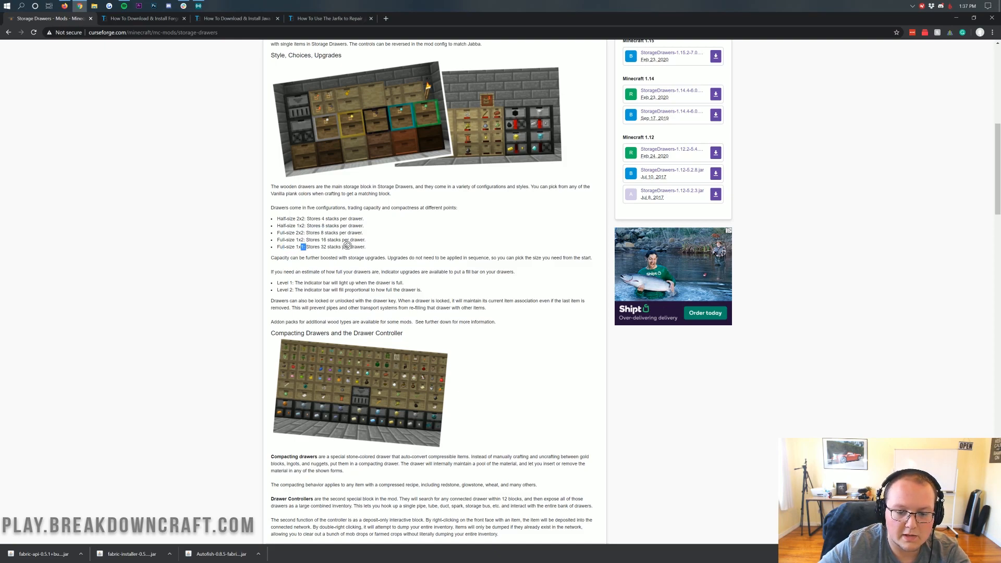
mouse_move(439, 254)
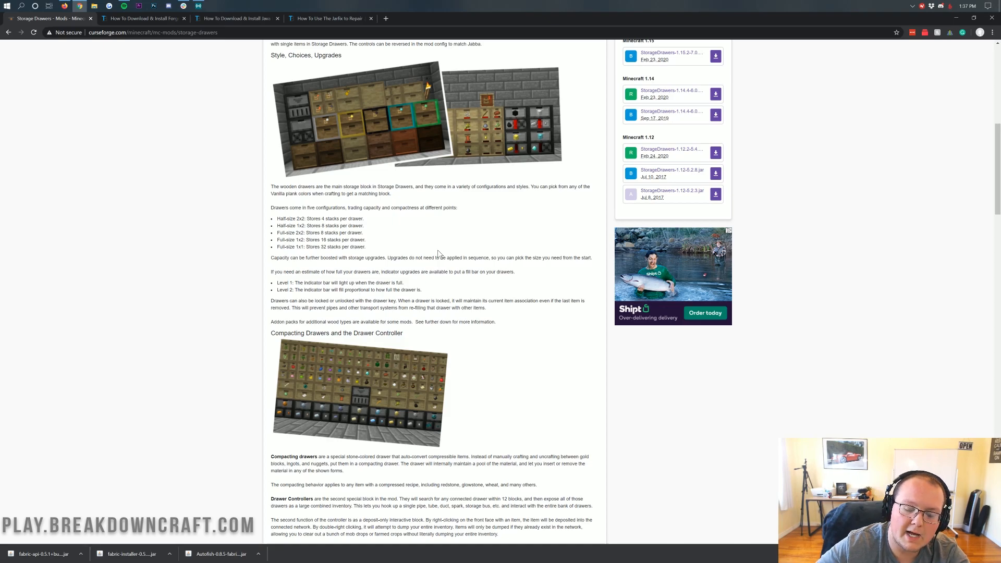
Step: Download the Storage Drawers 1.15 file and keep it despite Chrome's warning
scroll("down", 3)
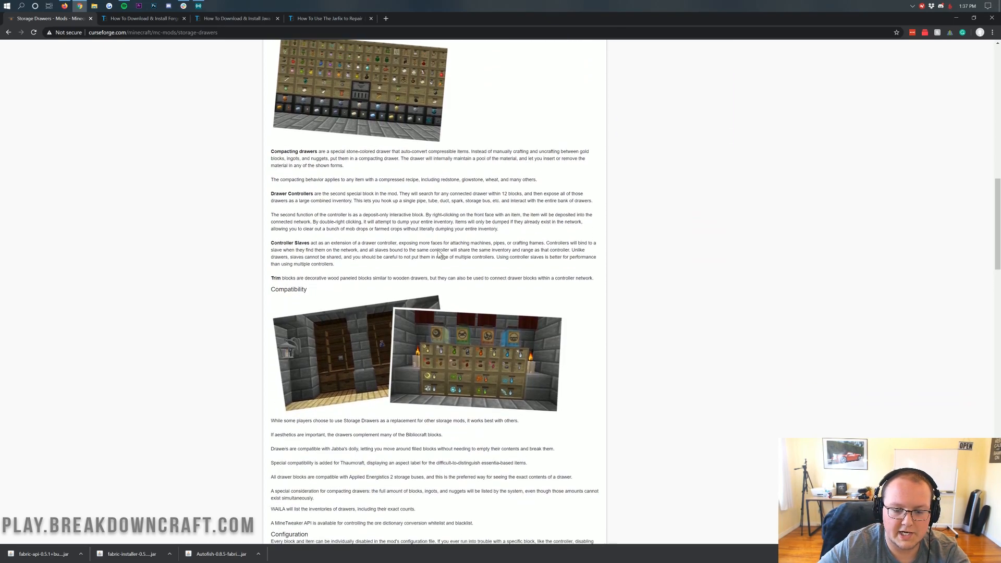
scroll("down", 3)
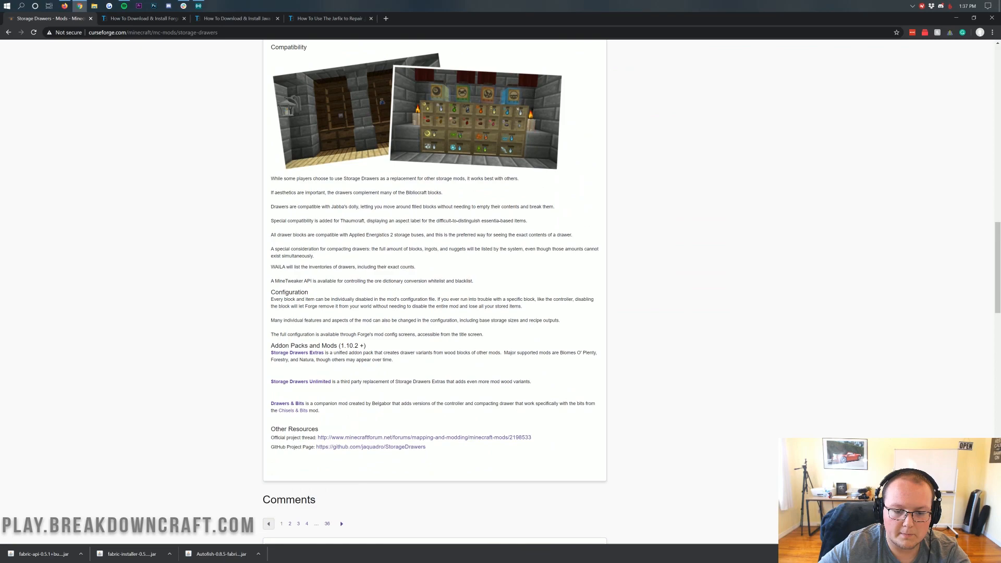
scroll("up", 3)
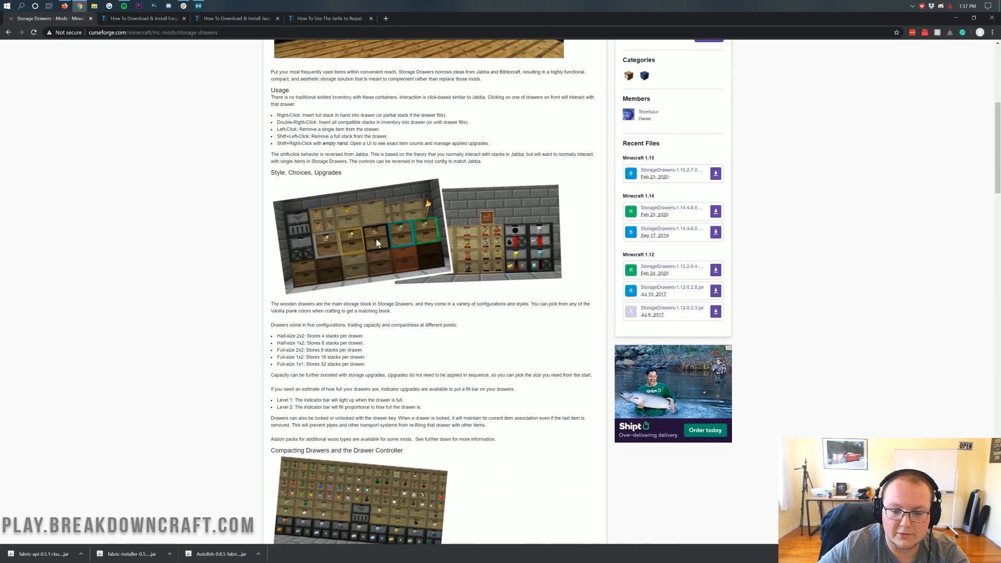
scroll("up", 3)
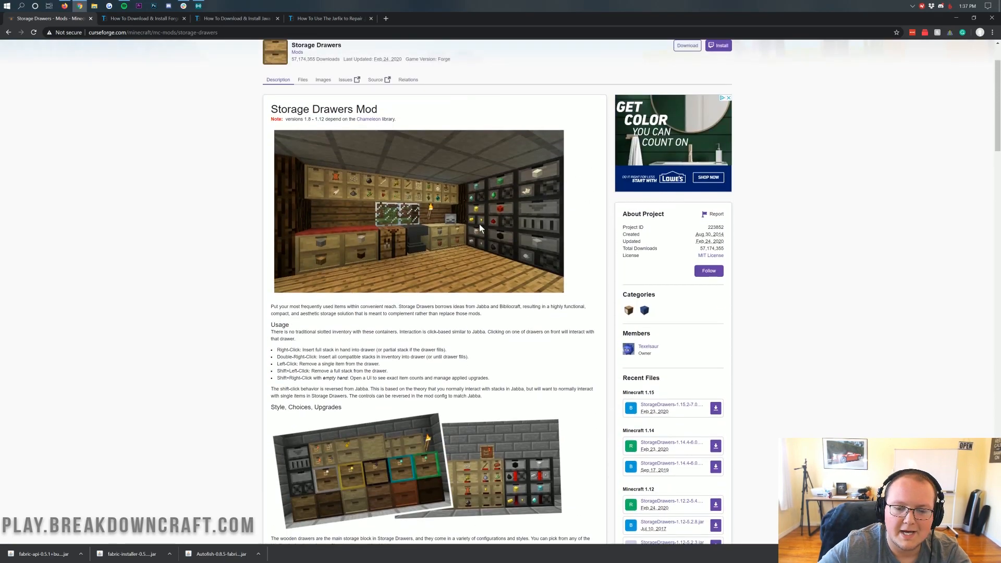
scroll("up", 3)
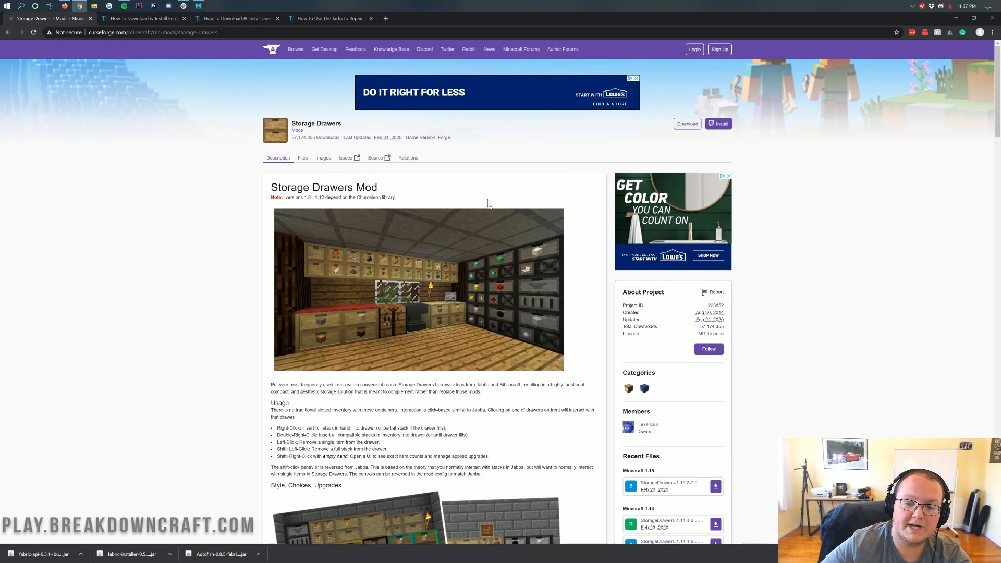
scroll("down", 3)
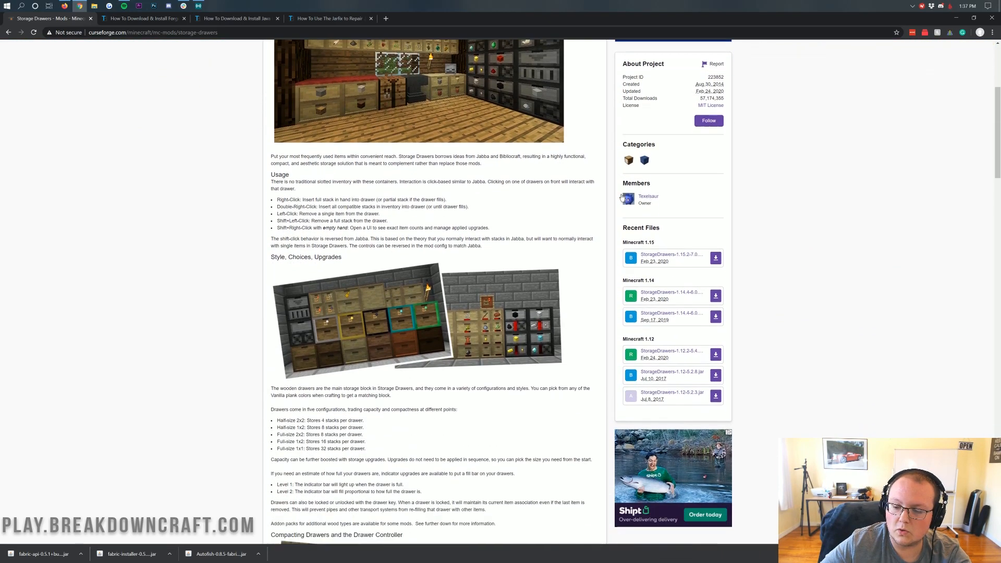
scroll("down", 3)
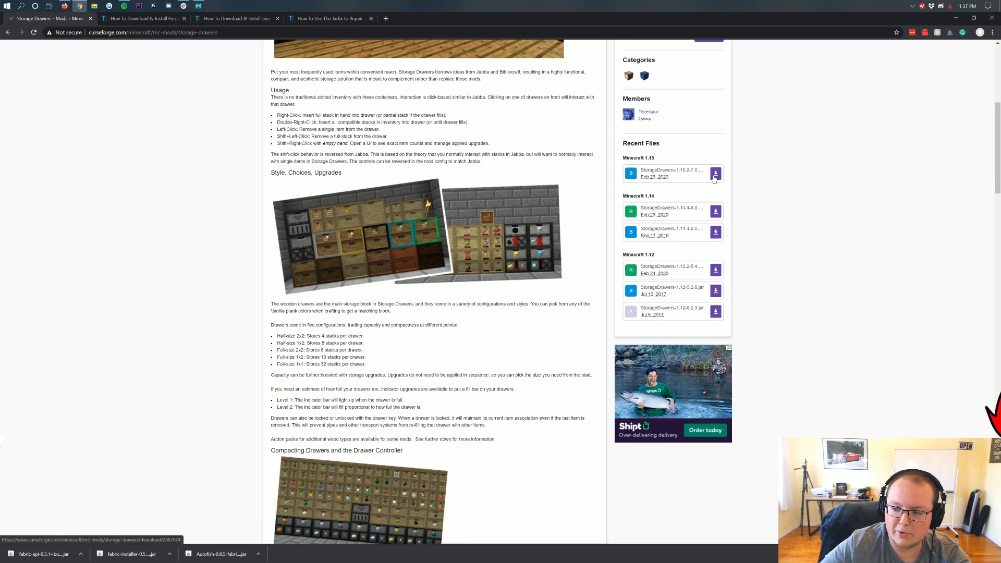
left_click(714, 173)
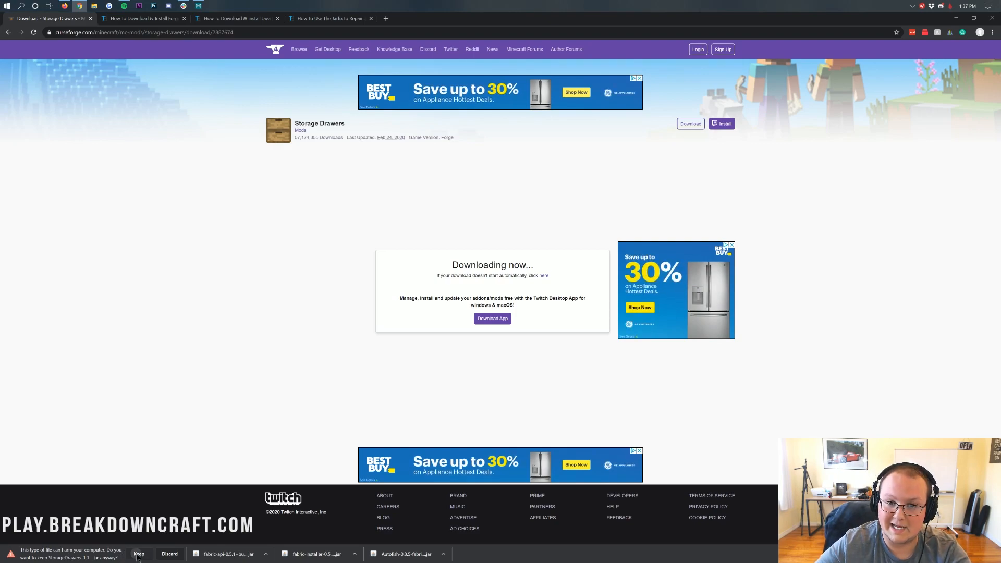
left_click(139, 554)
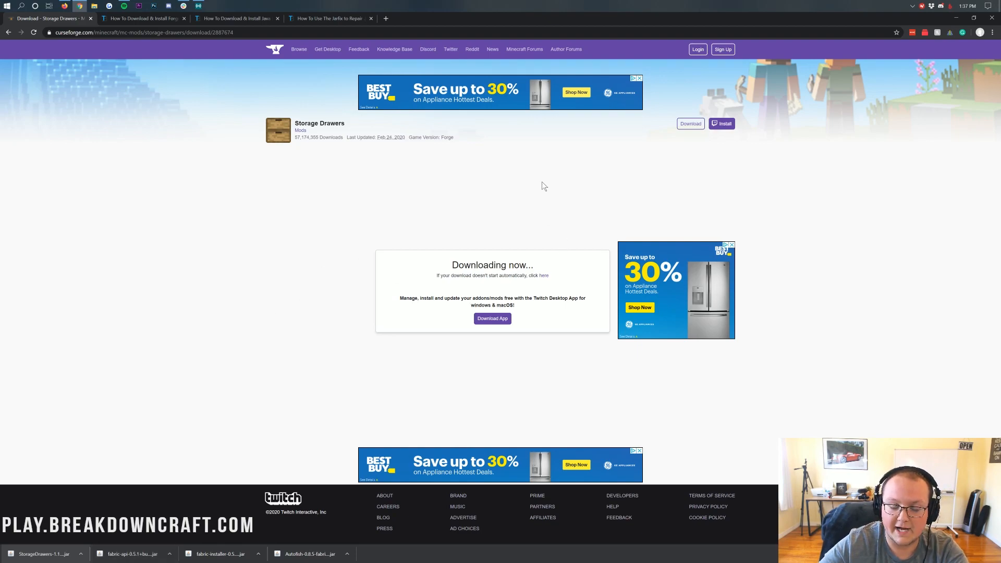
mouse_move(515, 294)
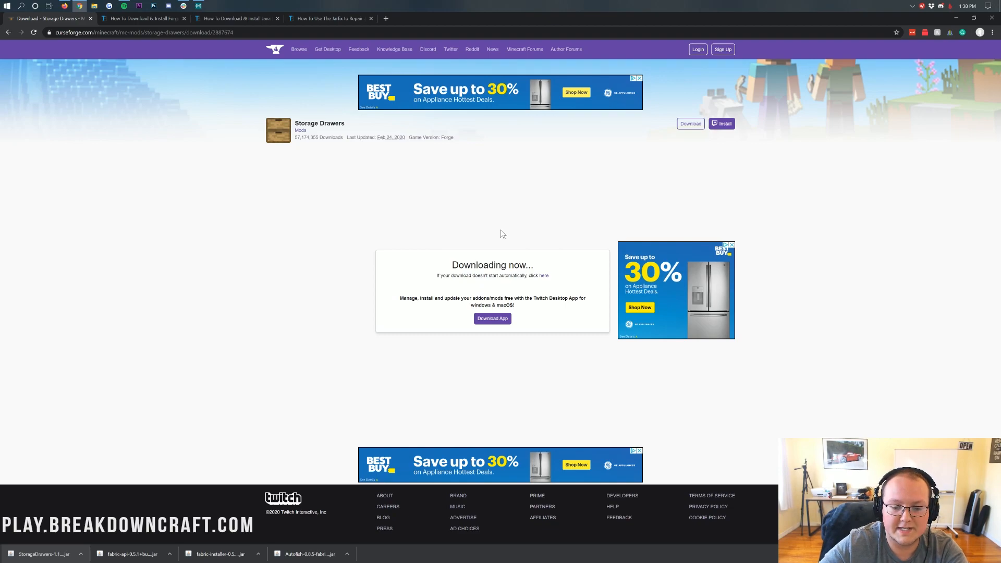
mouse_move(153, 21)
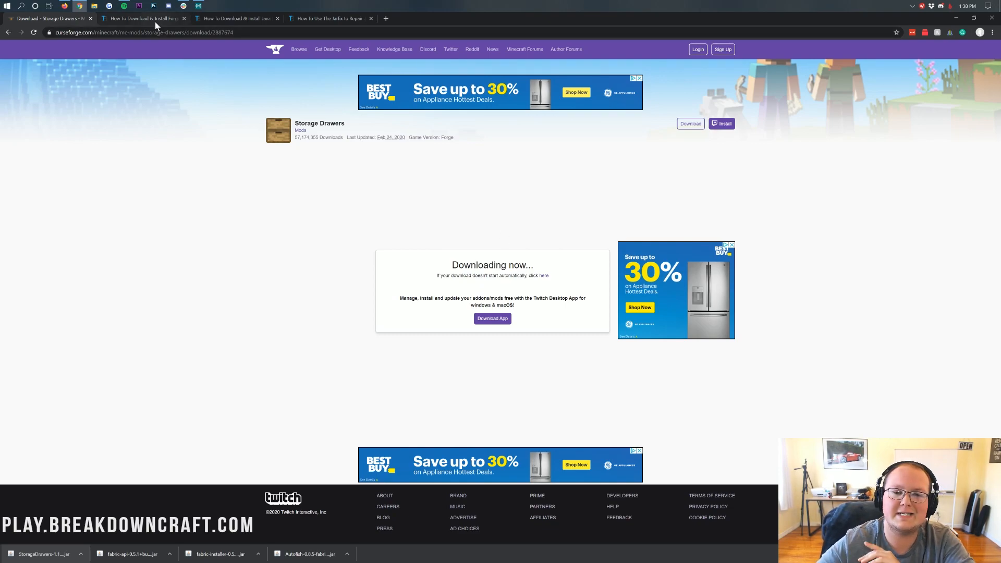
mouse_move(142, 18)
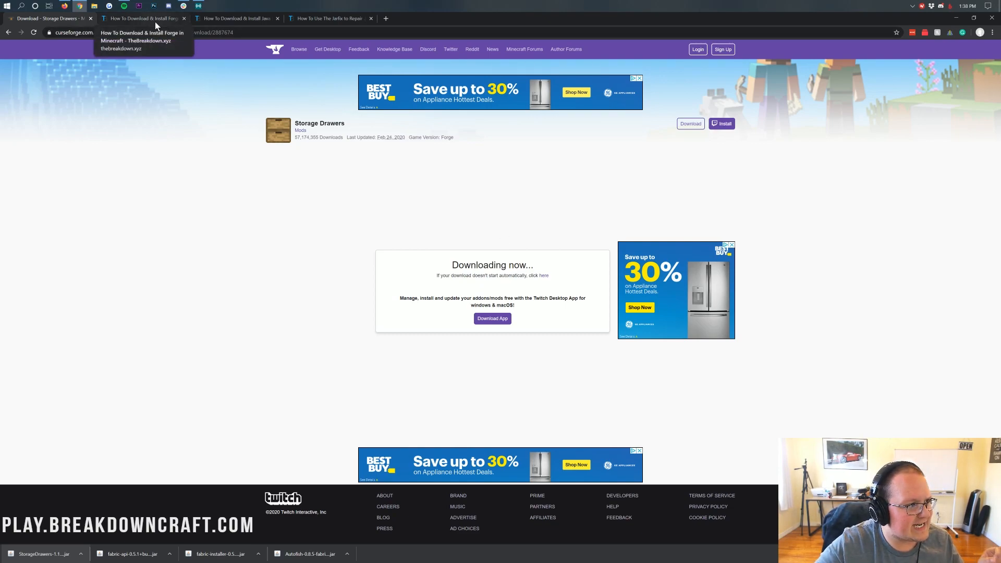
Step: Bring up the 'How To Download & Install Forge' guide and scroll to its Step 1 download link
left_click(142, 17)
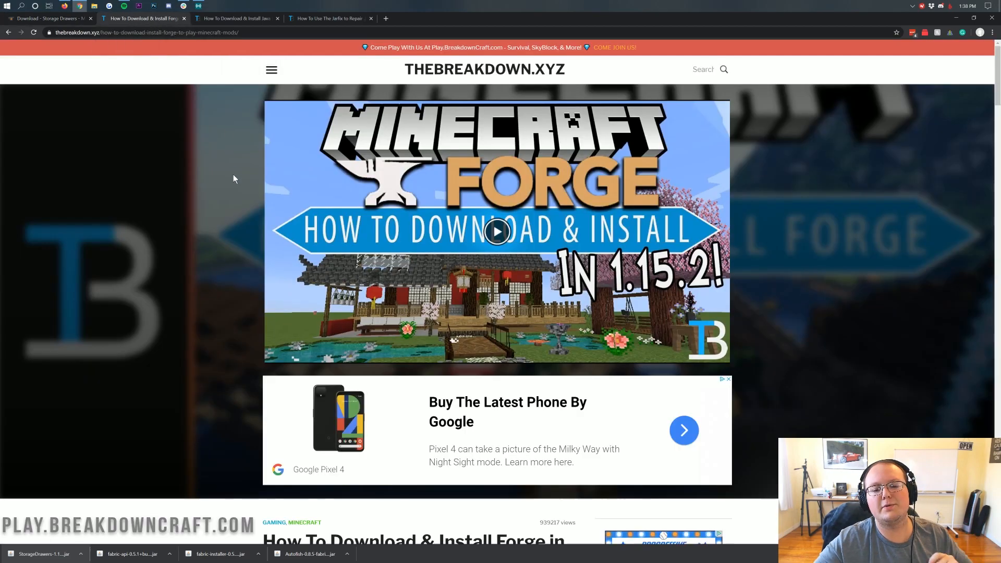
mouse_move(233, 212)
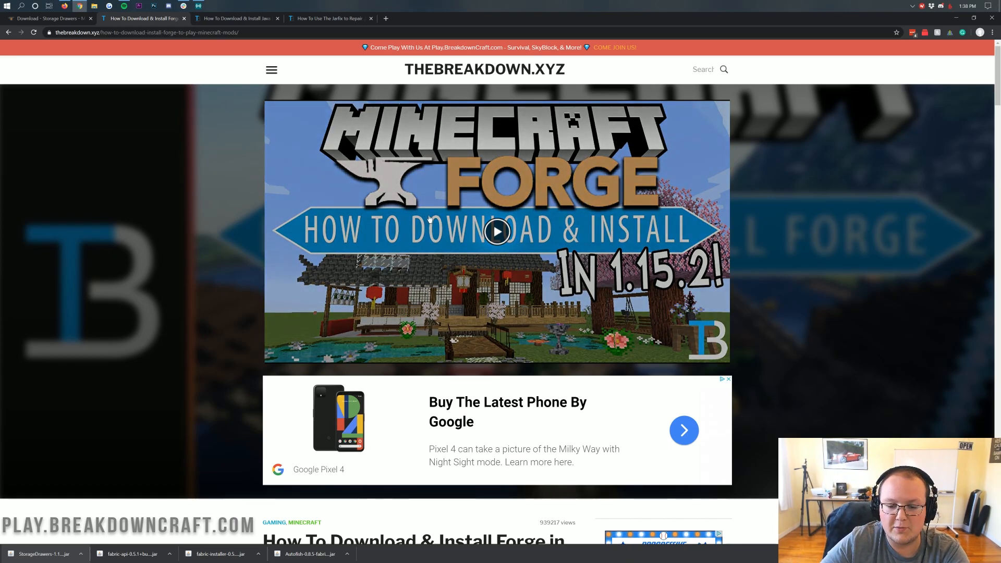
scroll("down", 3)
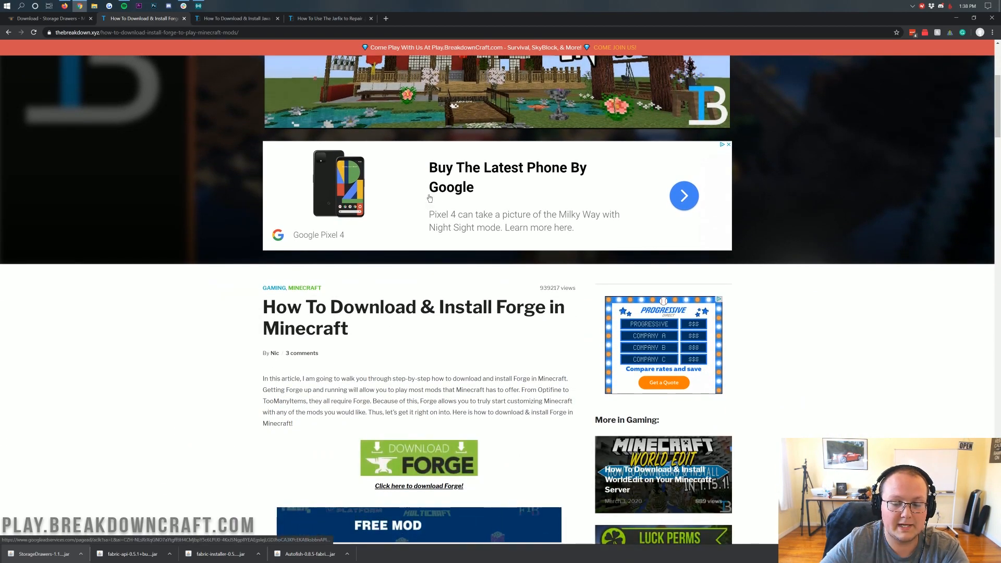
scroll("down", 3)
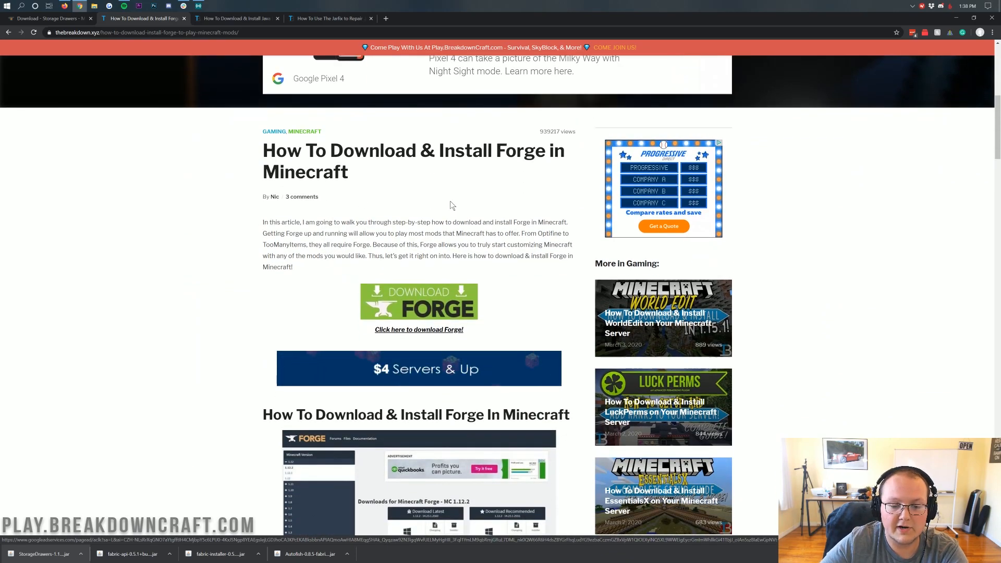
scroll("down", 3)
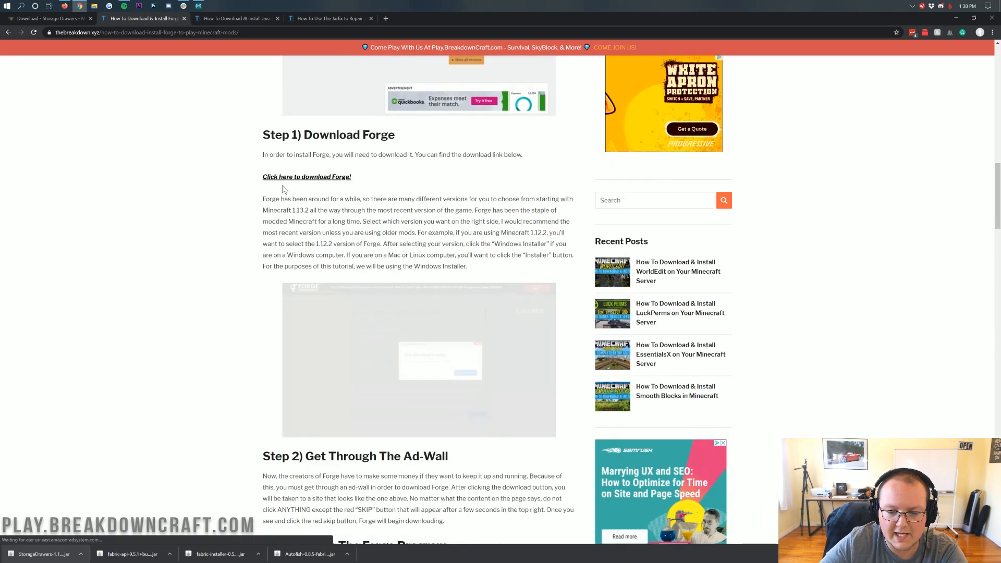
scroll("up", 3)
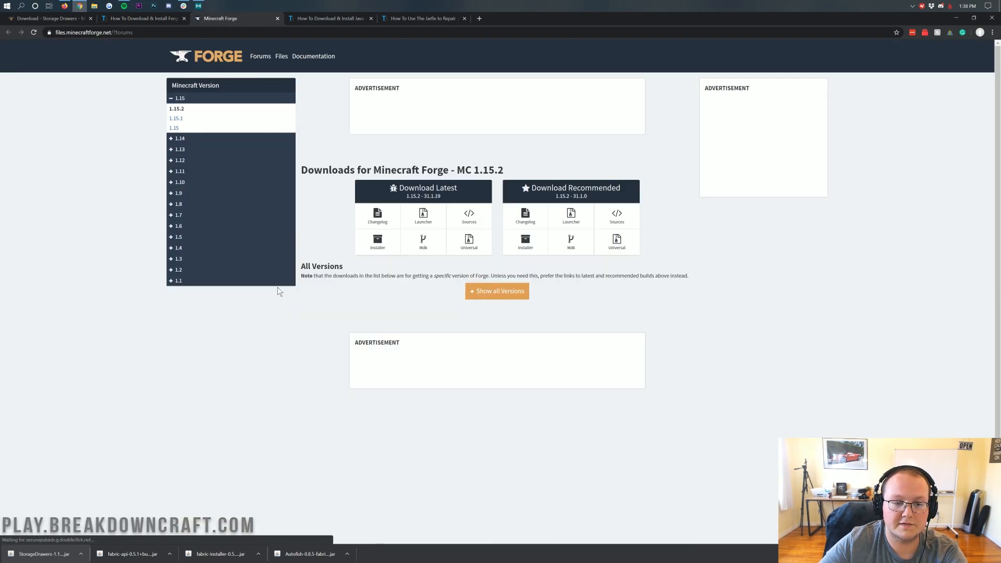
Step: Select Minecraft 1.15.2 and download the latest Forge 31.1.19 installer
left_click(179, 98)
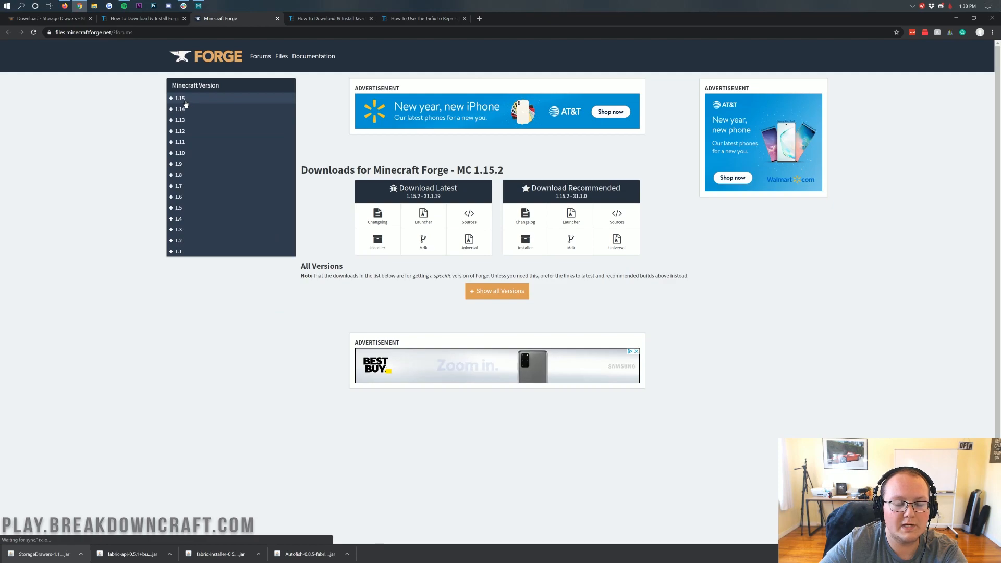
left_click(180, 97)
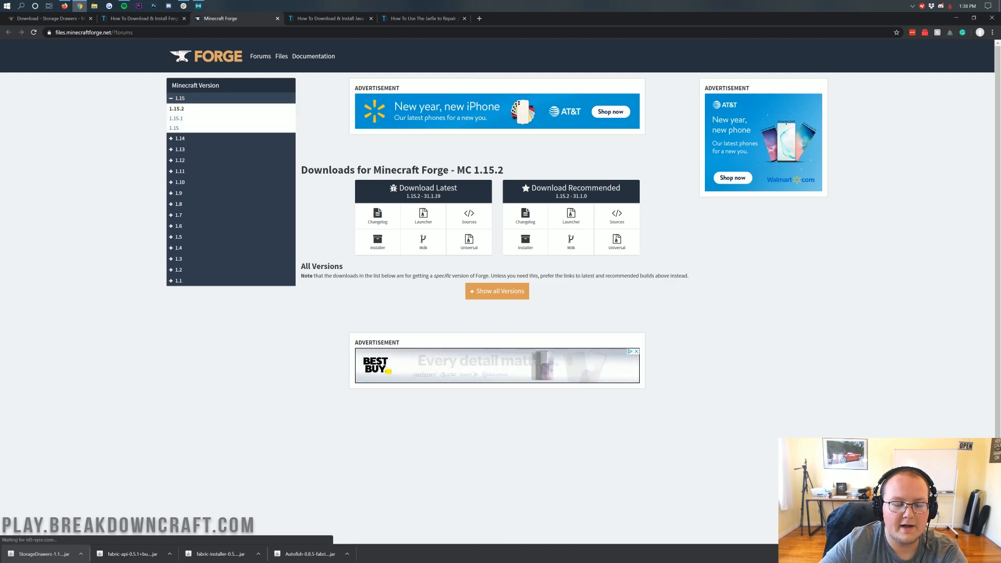
double_click(490, 170)
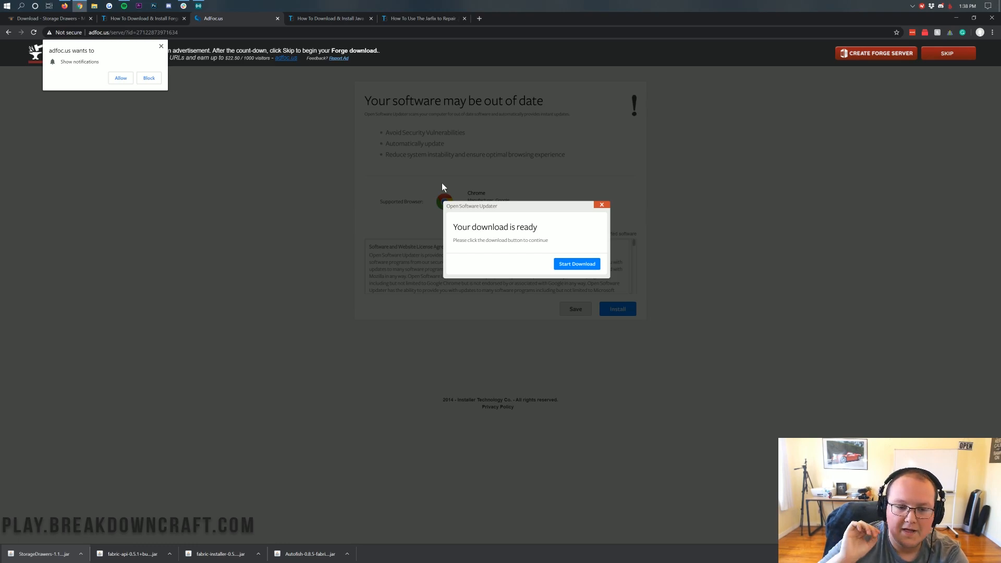
mouse_move(947, 53)
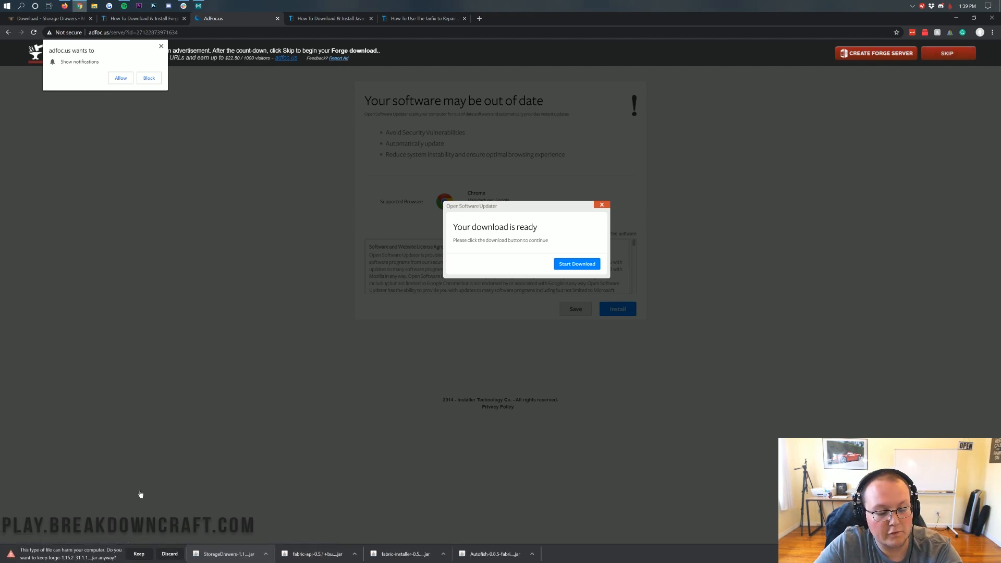
mouse_move(83, 557)
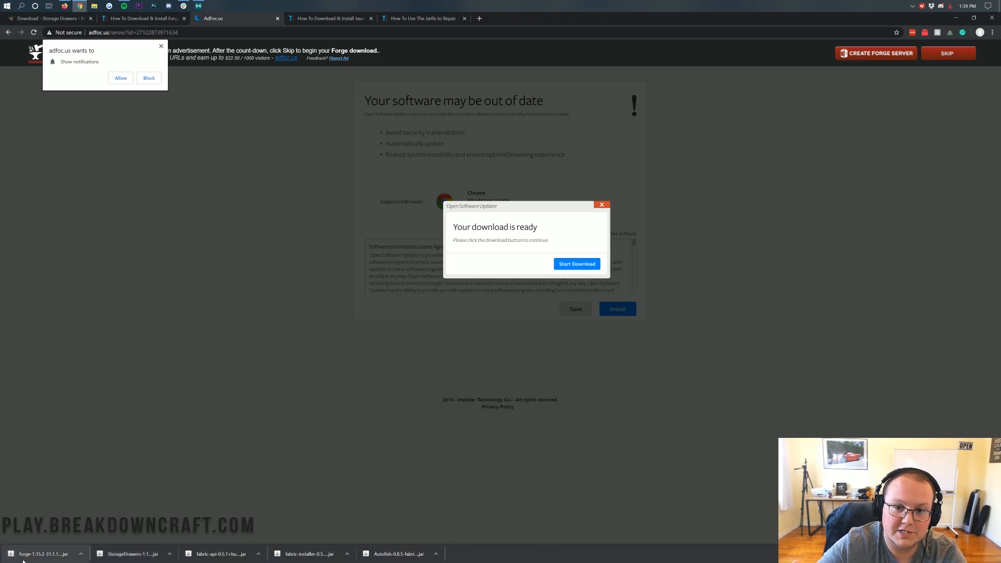
mouse_move(796, 184)
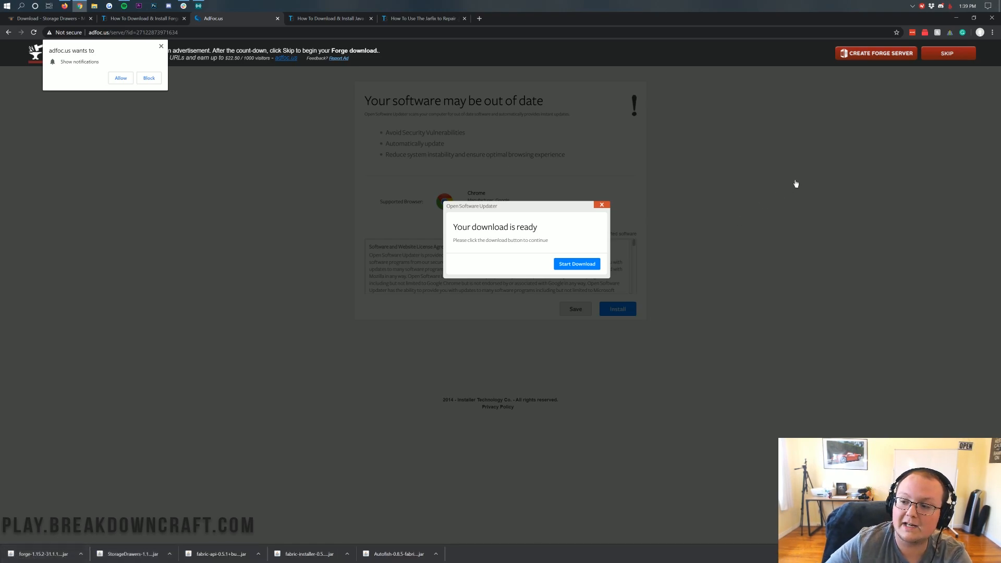
mouse_move(144, 521)
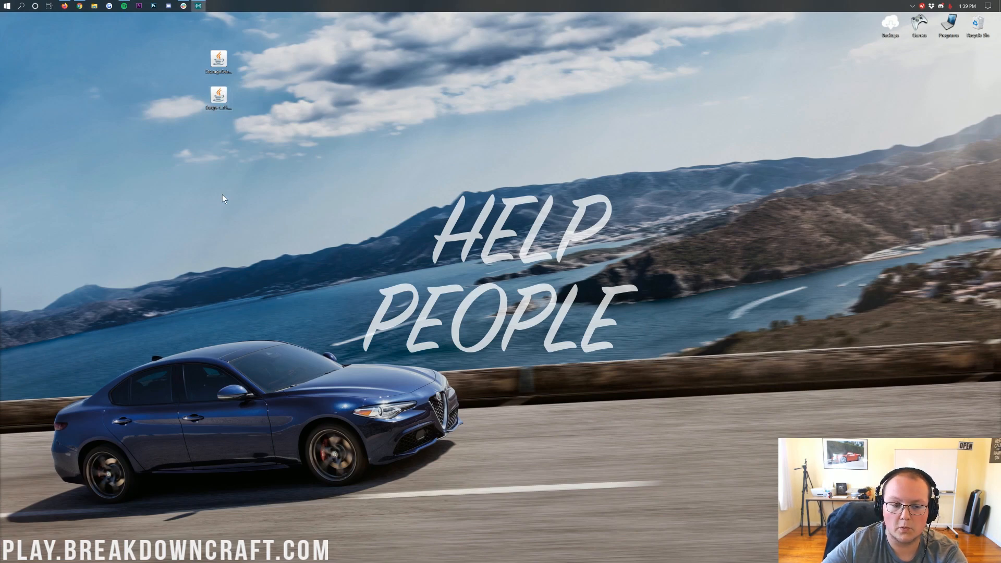
mouse_move(7, 6)
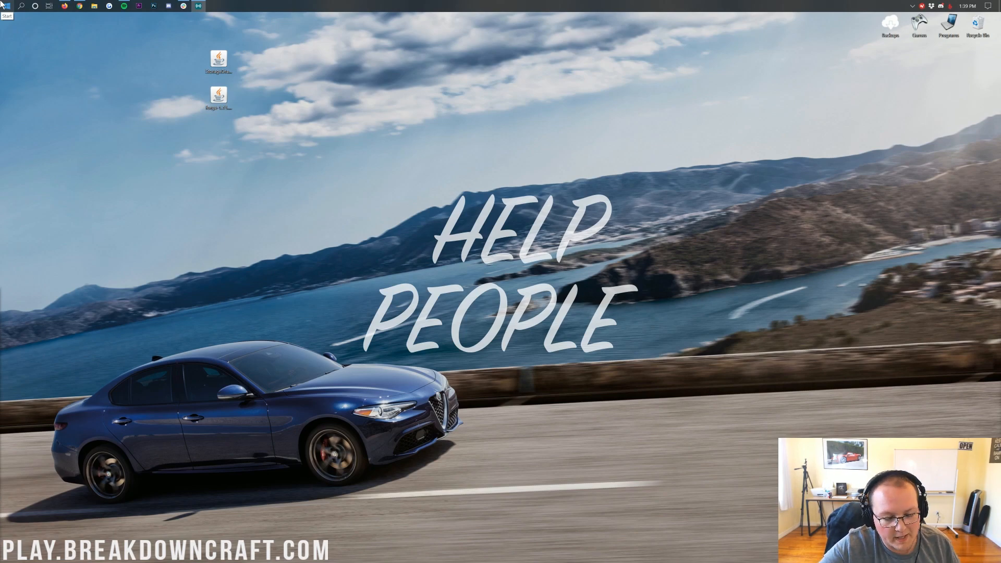
Step: Search for the Downloads folder, confirm it is empty, and close it
left_click(7, 6)
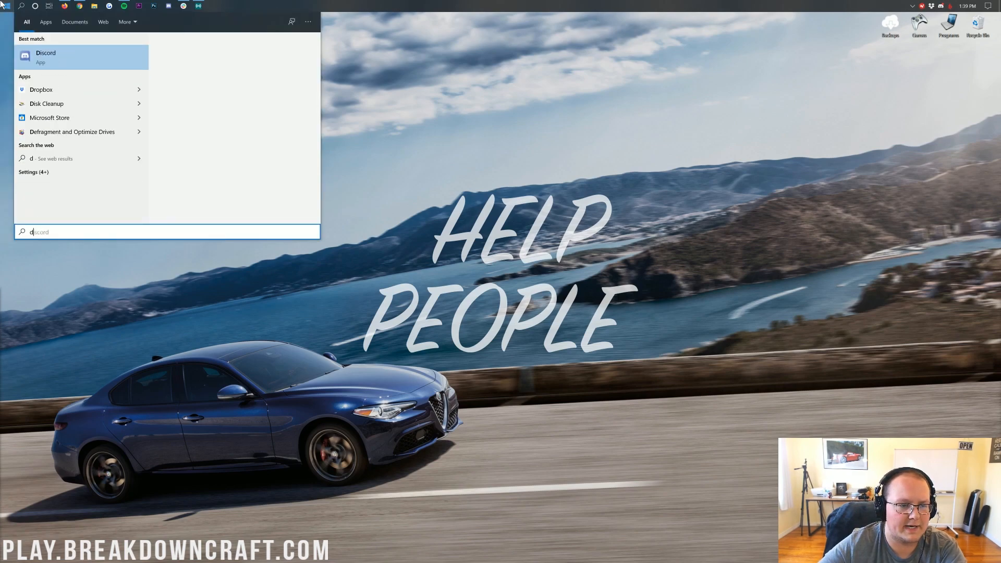
type("downl")
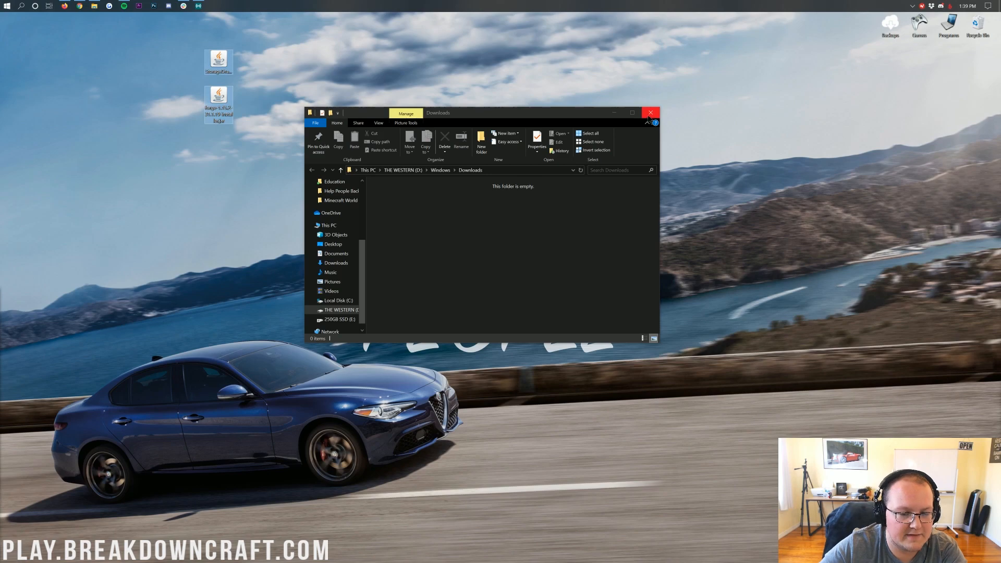
left_click(650, 113)
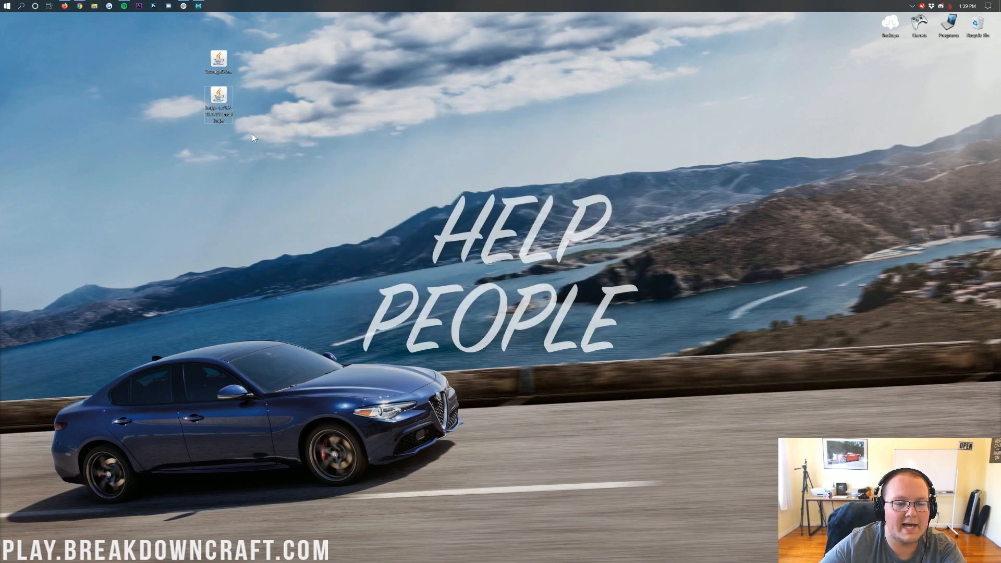
Step: Move the Forge installer to the desktop centre and bring up its Open with menu
left_click_drag(219, 105, 364, 175)
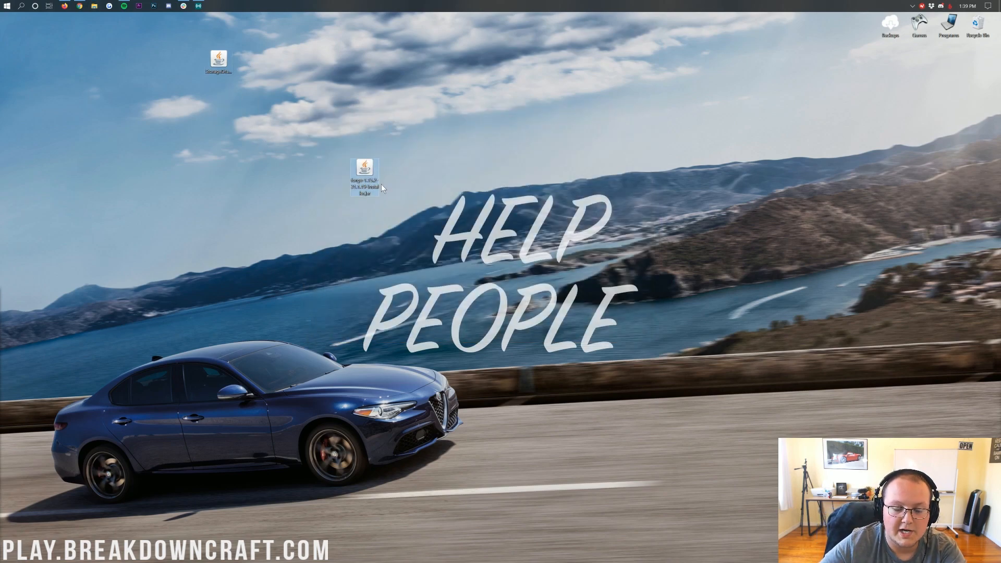
right_click(363, 176)
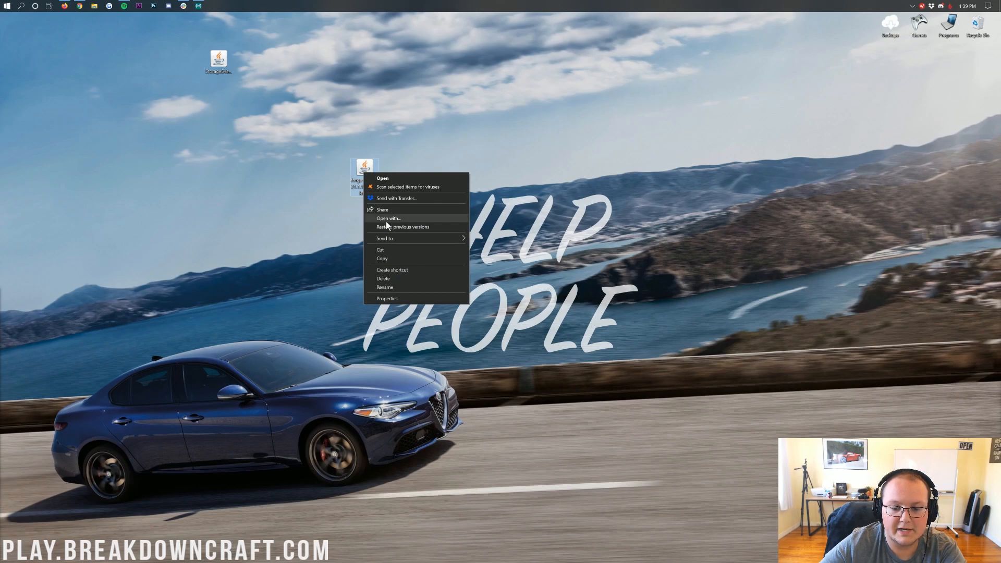
left_click(388, 218)
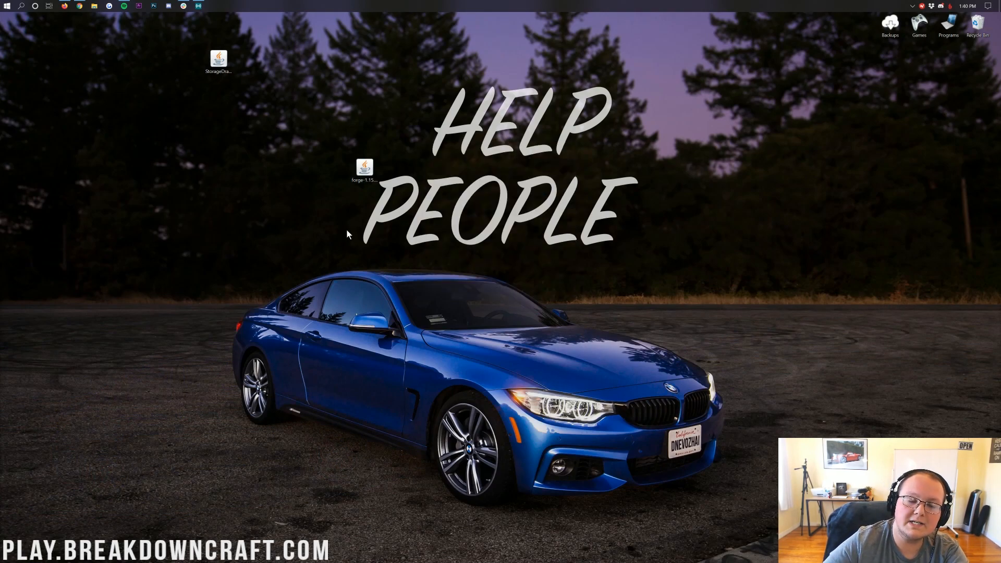
Step: Place the Storage Drawers file beside the Forge installer and read the Java install guide
left_click_drag(218, 61, 305, 175)
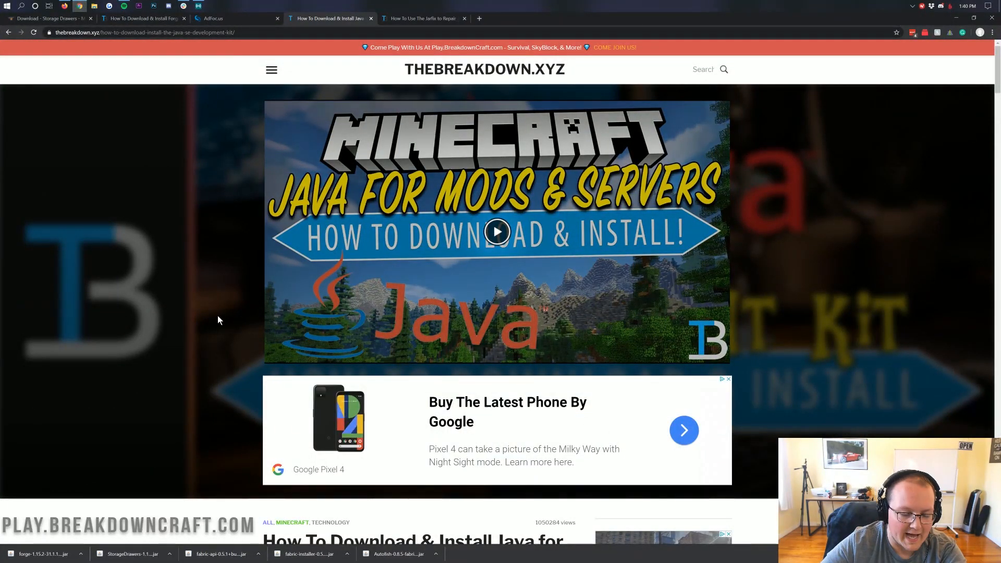
scroll("down", 3)
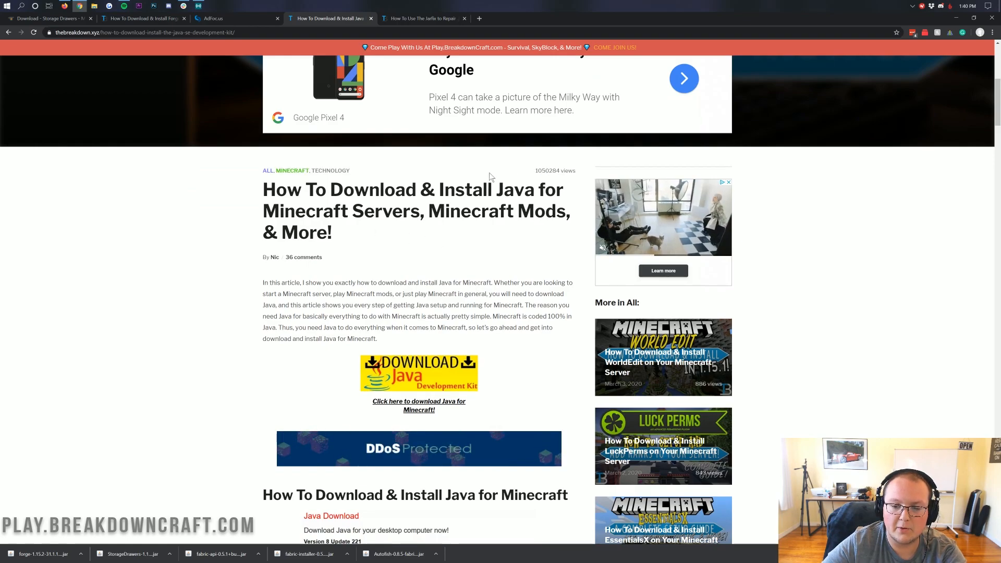
scroll("down", 3)
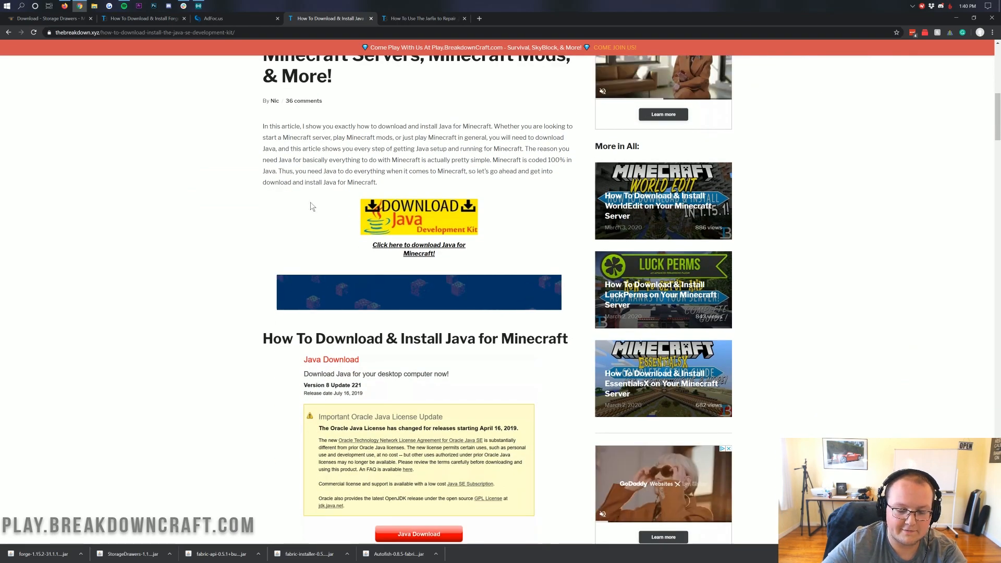
scroll("down", 3)
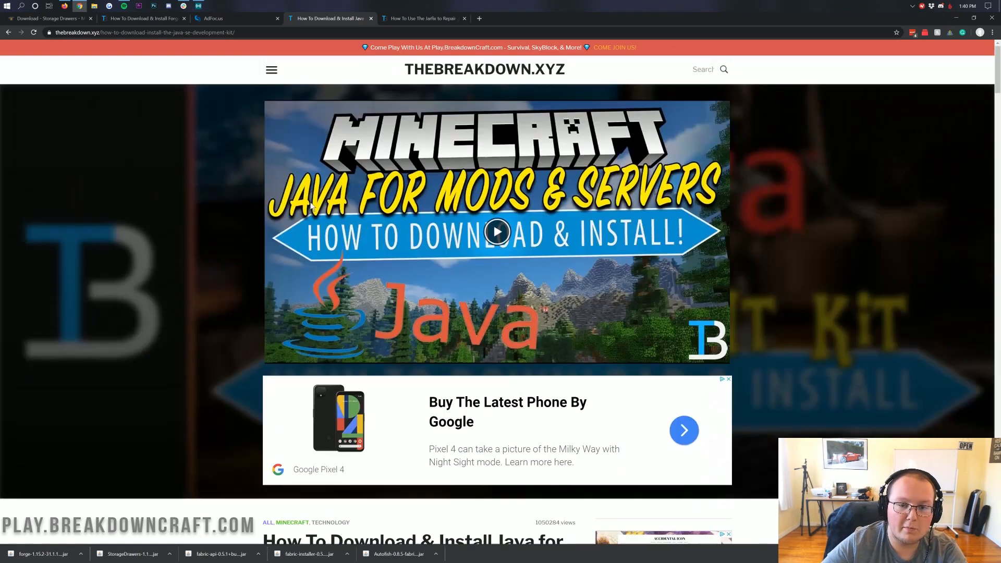
Step: Look through TheBreakdown.xyz's Jarfix repair guide
left_click(421, 18)
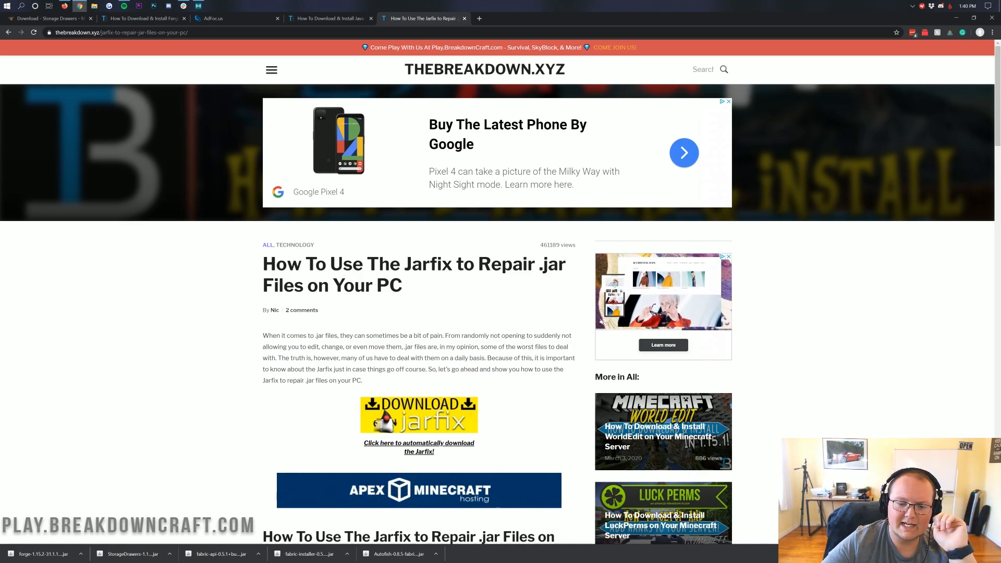
scroll("down", 3)
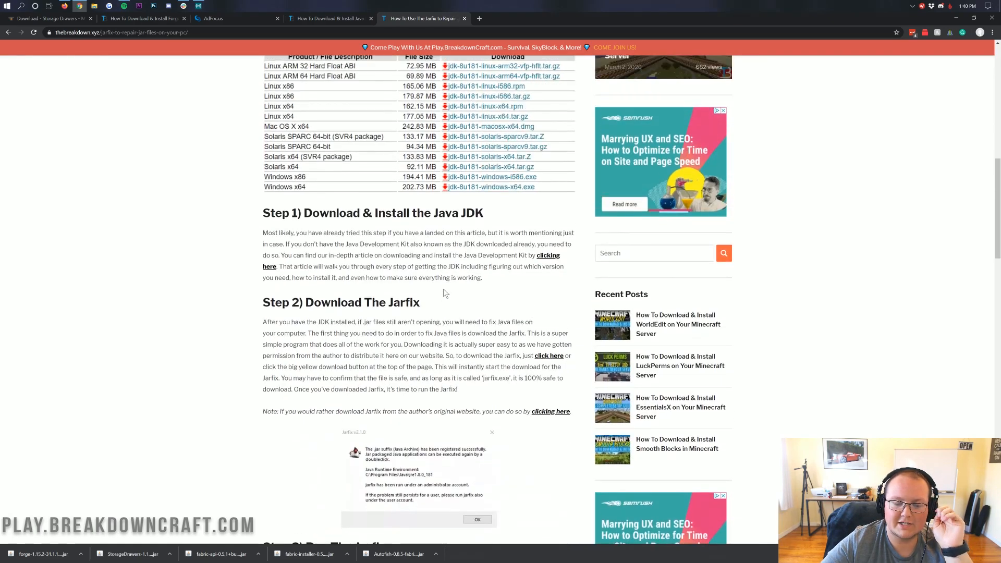
scroll("up", 3)
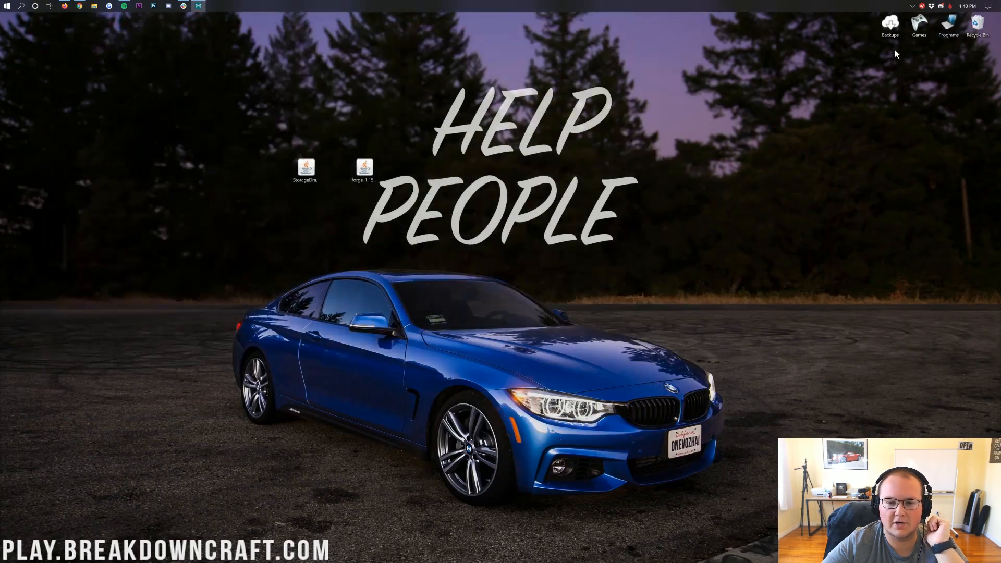
Step: Run the Forge installer with Java, install the 1.15.2-forge-31.1.19 client, and confirm success
right_click(364, 168)
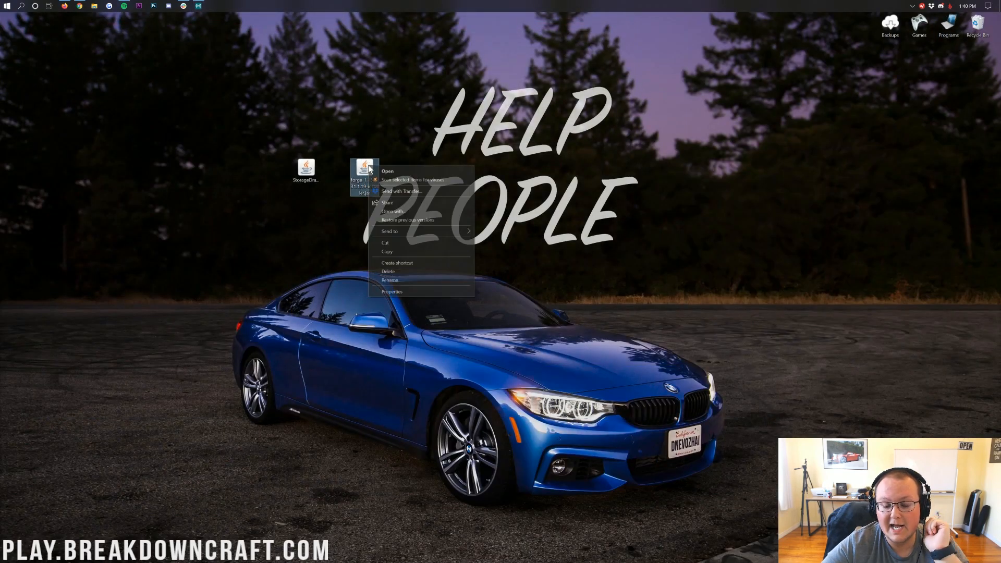
left_click(387, 171)
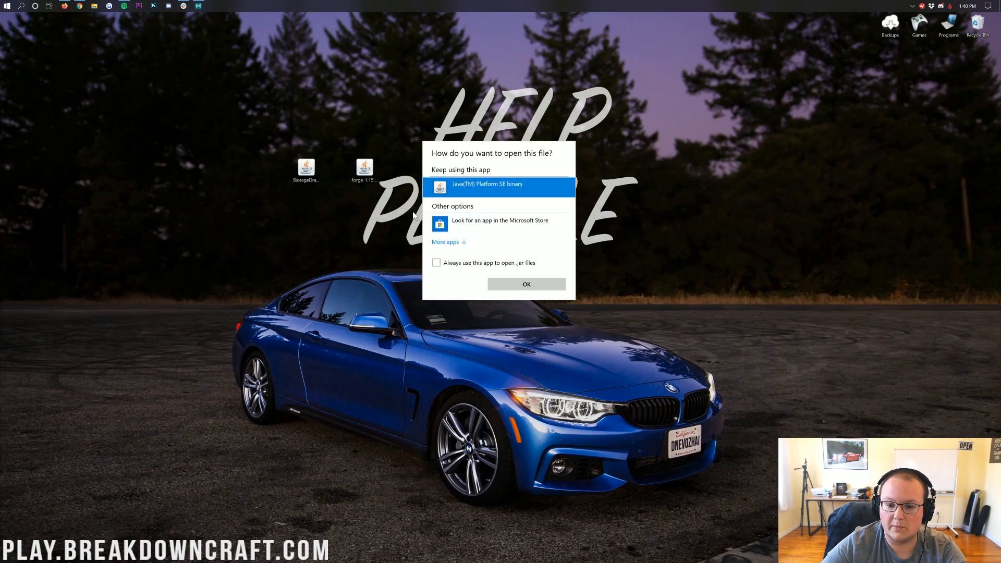
left_click(526, 284)
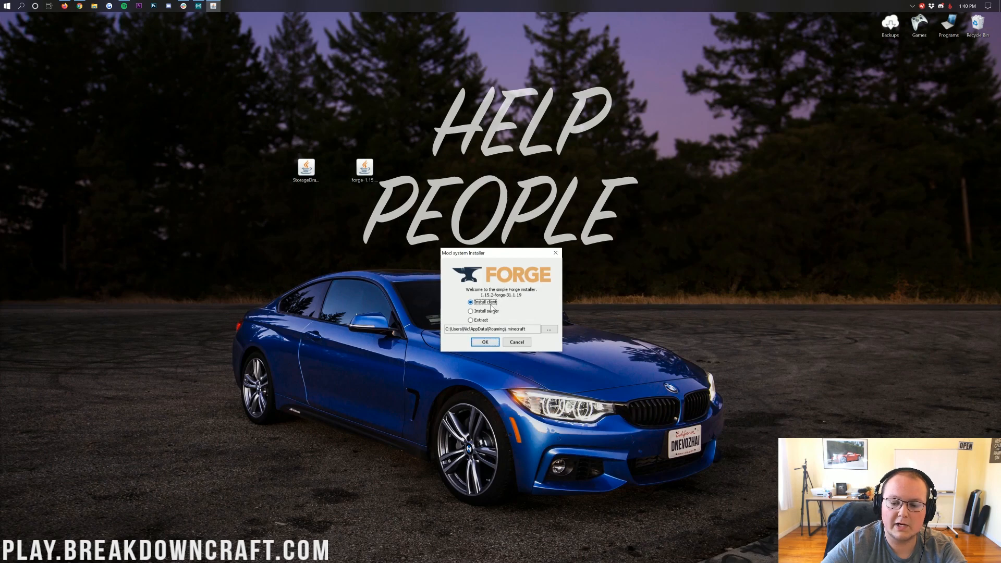
left_click(484, 342)
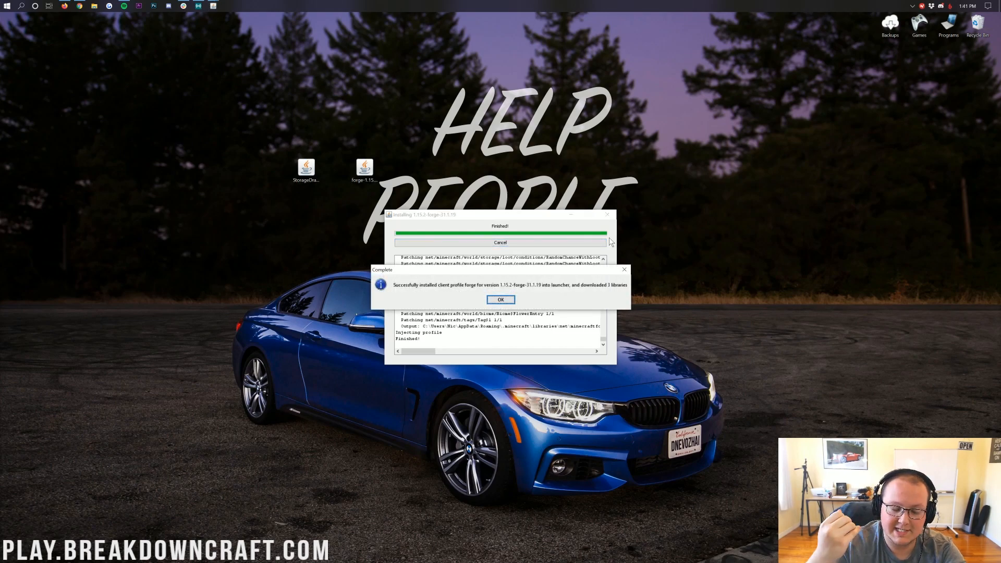
mouse_move(442, 291)
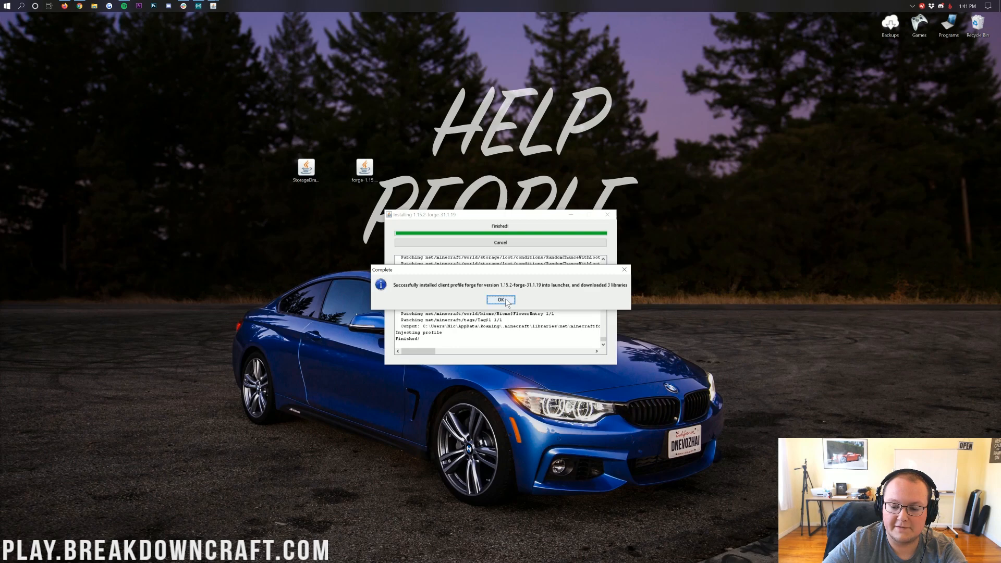
left_click(500, 300)
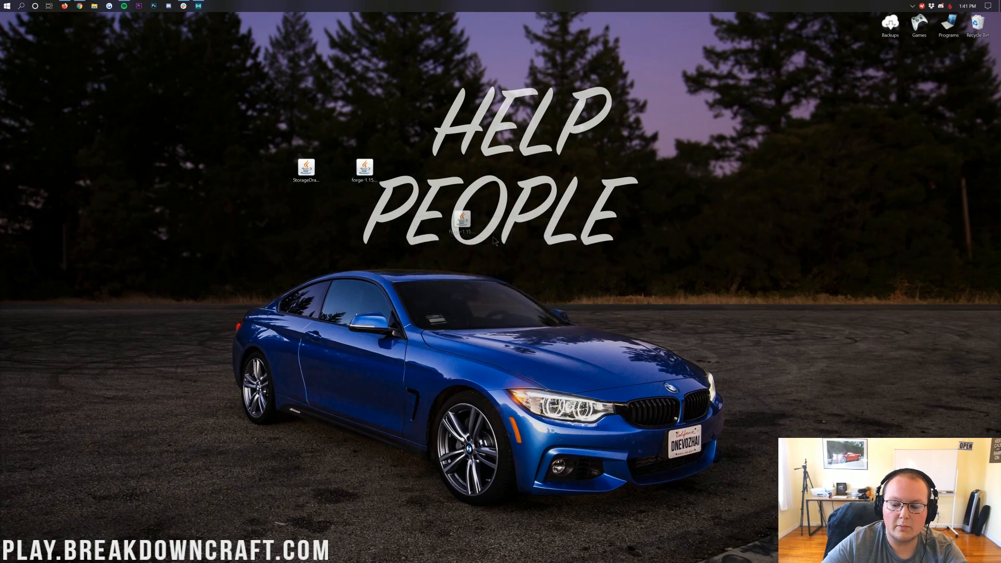
Step: Launch Minecraft Launcher from Start and begin a new installation under Installations
left_click(7, 5)
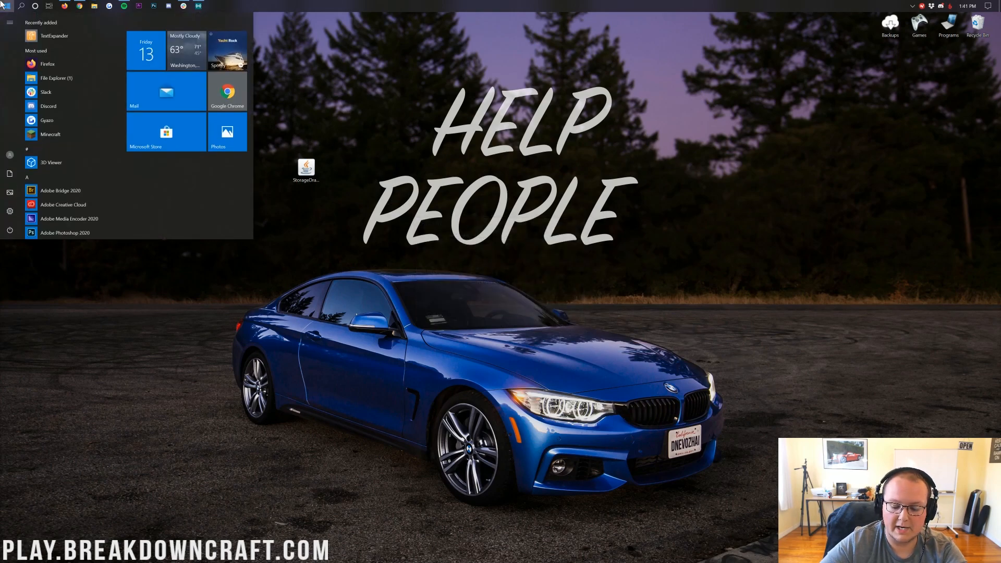
left_click(50, 134)
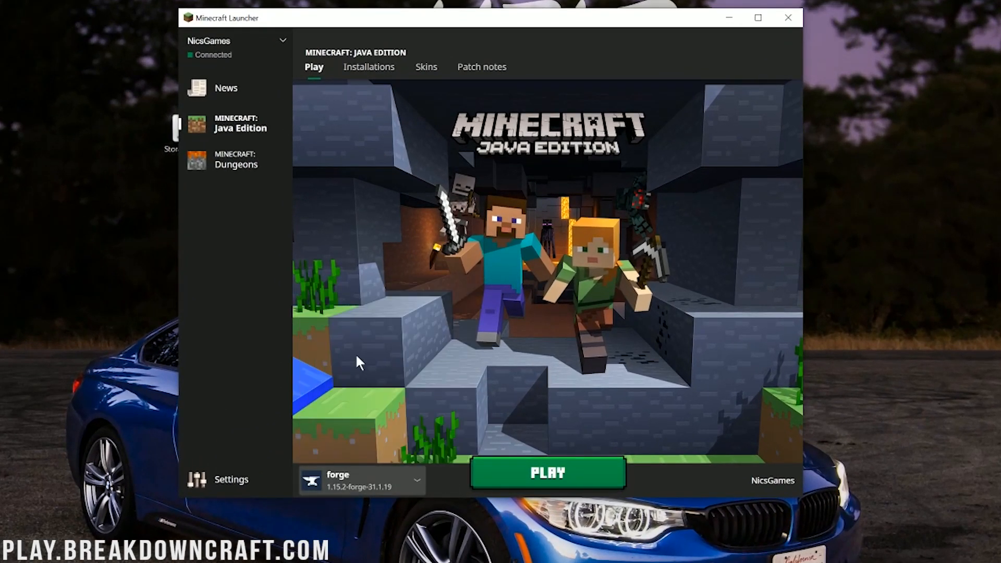
mouse_move(506, 380)
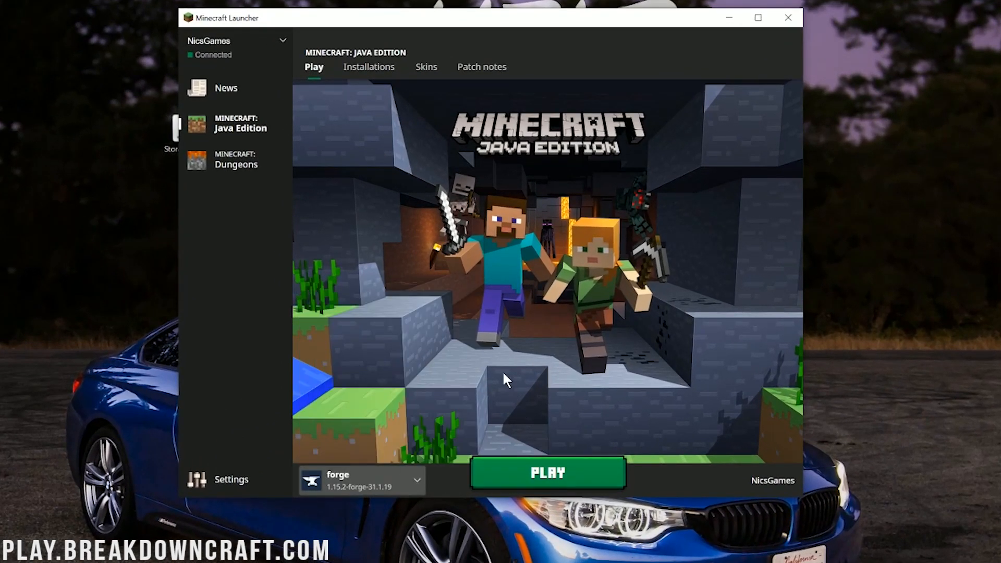
mouse_move(348, 74)
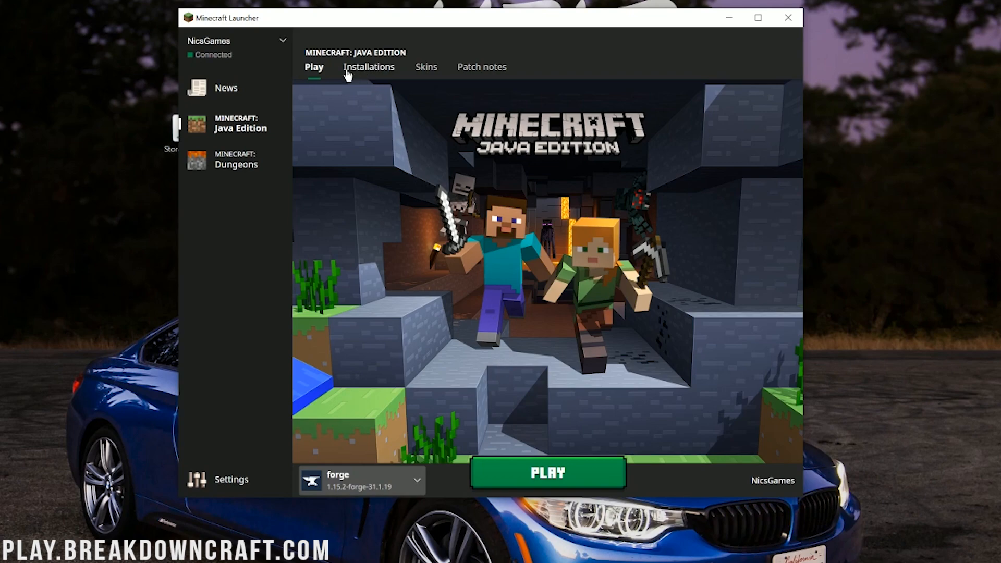
left_click(369, 67)
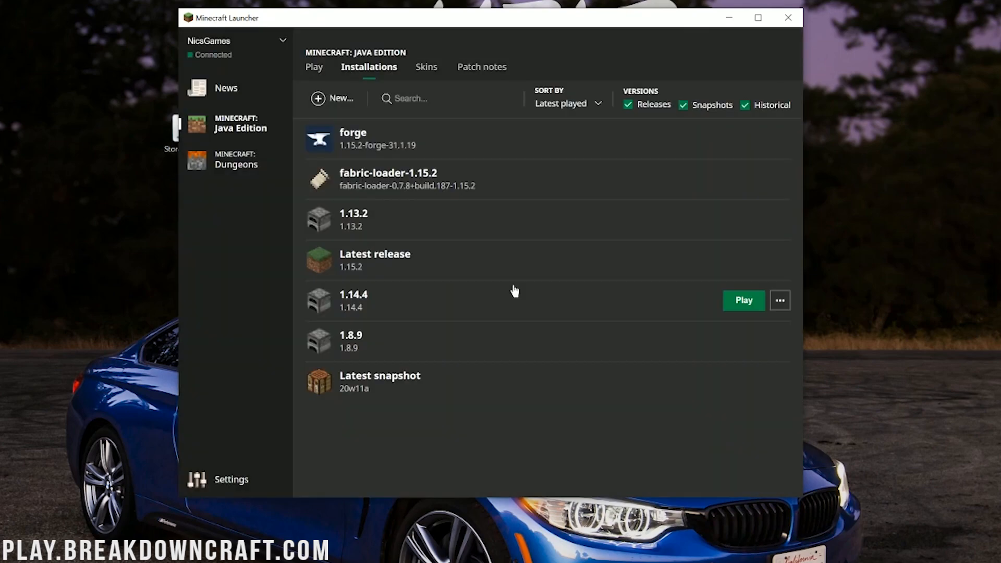
left_click(333, 98)
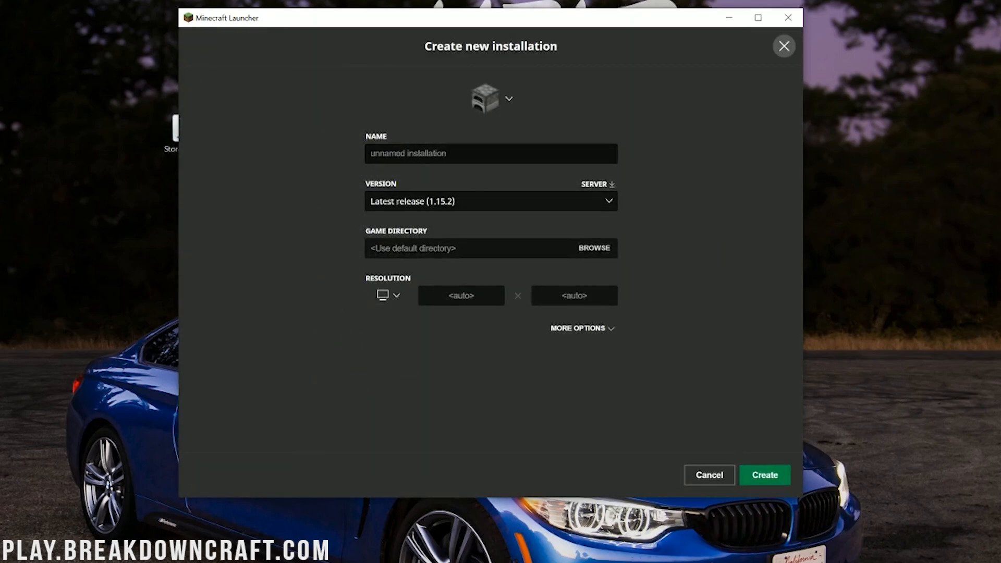
Step: Create a Play.BreakdownCraft.com installation using release 1.15.2-forge-31.1.19
left_click(489, 153)
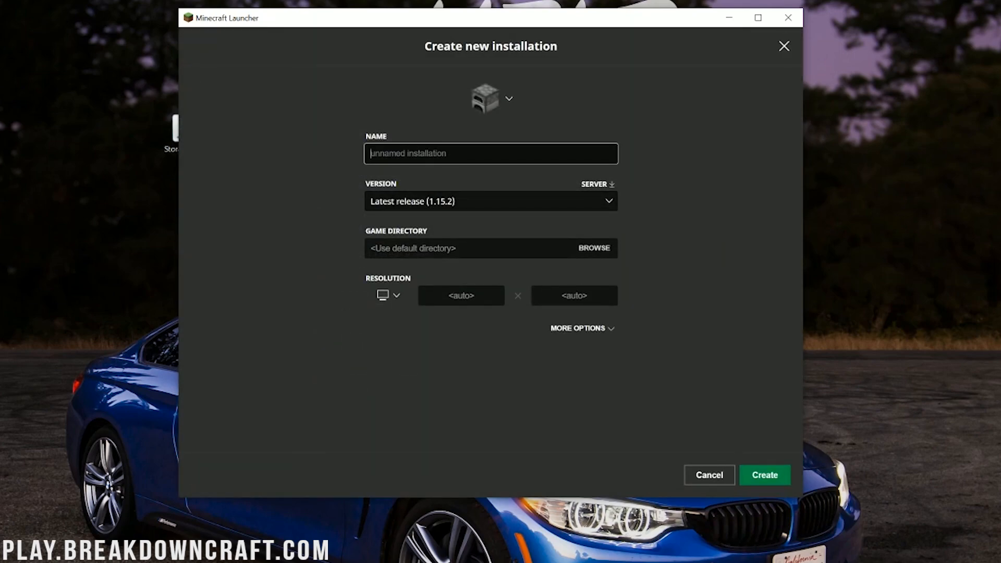
type("Play.BreakdownCraft.com")
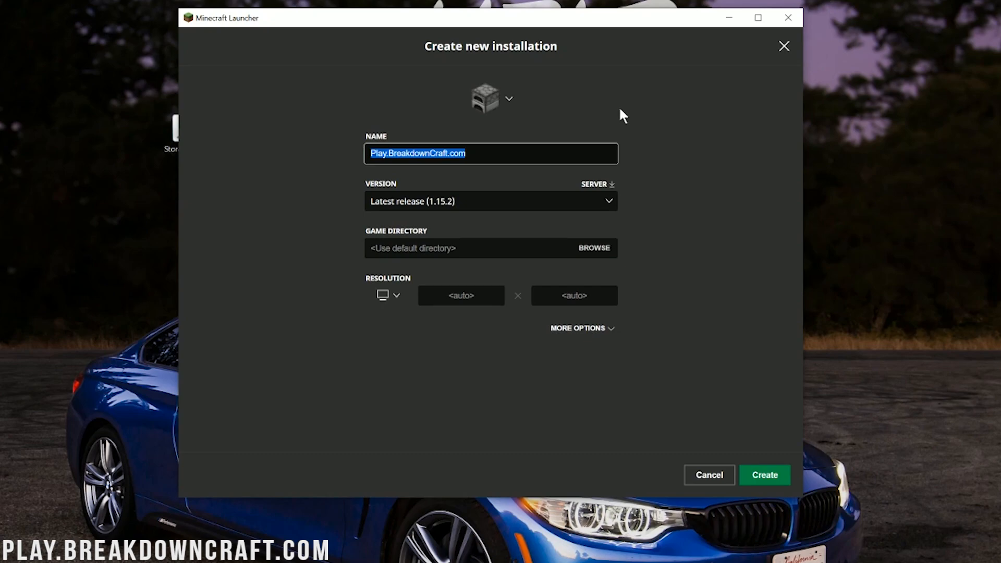
mouse_move(572, 219)
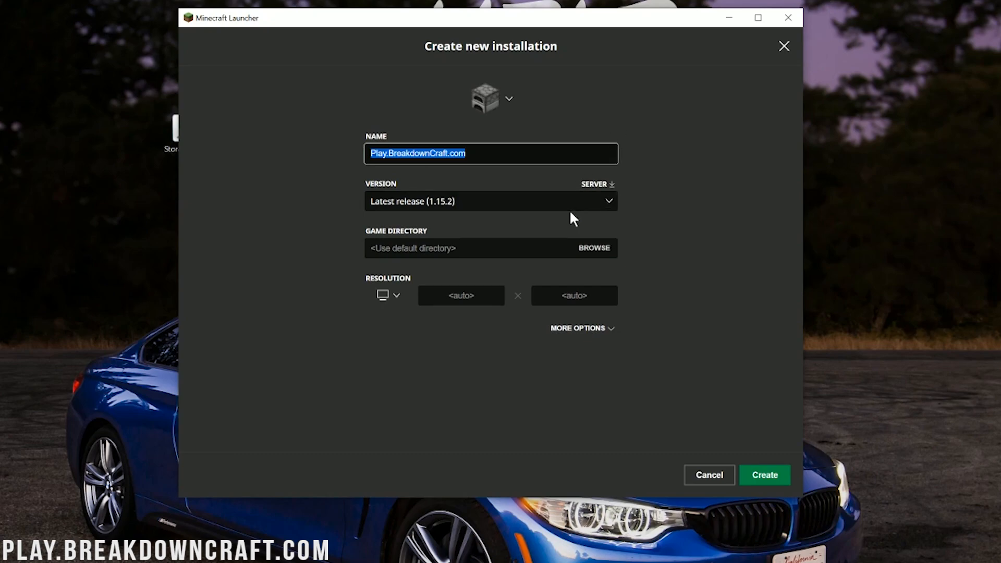
mouse_move(367, 196)
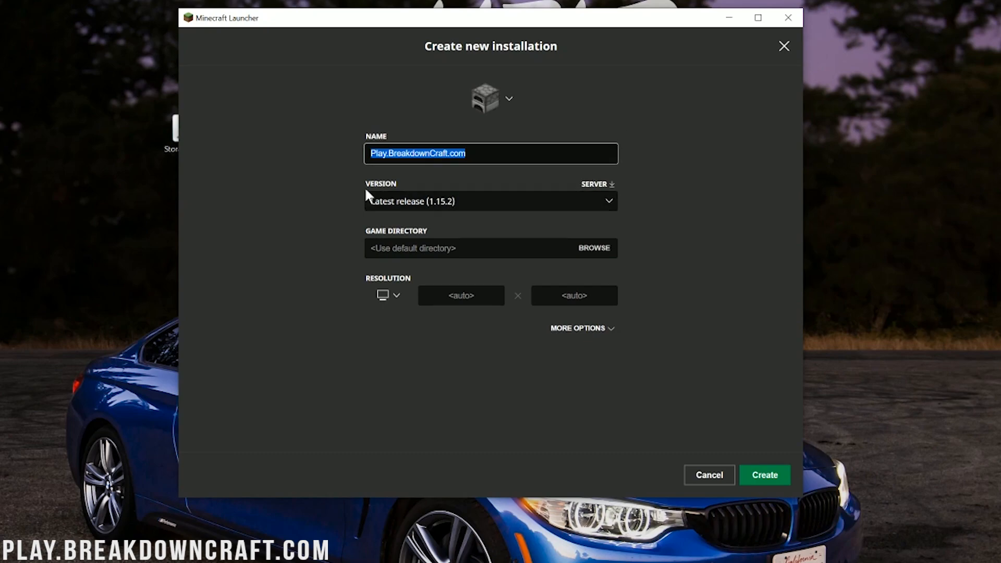
left_click(490, 201)
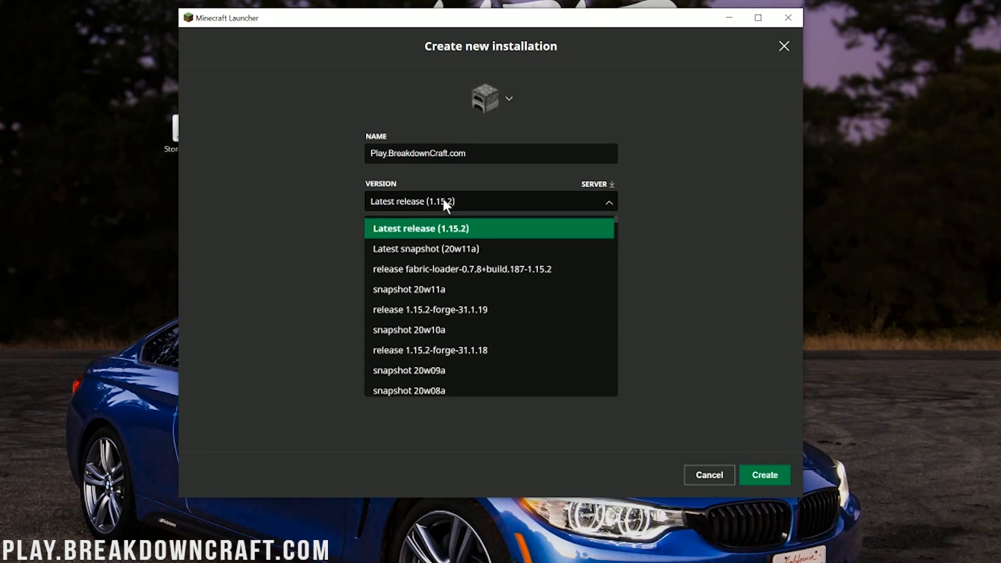
mouse_move(409, 329)
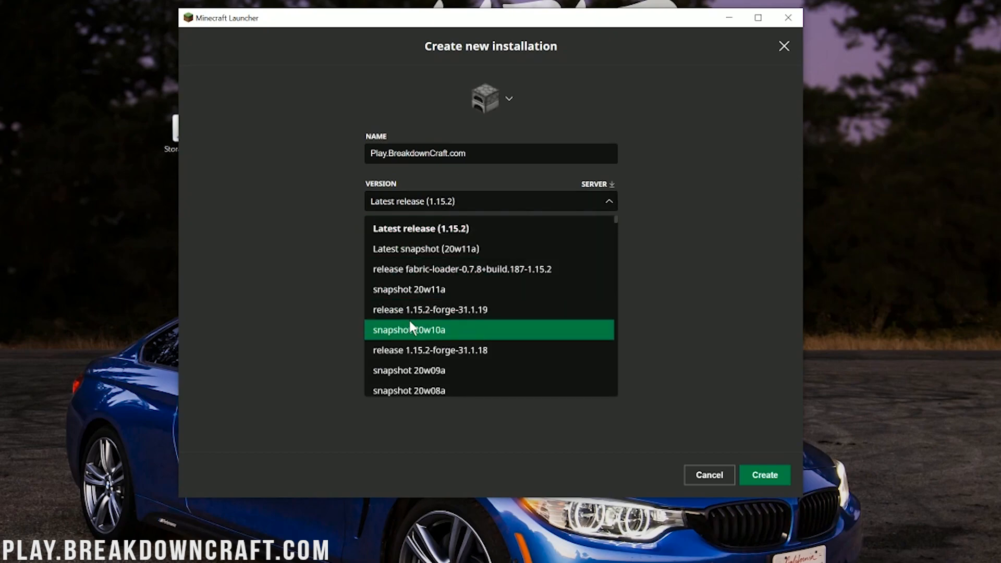
mouse_move(475, 310)
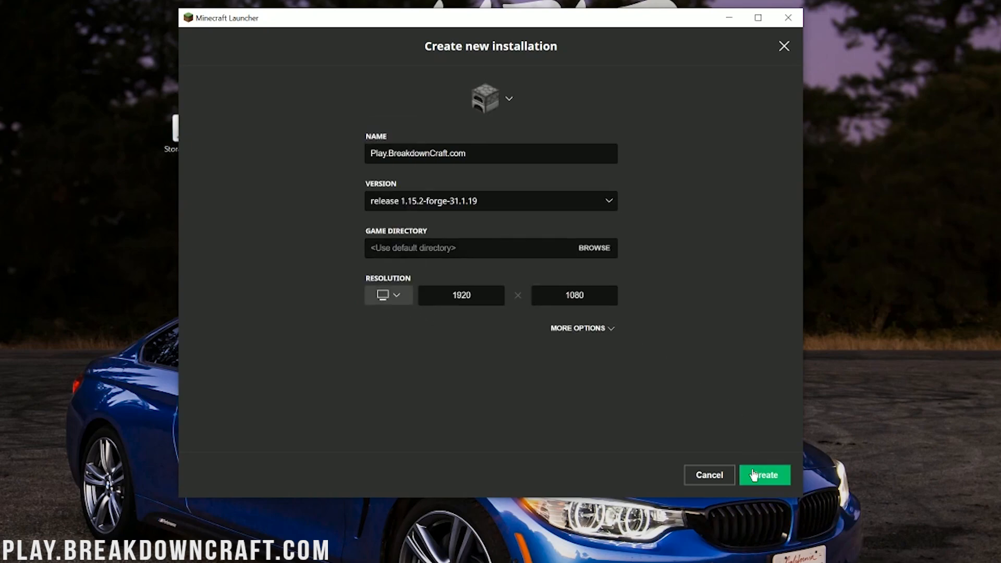
left_click(764, 475)
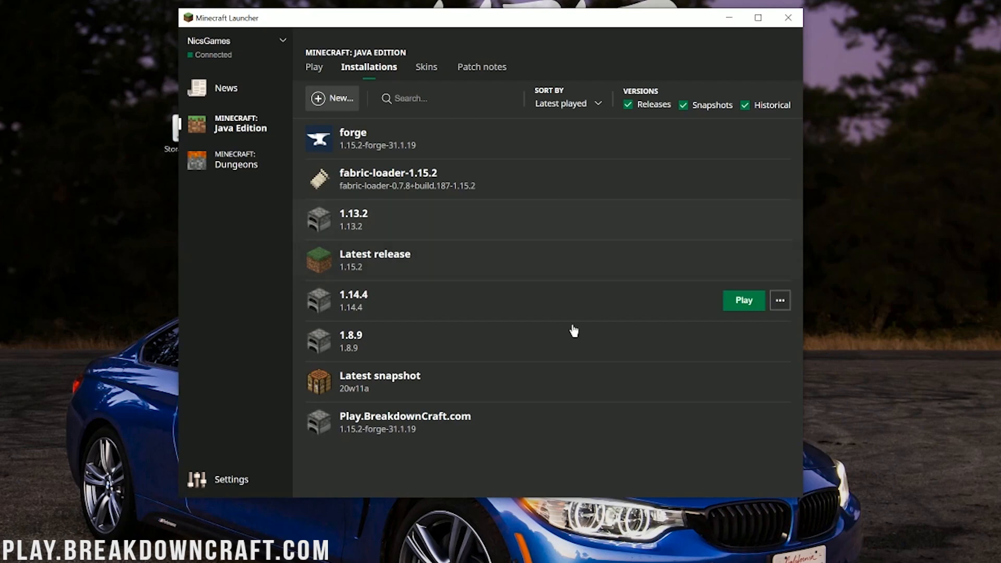
mouse_move(441, 425)
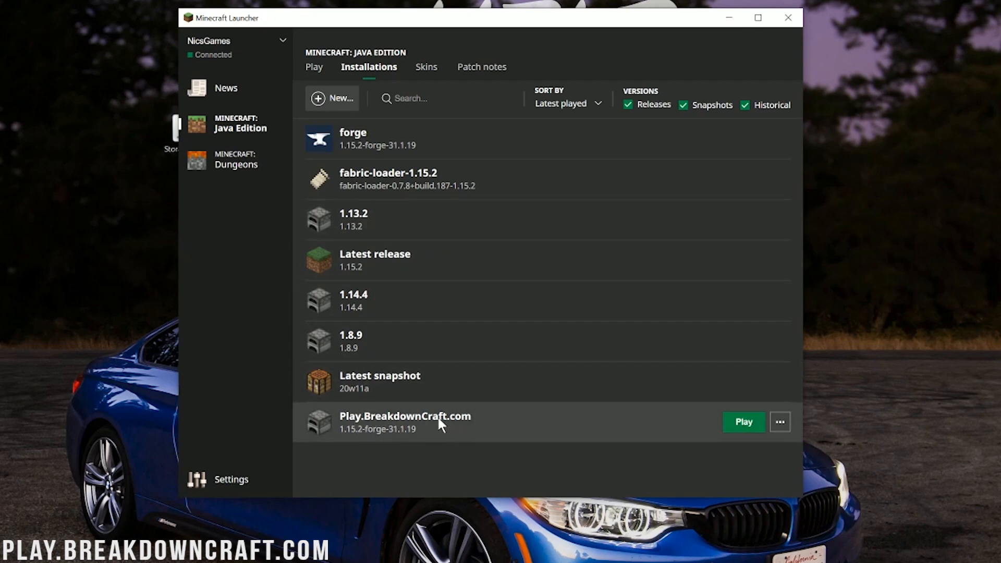
mouse_move(373, 443)
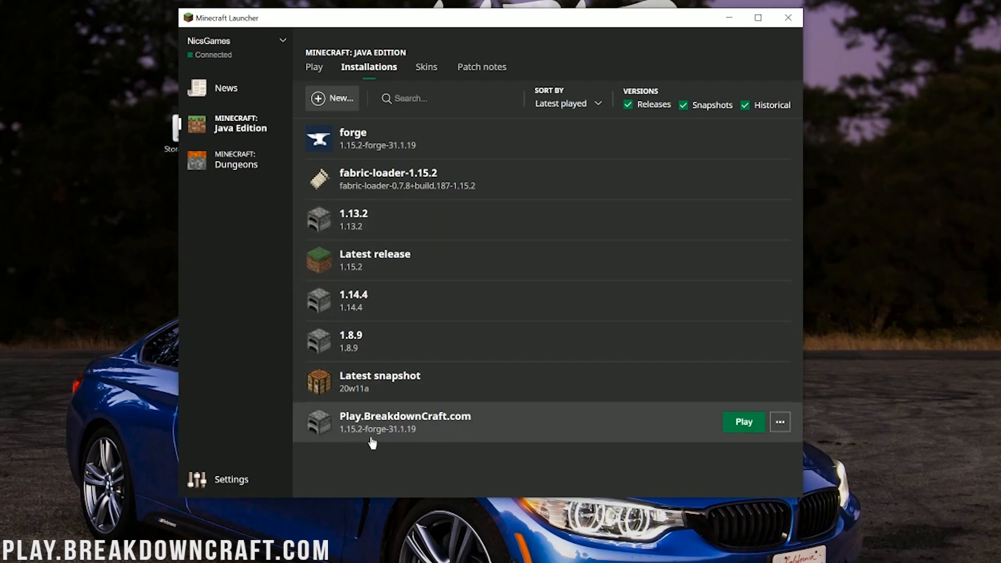
mouse_move(742, 435)
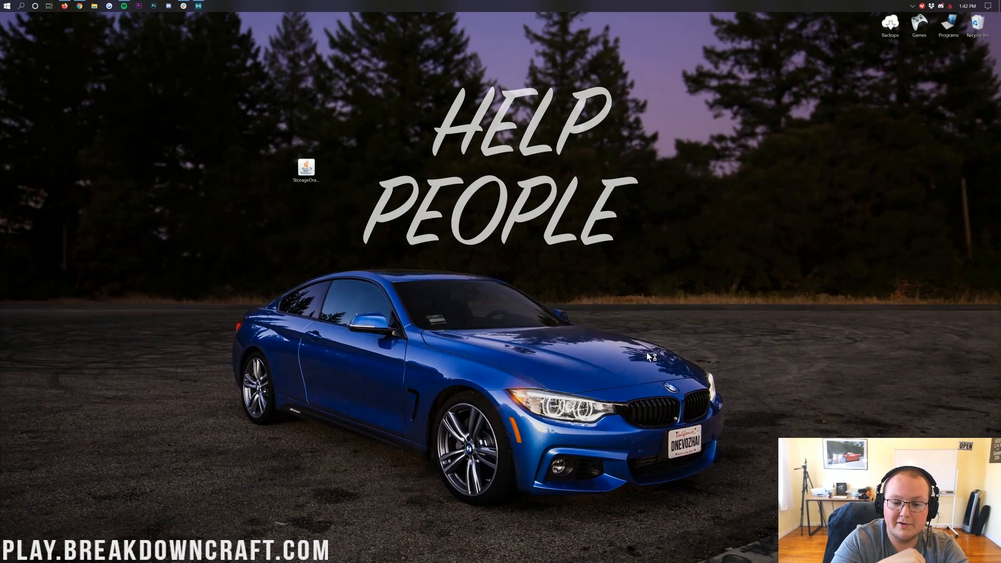
Step: Launch Forge 1.15.2 and view the mods list showing only Minecraft and Forge
double_click(306, 167)
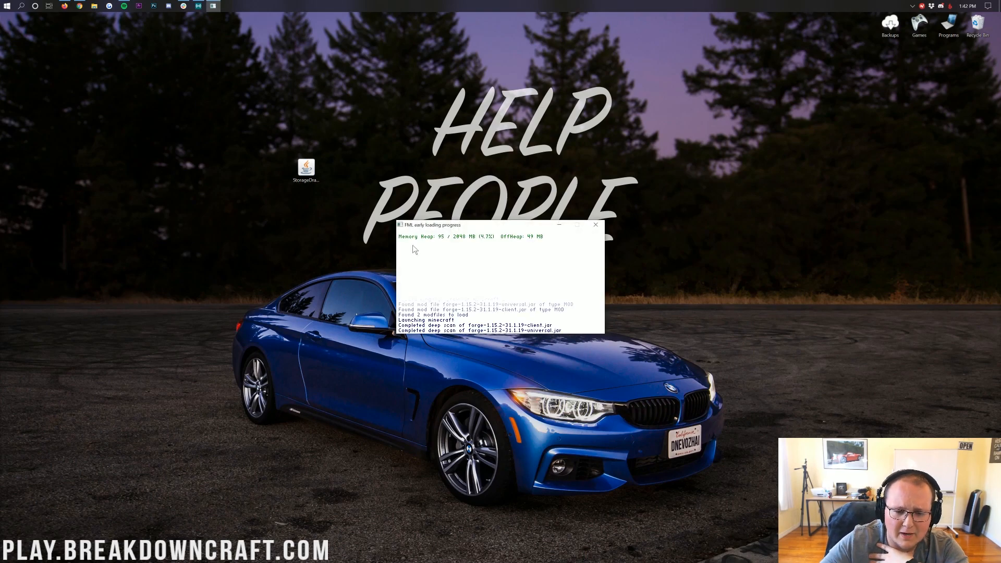
left_click_drag(306, 168, 393, 103)
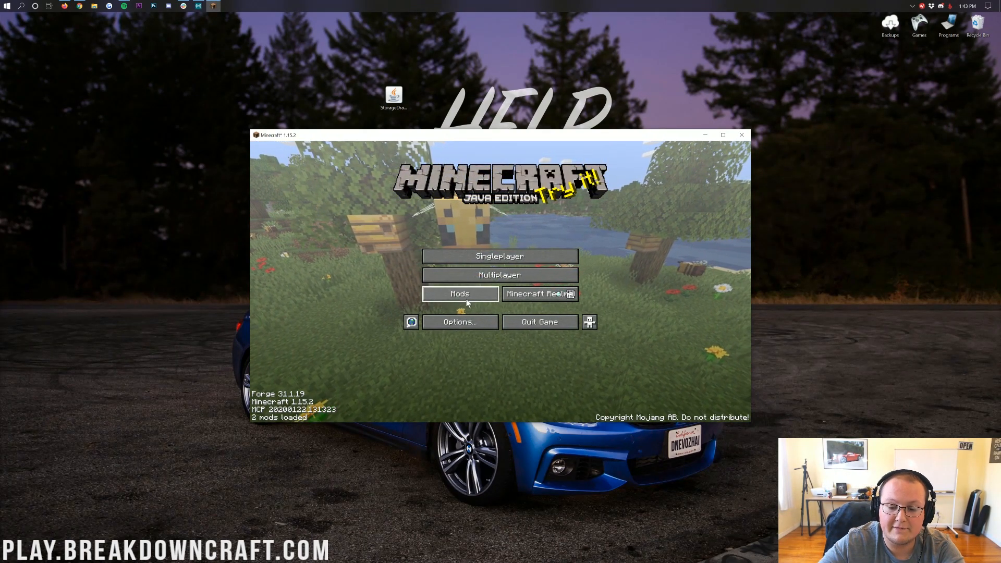
left_click(459, 293)
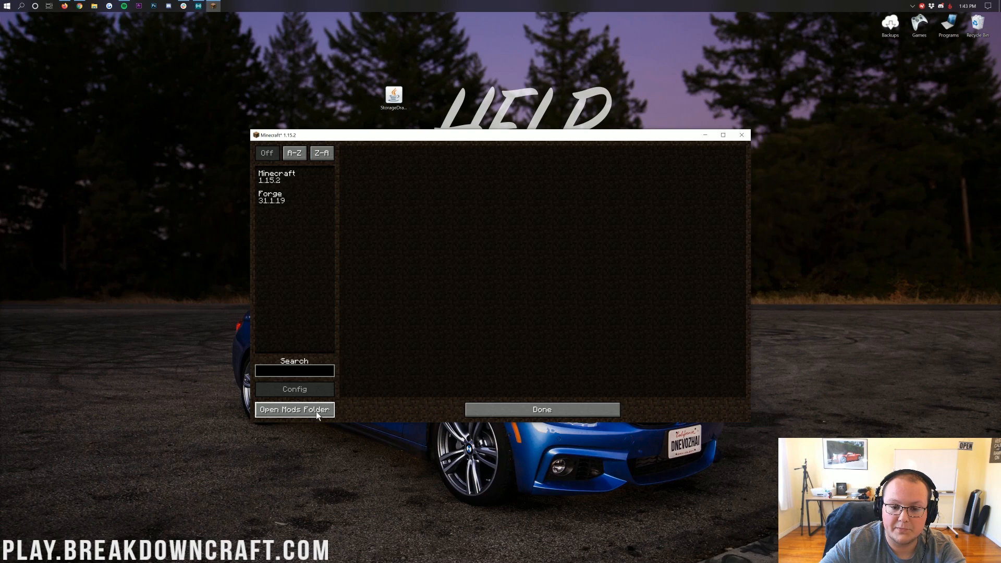
Step: Put StorageDrawers-1.15.2-7.0.2.jar into the Minecraft mods folder, then close Explorer
left_click(294, 409)
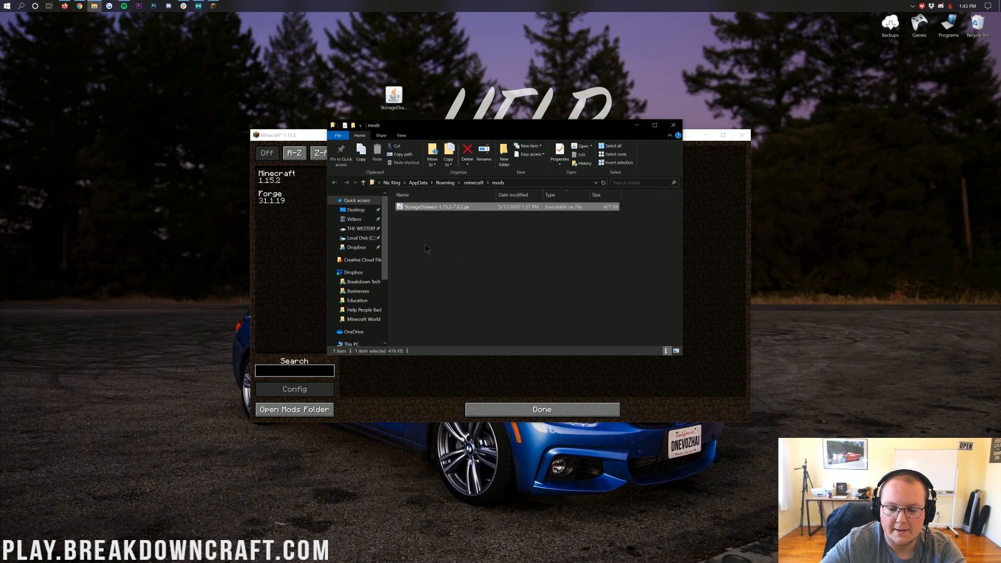
left_click(498, 268)
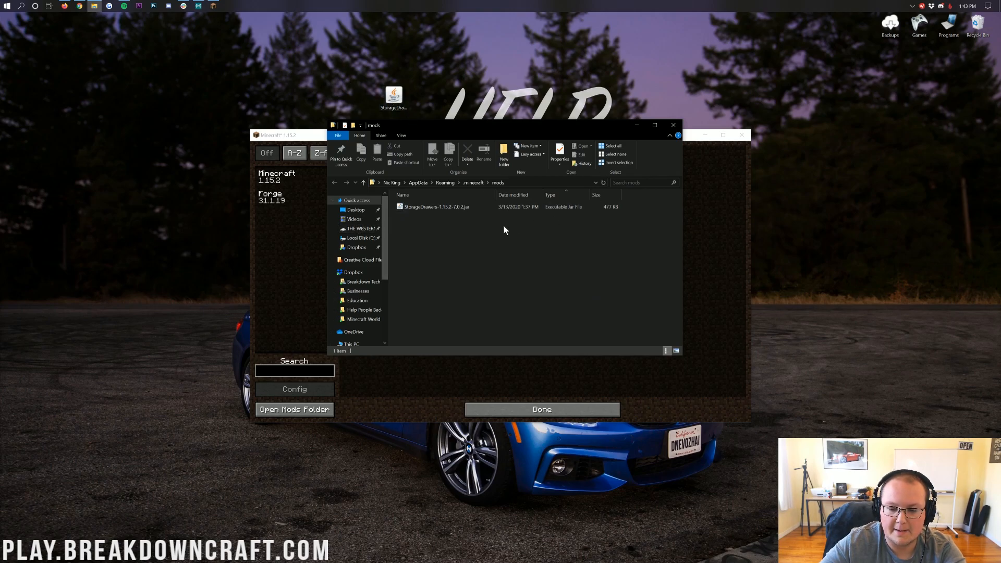
left_click(672, 125)
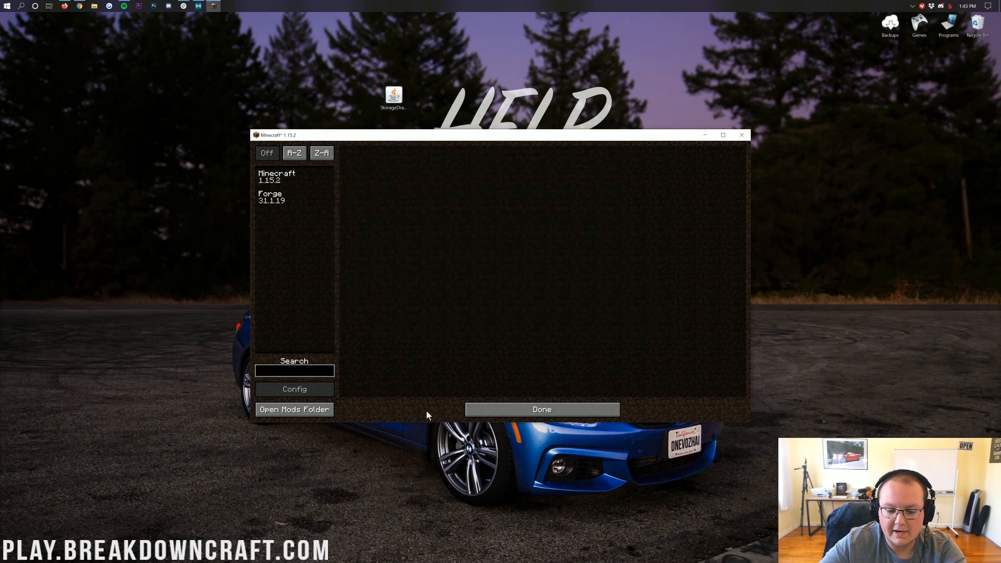
Step: Quit Minecraft and relaunch the Play.BreakdownCraft.com installation from the launcher
left_click(540, 409)
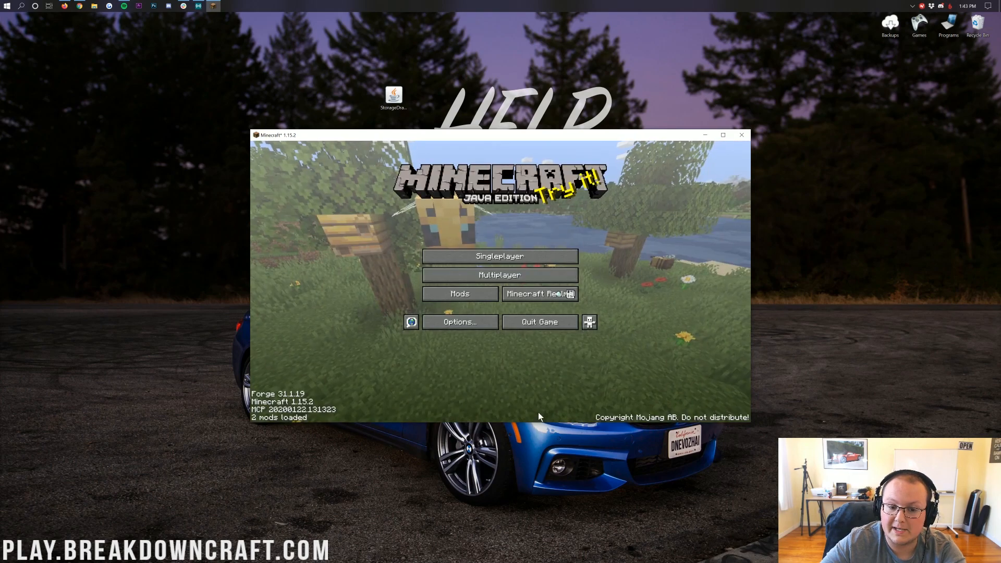
mouse_move(747, 196)
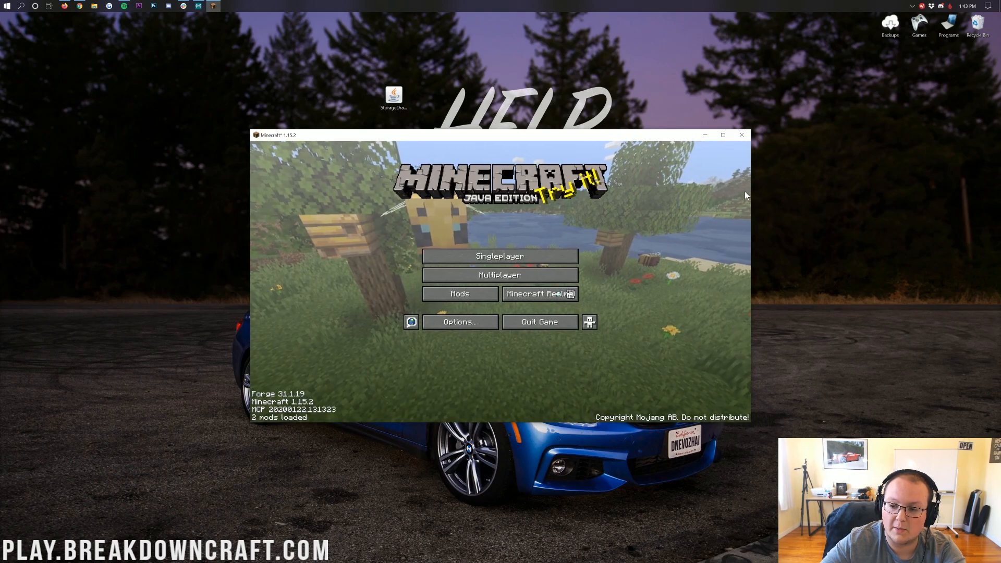
left_click(6, 5)
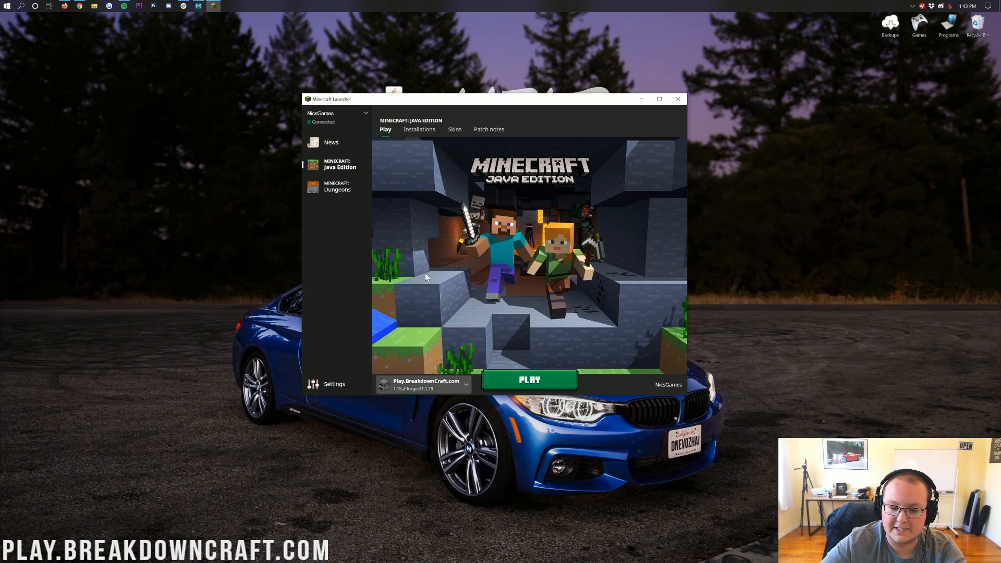
mouse_move(409, 394)
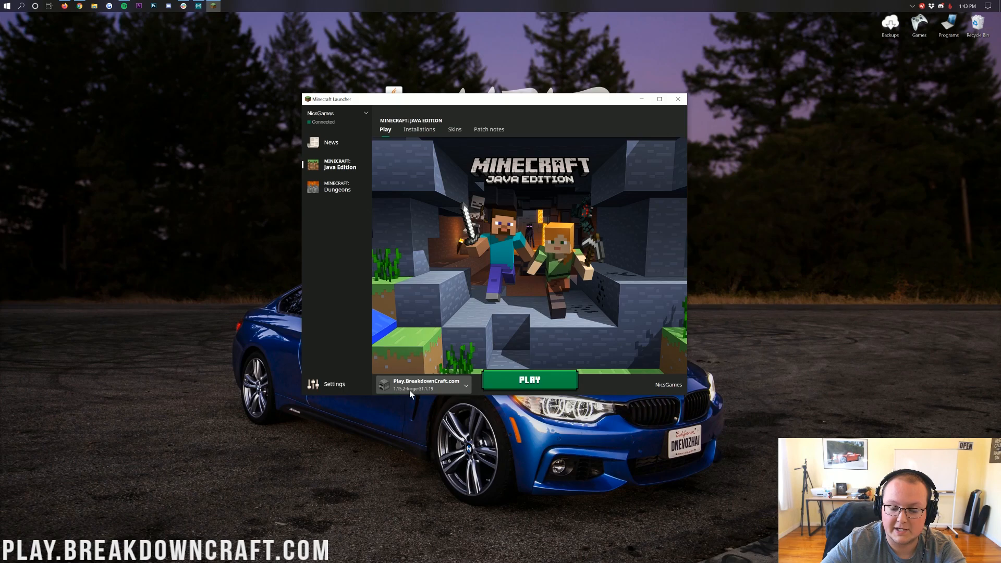
left_click(678, 98)
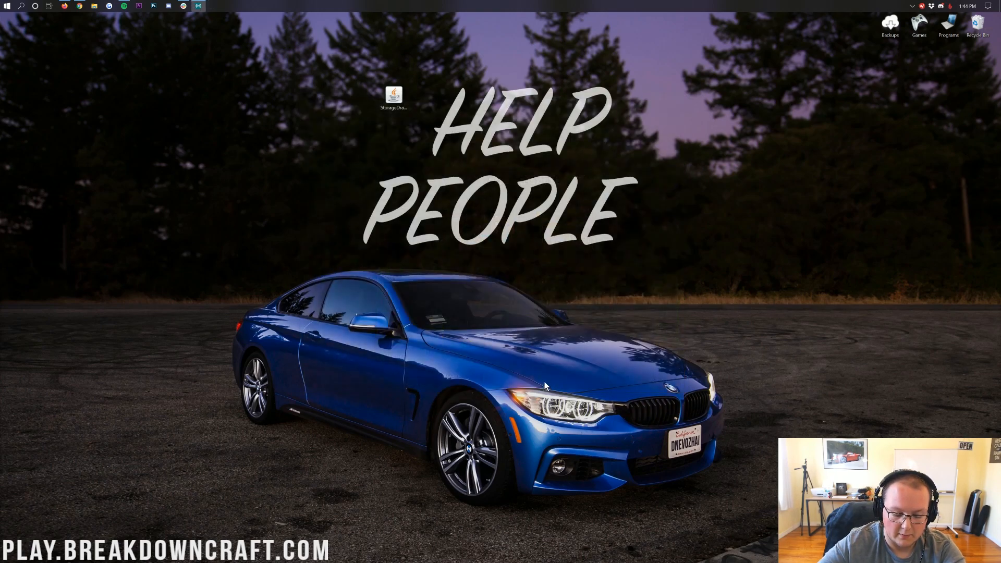
Step: Check that Storage Drawers 1.15.2-7.0.1 appears in the Mods list, then close it
double_click(393, 96)
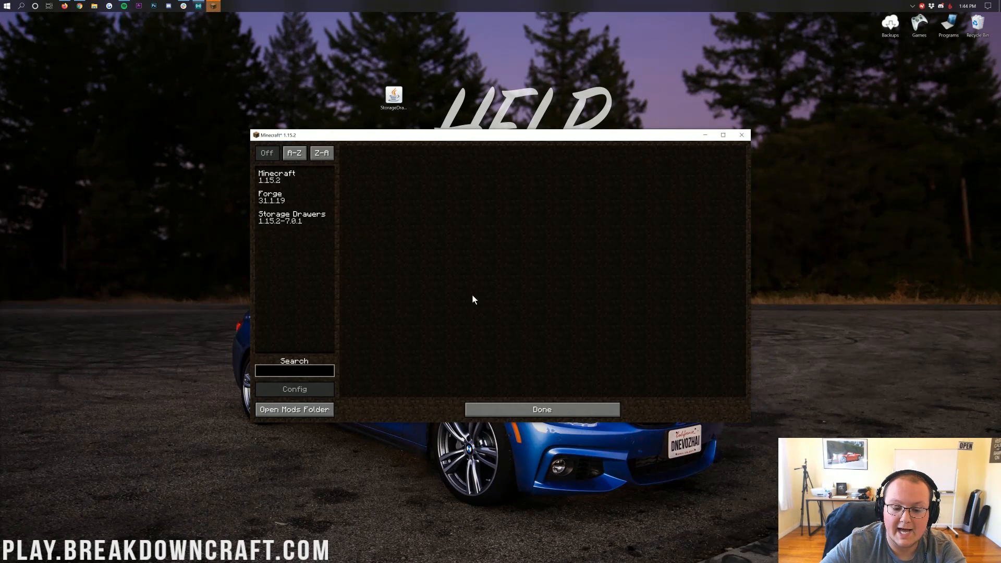
left_click(291, 216)
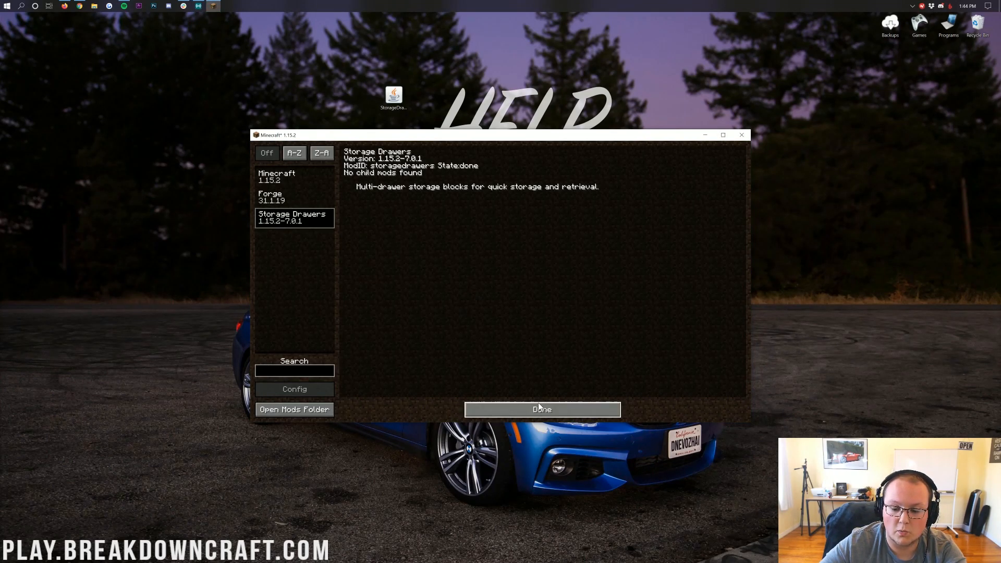
left_click(541, 409)
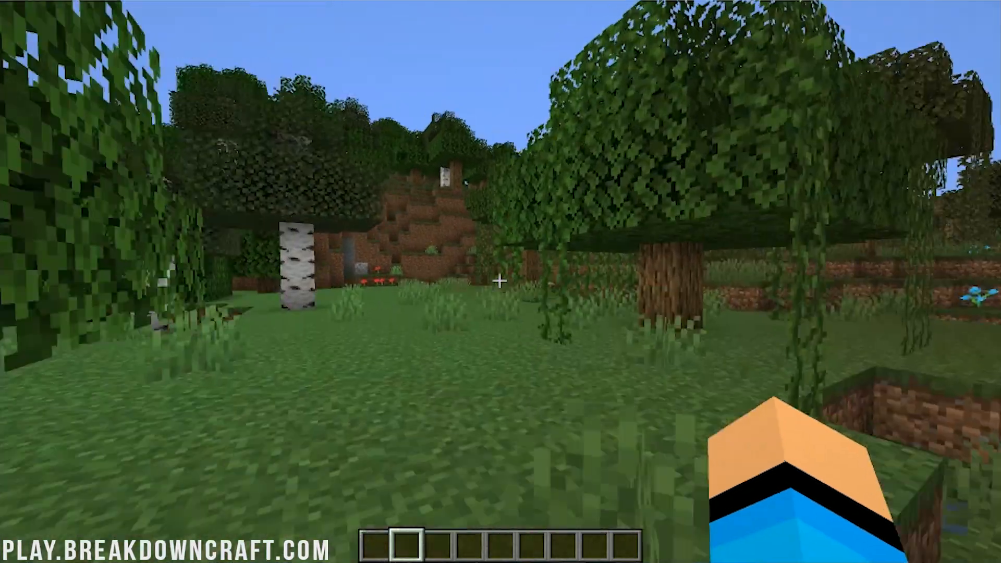
mouse_move(501, 282)
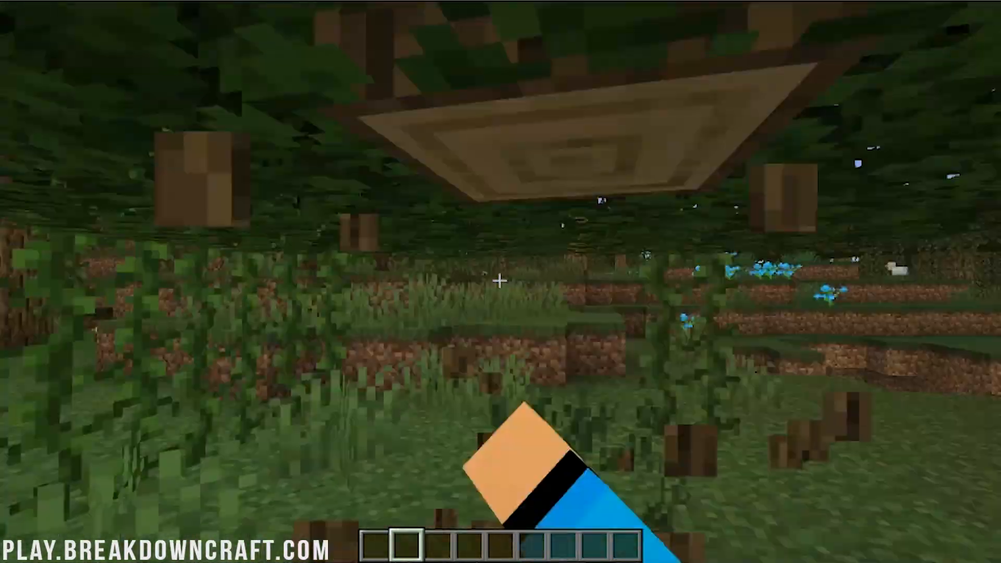
mouse_move(500, 281)
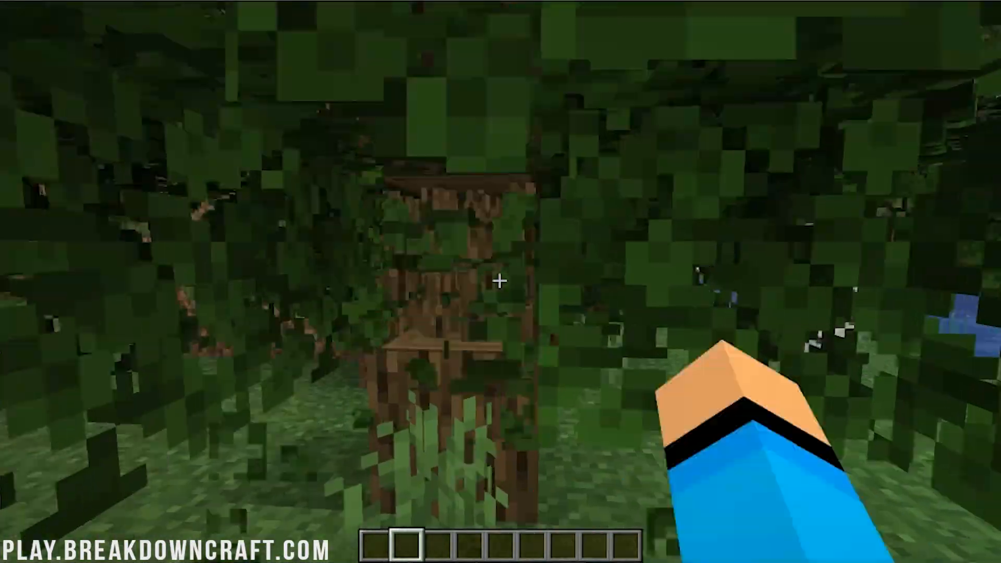
mouse_move(501, 281)
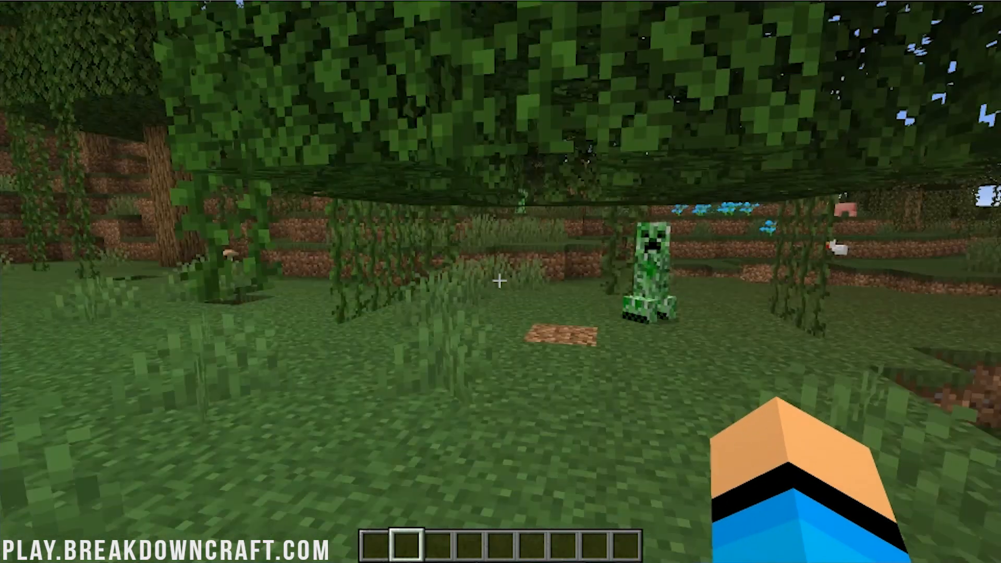
Step: Turn Smooth Lighting off in Video Settings and return to the world
key("Escape")
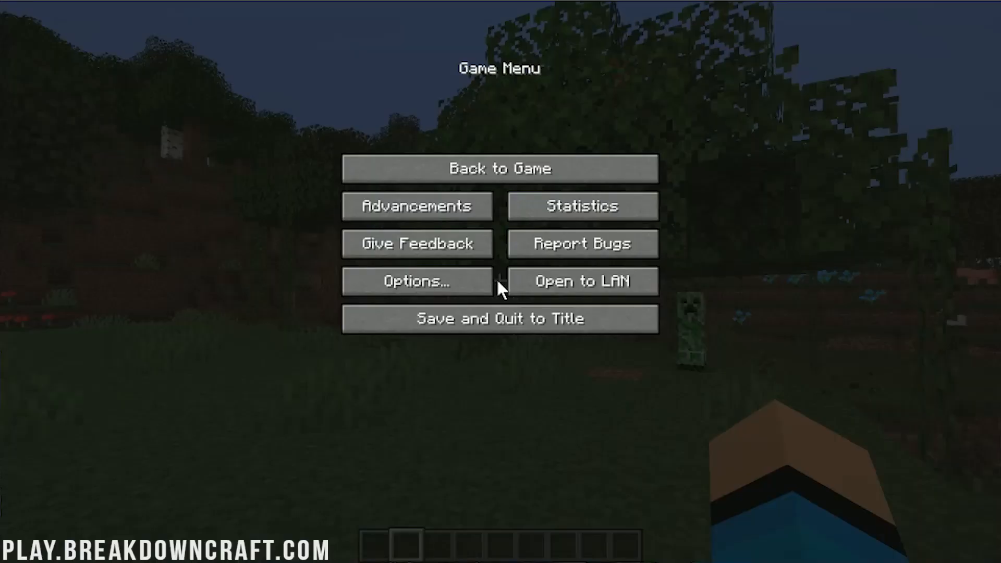
left_click(417, 281)
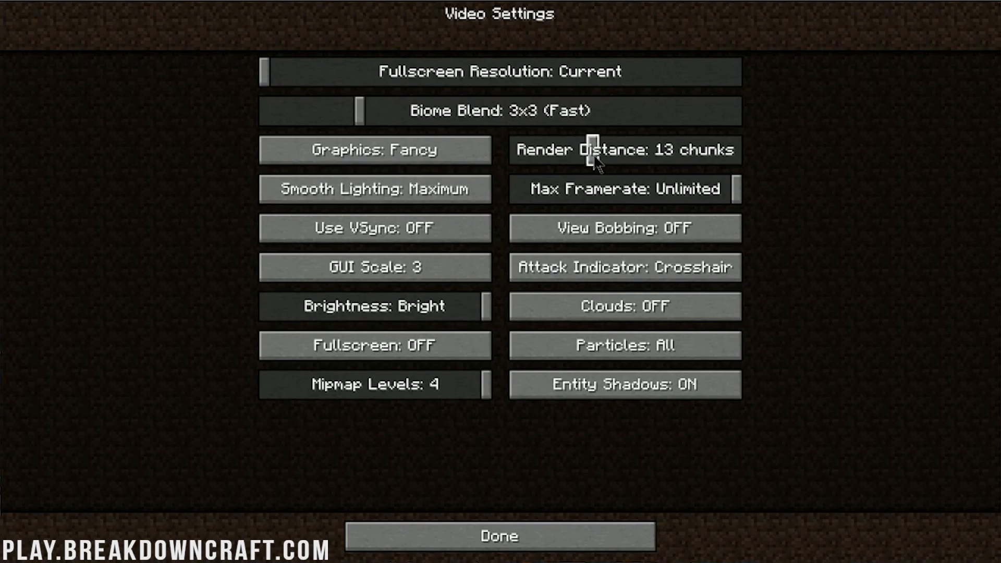
left_click(374, 150)
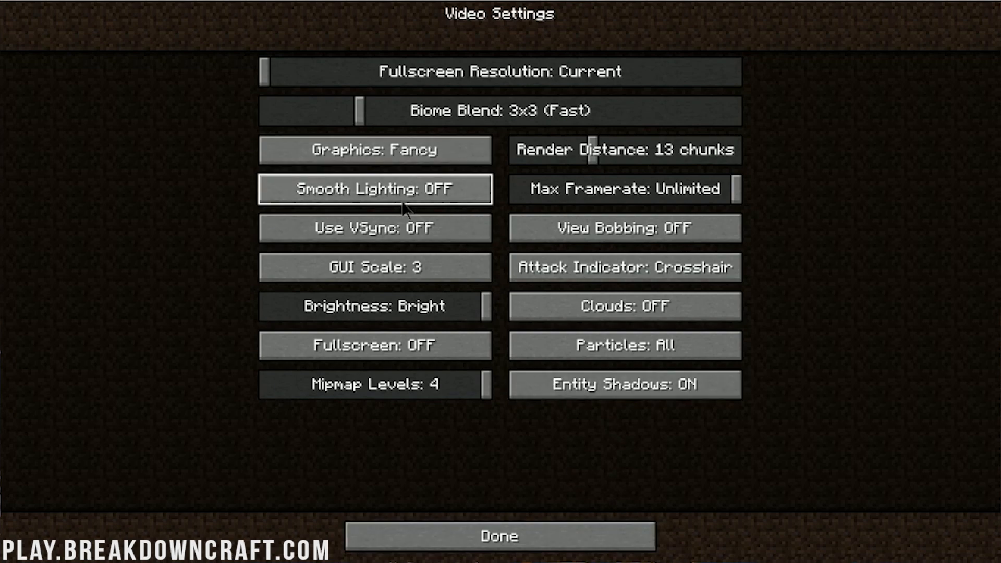
left_click(498, 536)
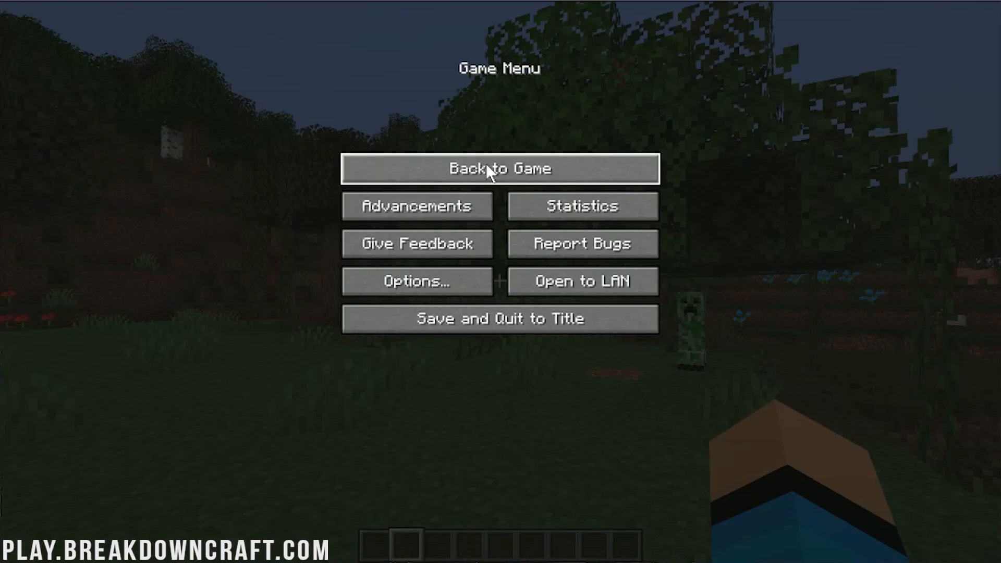
left_click(500, 168)
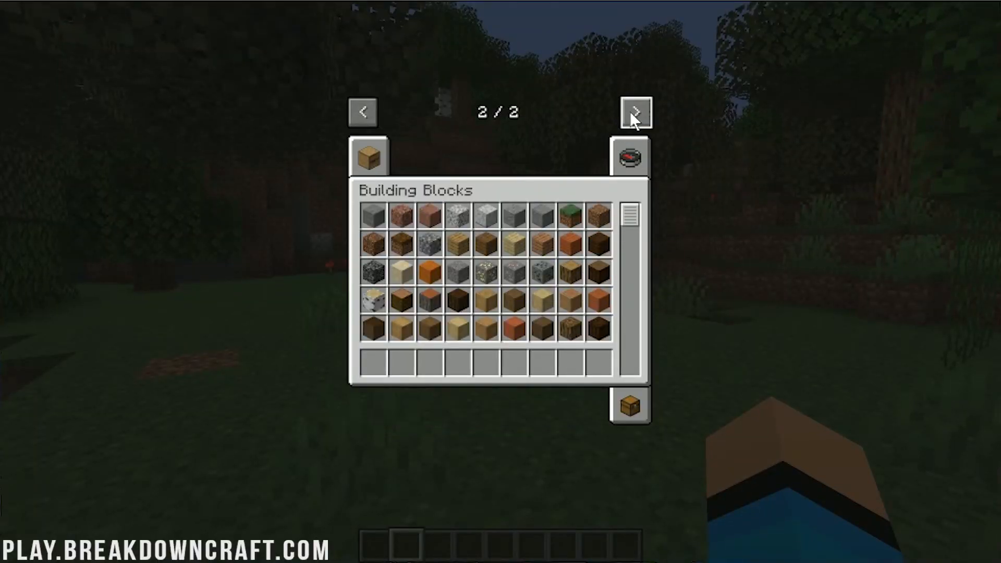
Step: Add oak and stone drawers from the Storage Drawers creative tab to the hotbar
left_click(633, 111)
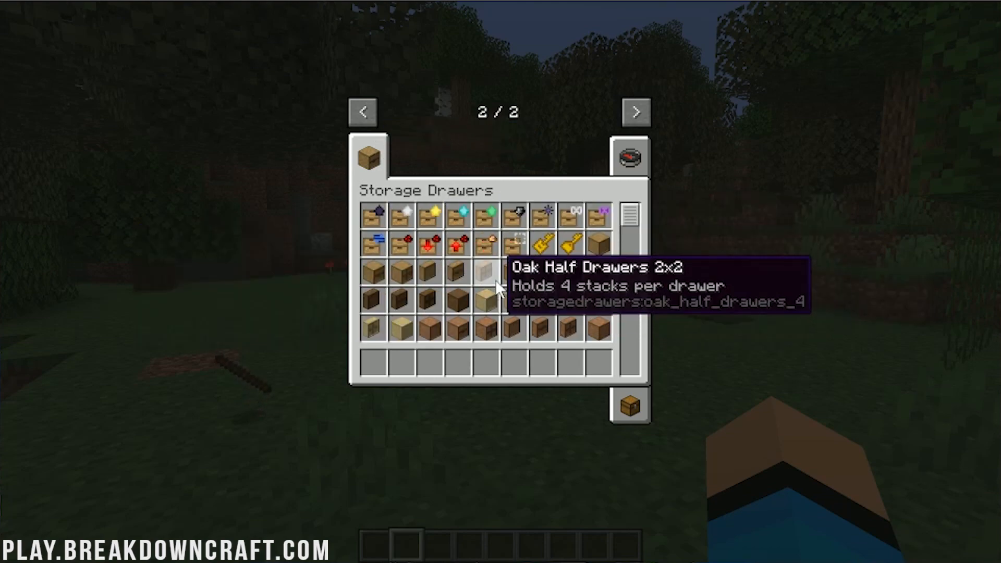
key("Escape")
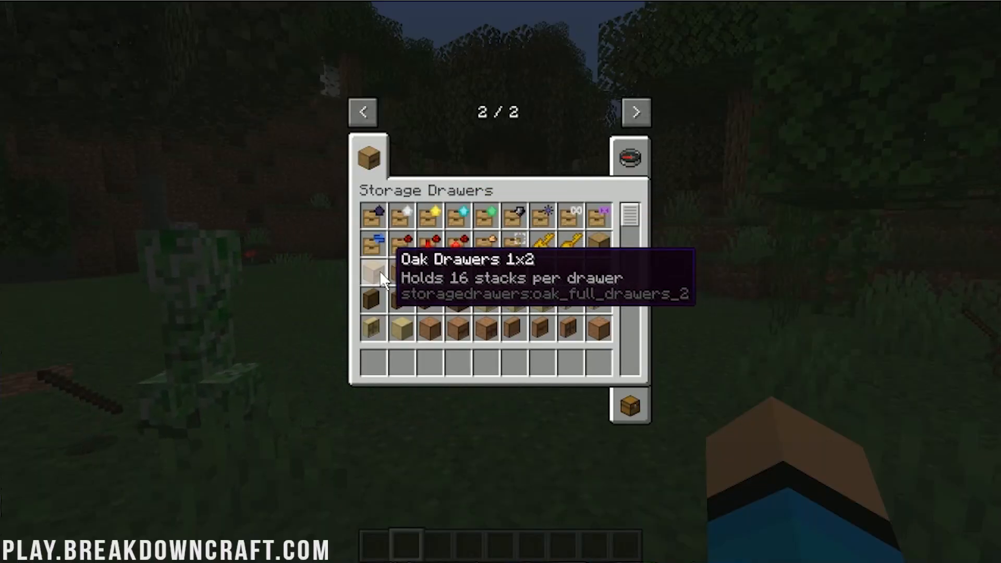
mouse_move(479, 283)
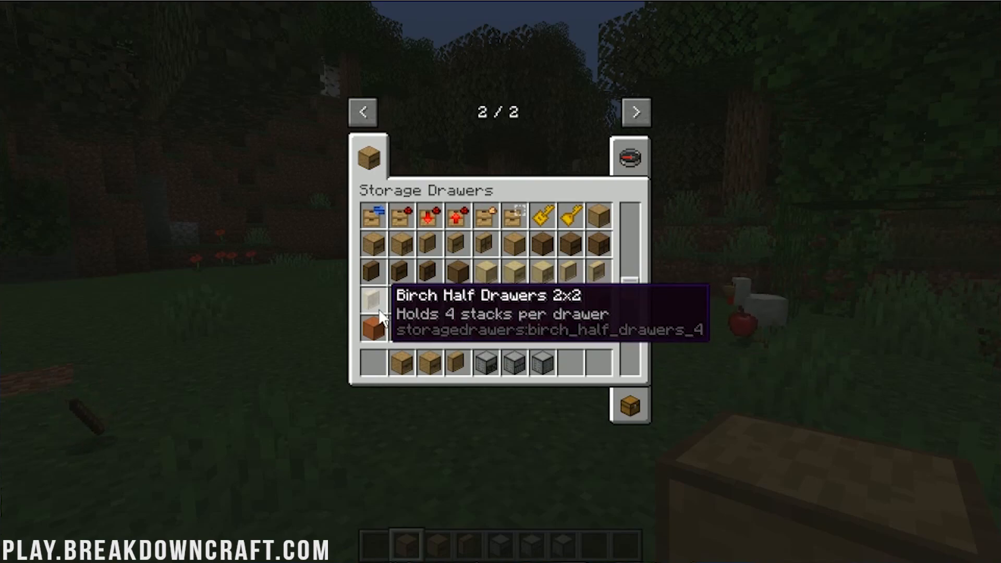
scroll("down", 3)
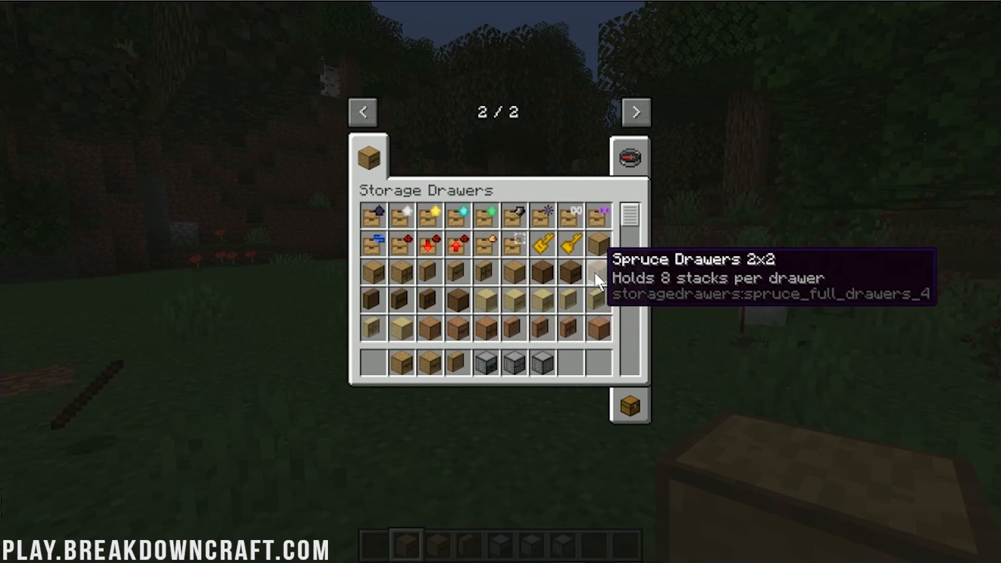
mouse_move(486, 284)
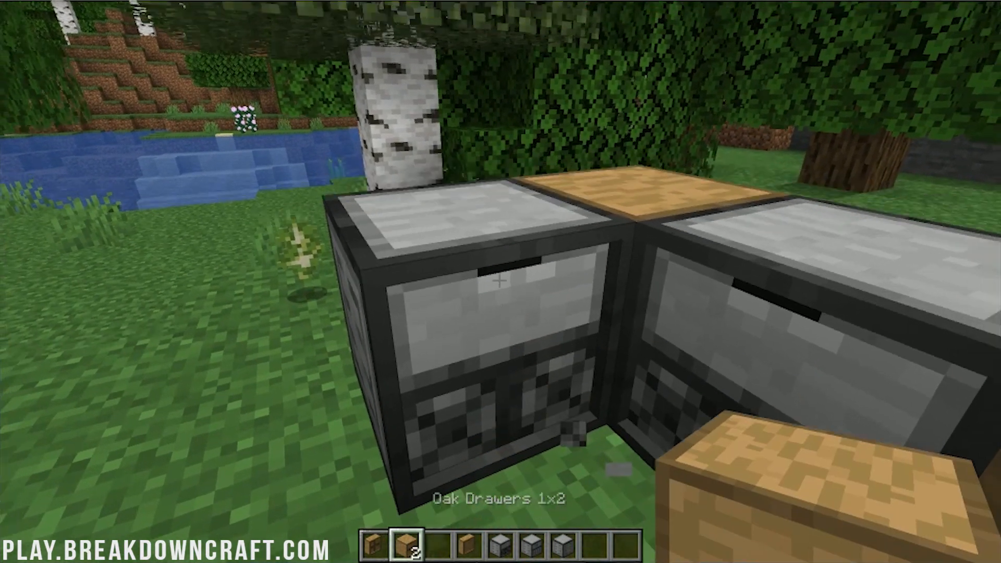
mouse_move(501, 281)
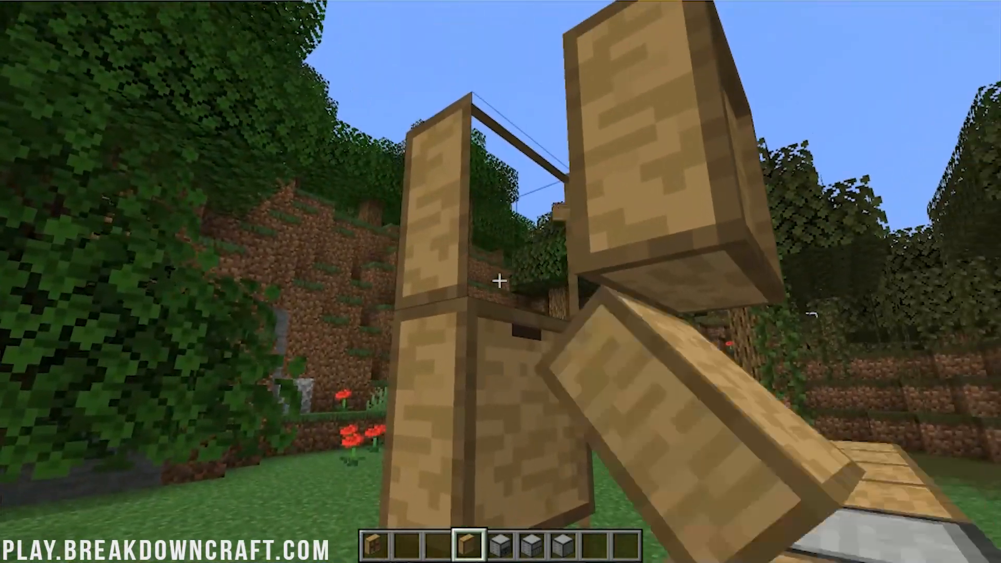
mouse_move(500, 281)
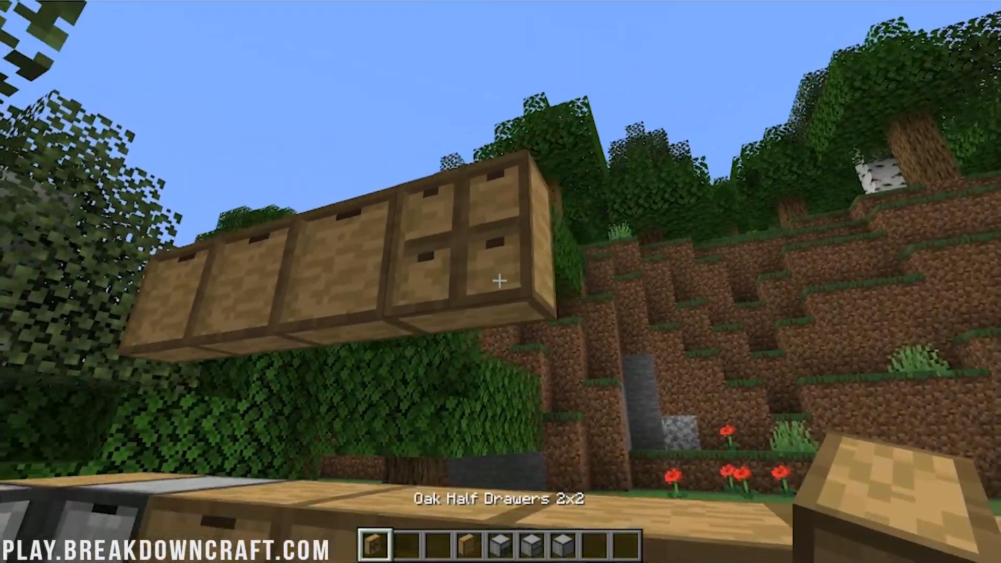
mouse_move(500, 282)
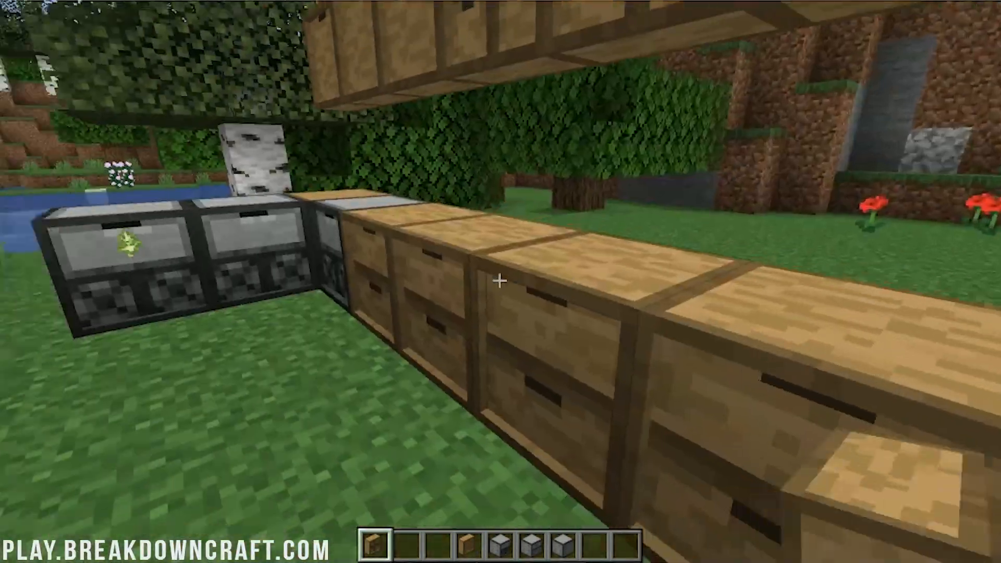
mouse_move(501, 282)
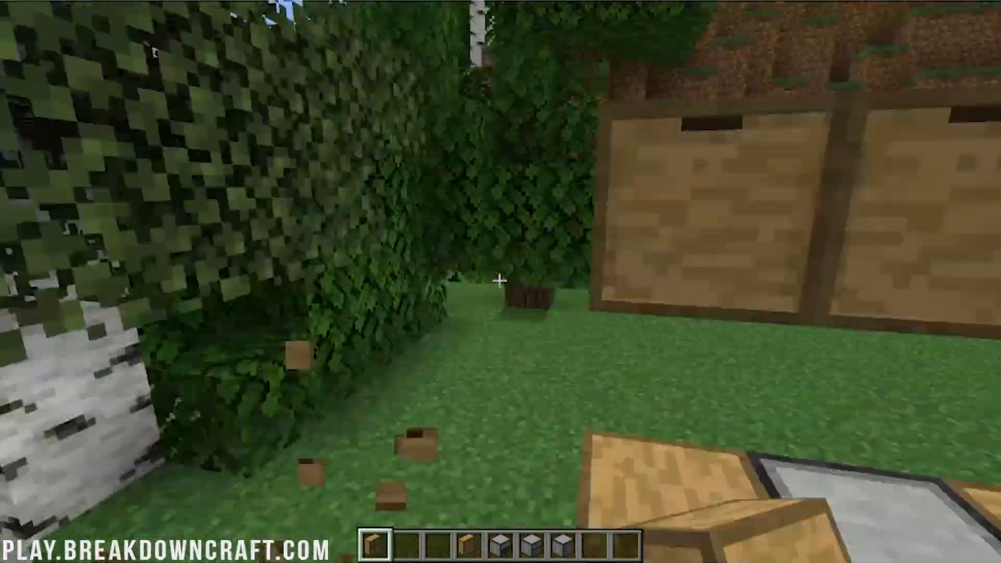
mouse_move(501, 282)
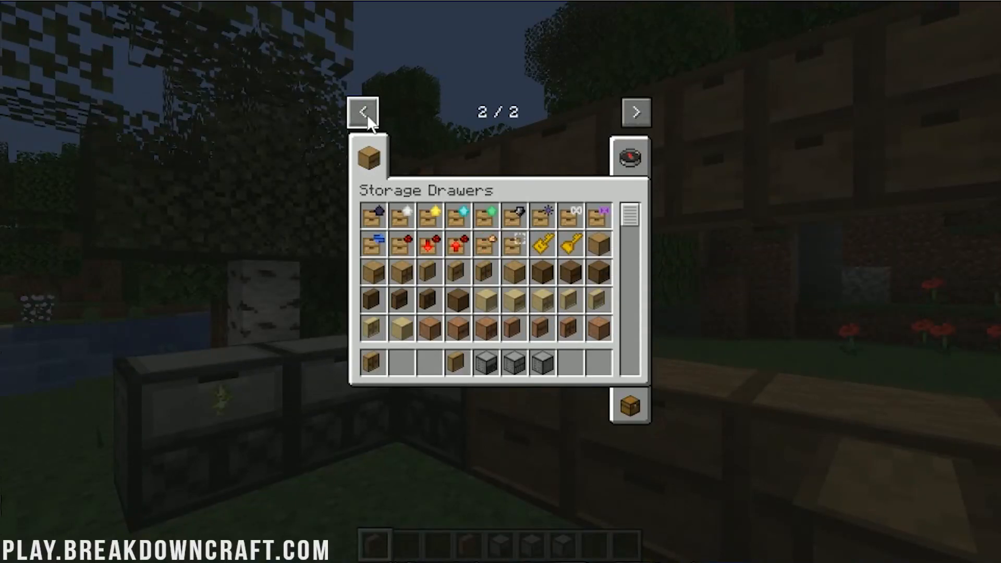
Step: Store block stacks in the upper drawers and take raw meat stacks like chicken and mutton
left_click(364, 111)
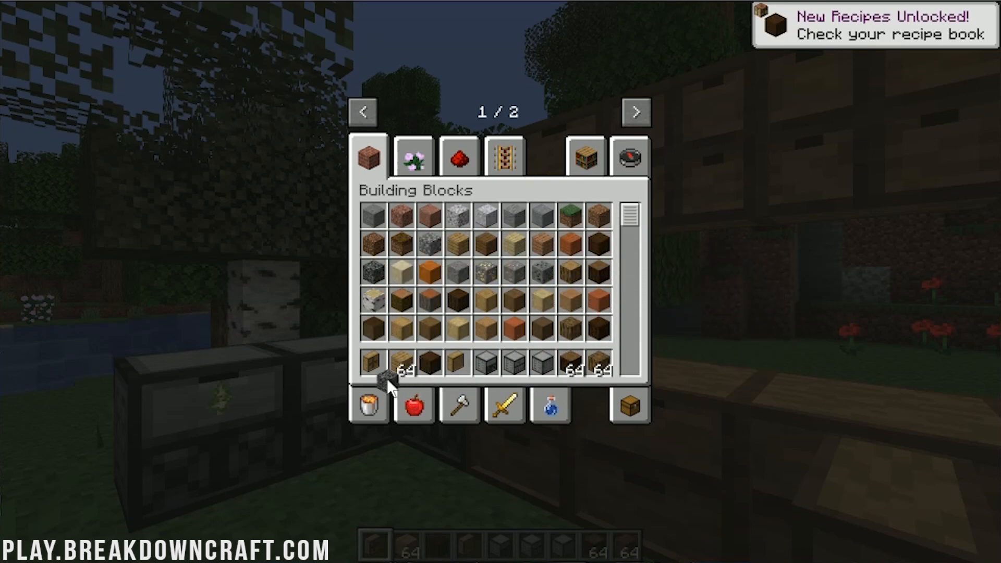
mouse_move(443, 272)
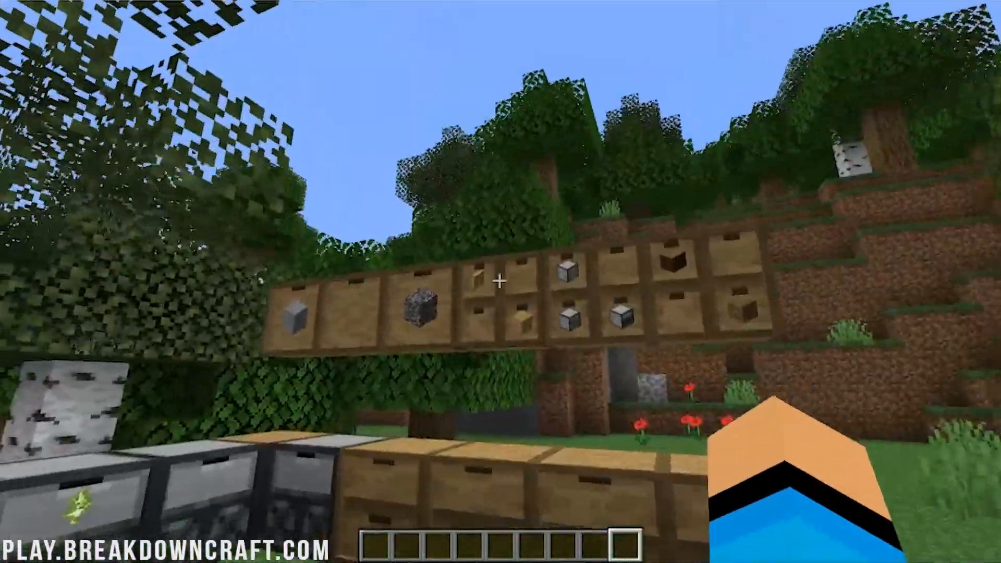
mouse_move(500, 281)
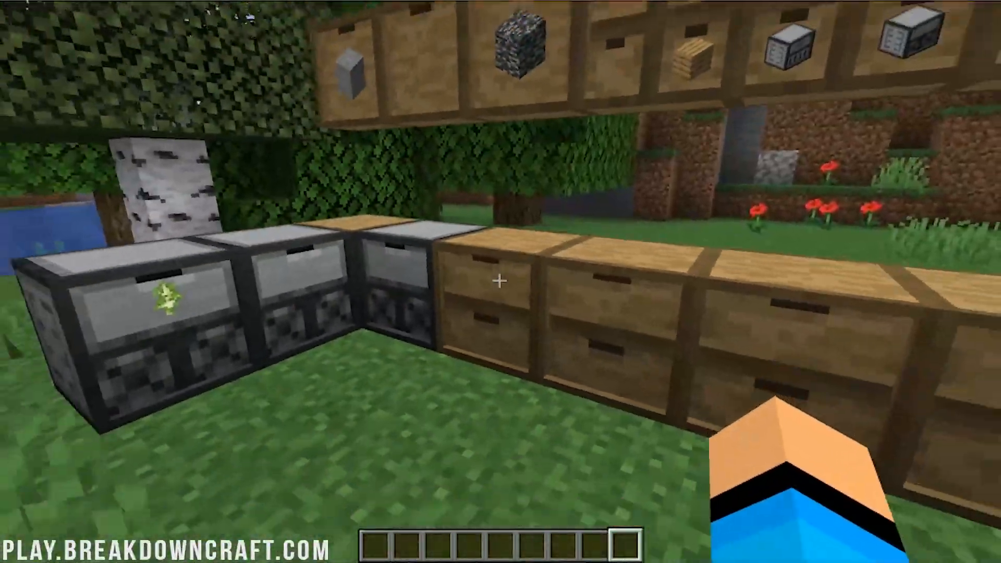
key("e")
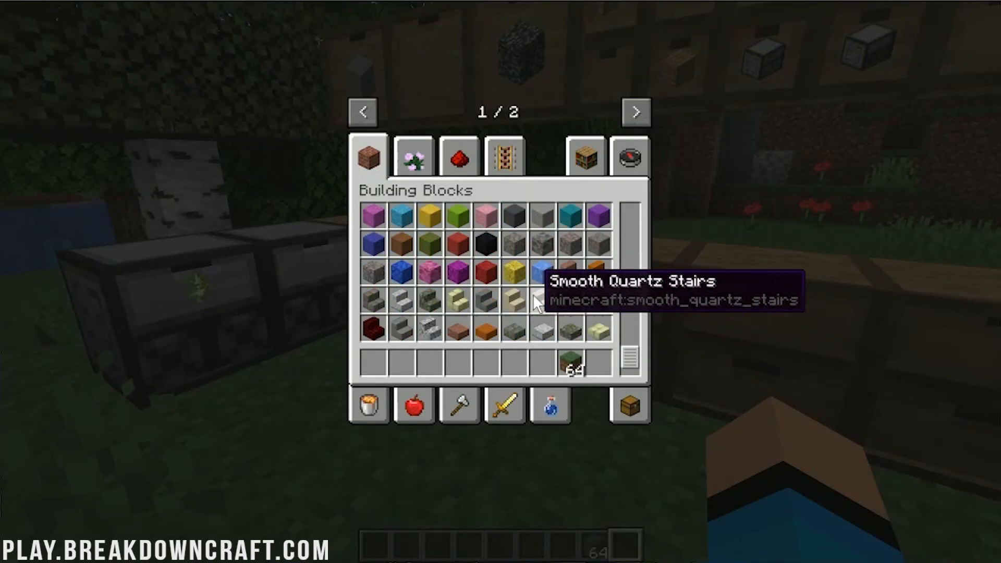
scroll("down", 3)
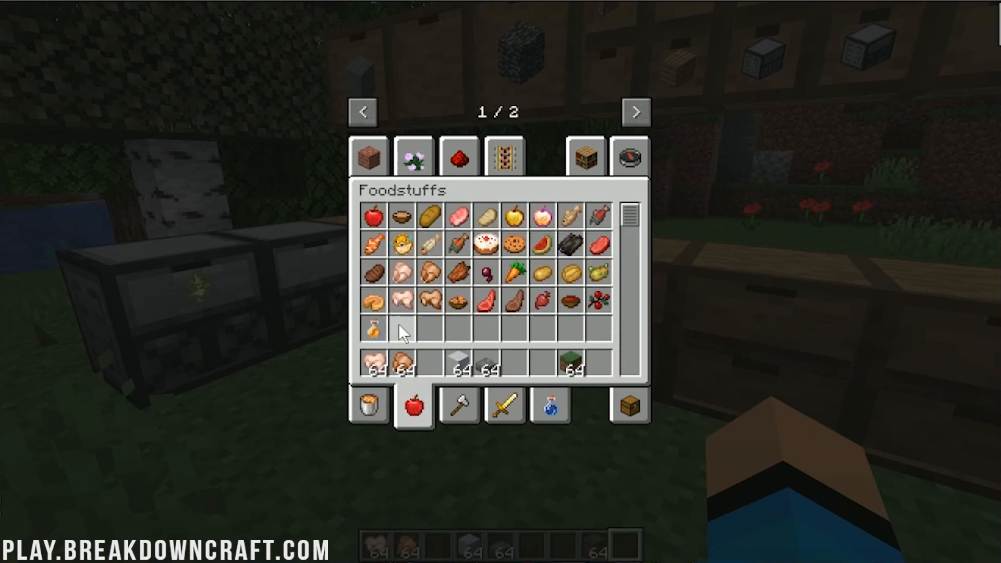
mouse_move(507, 363)
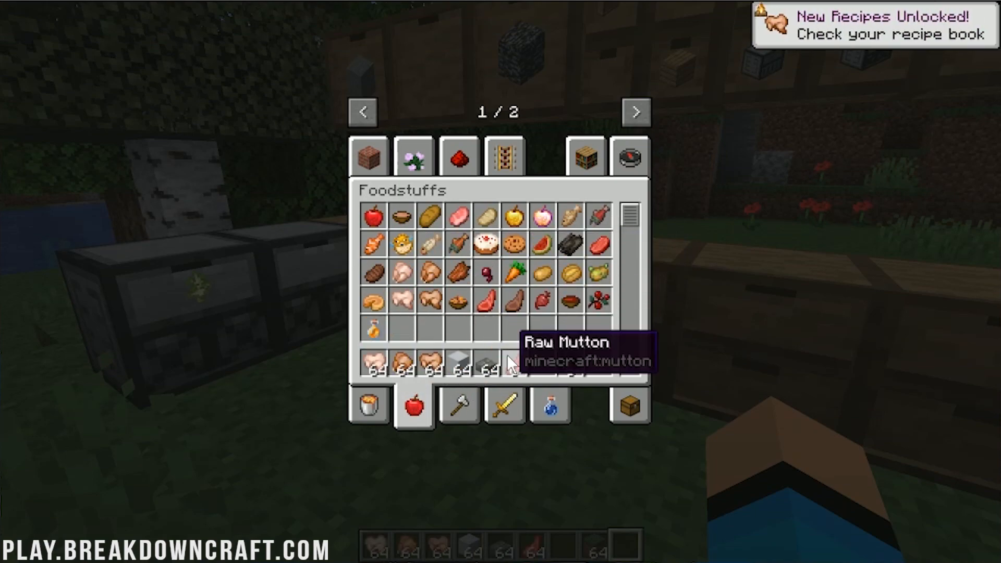
key("Escape")
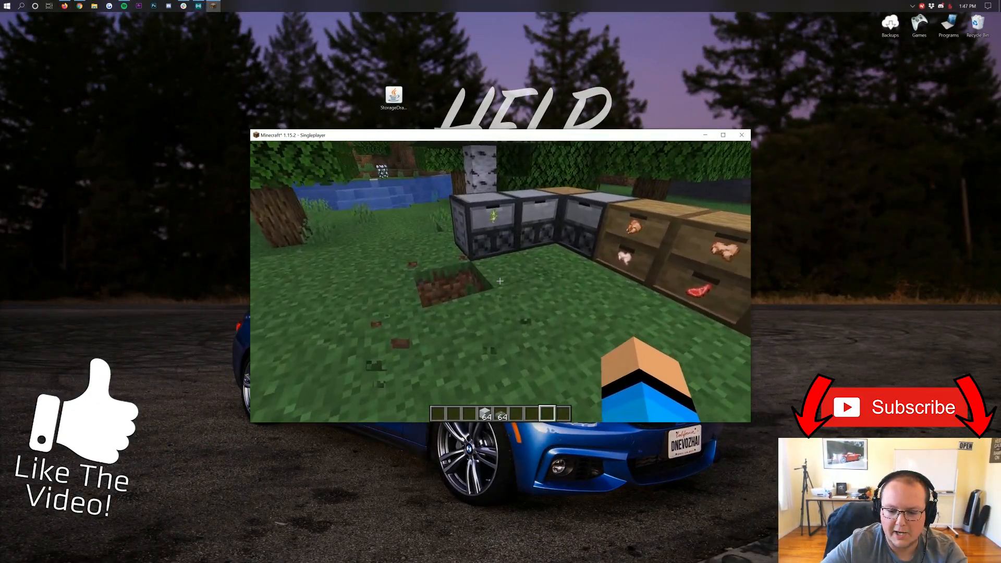
mouse_move(500, 281)
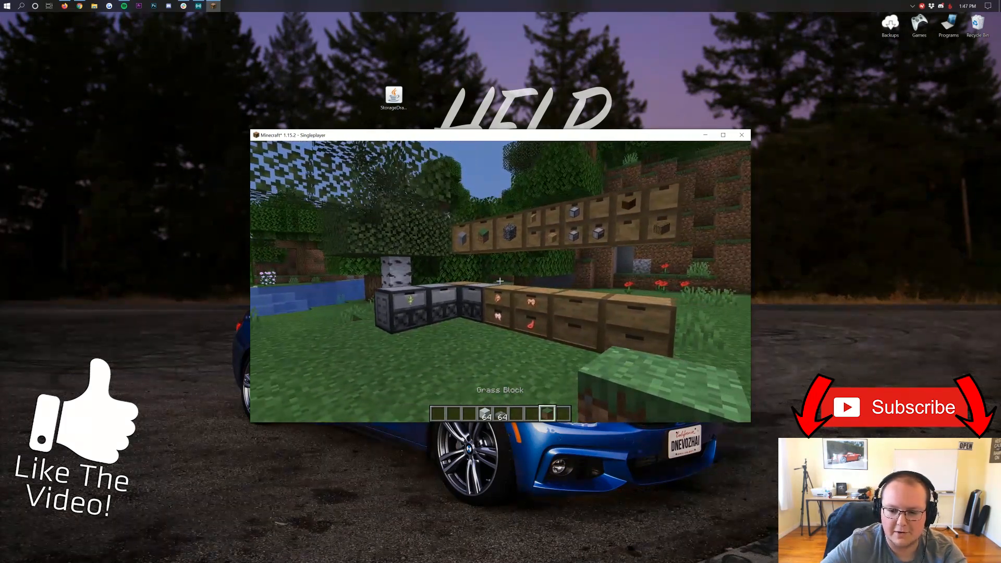